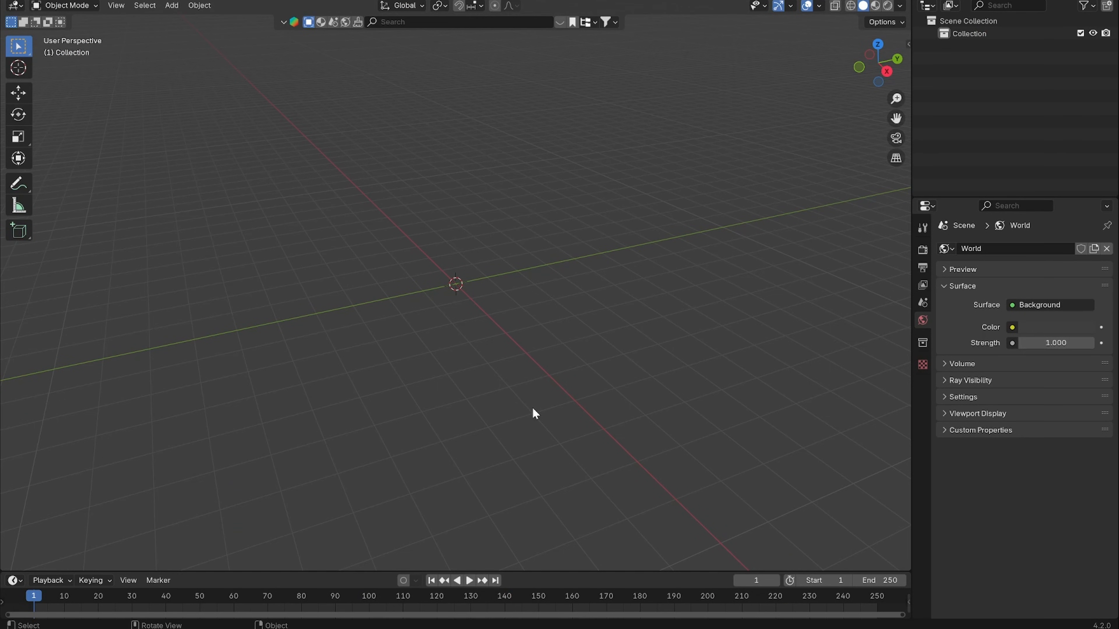
Step: Add a mesh plane, scale it, and edit it into a stepped, subdivided footprint shape
left_click(171, 5)
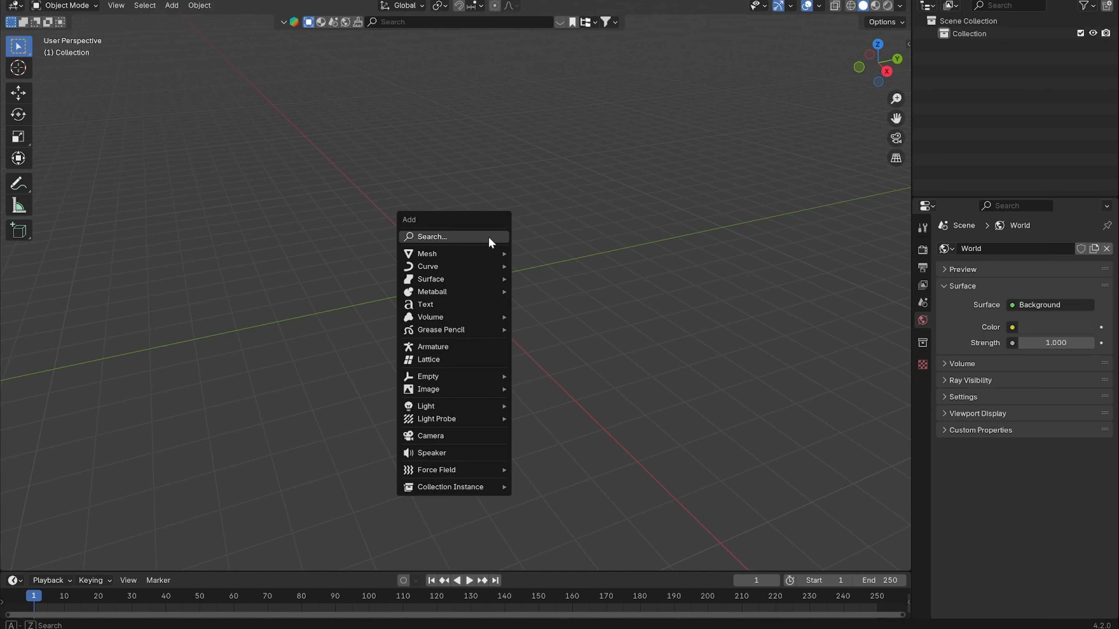
left_click(427, 254)
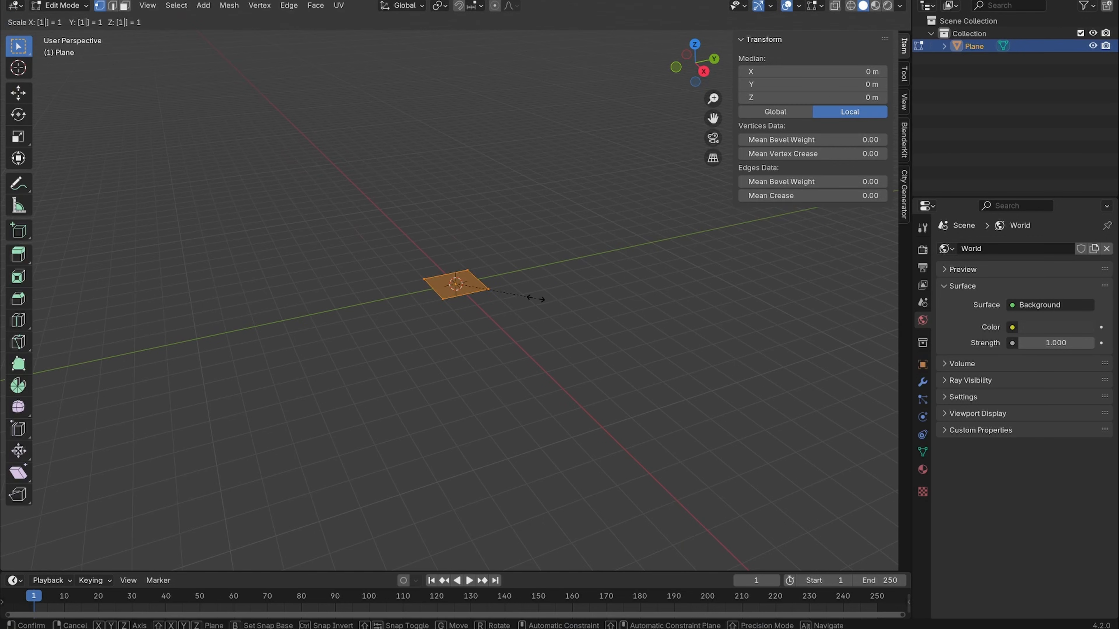
left_click(556, 322)
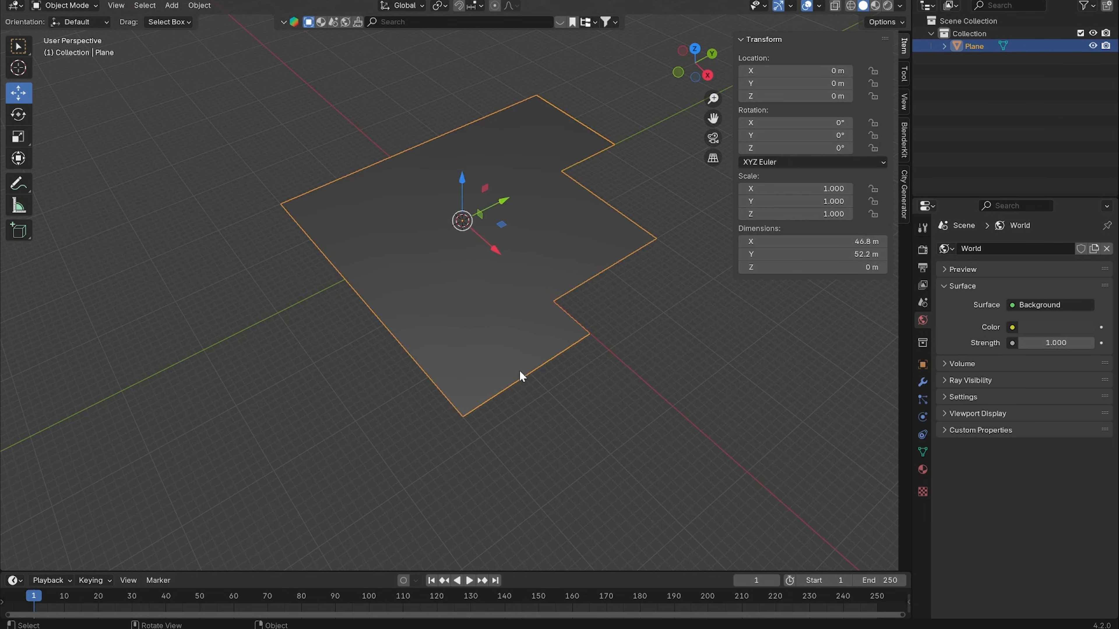
mouse_move(516, 379)
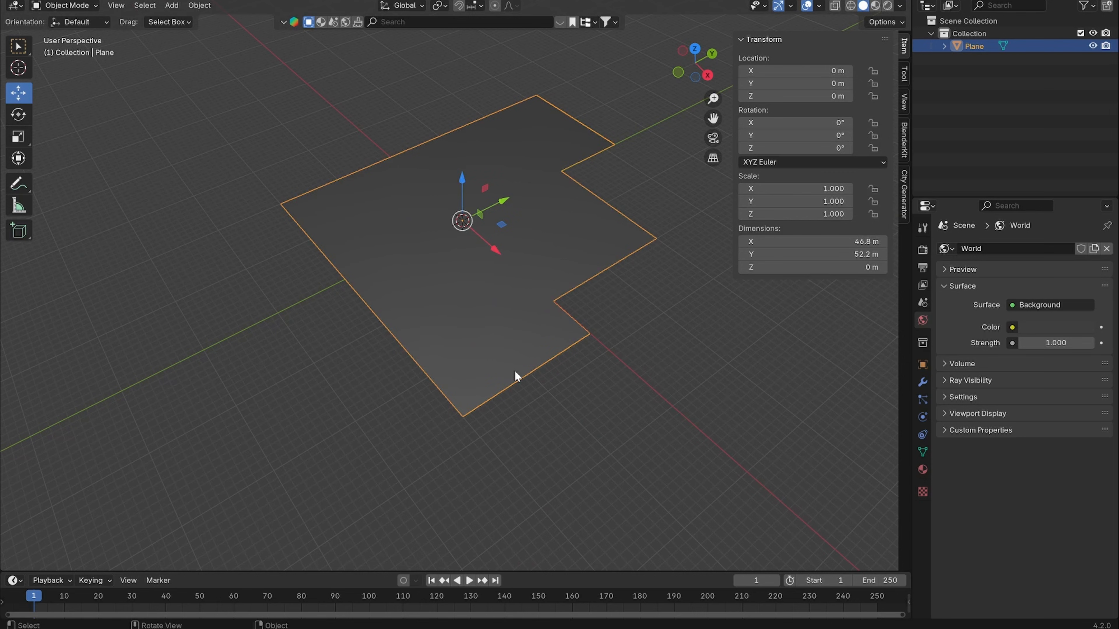
key("Tab")
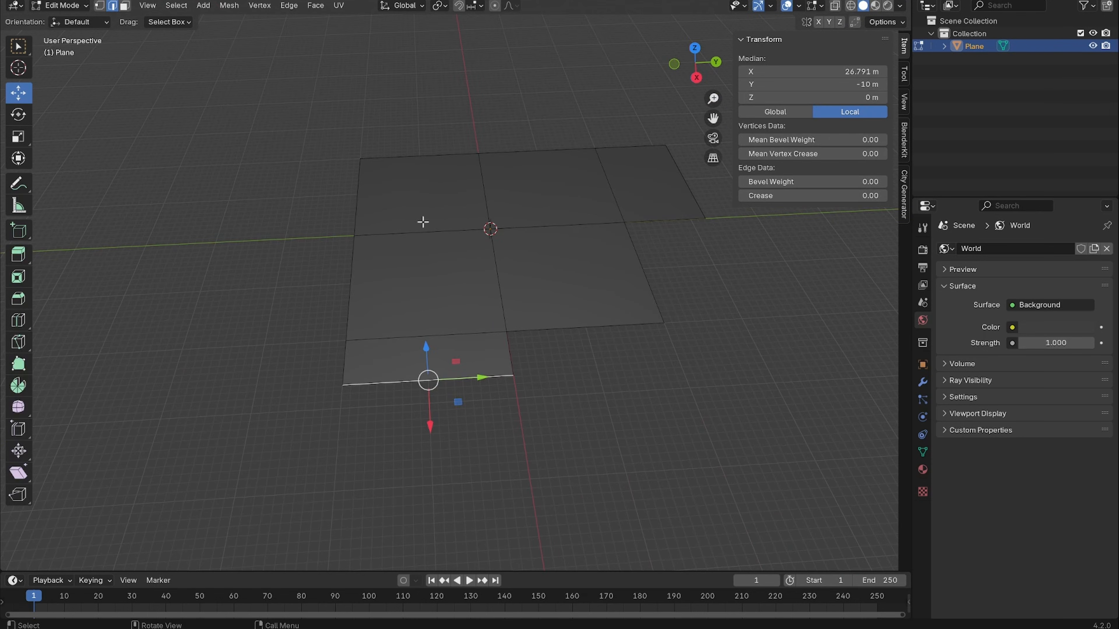
mouse_move(395, 276)
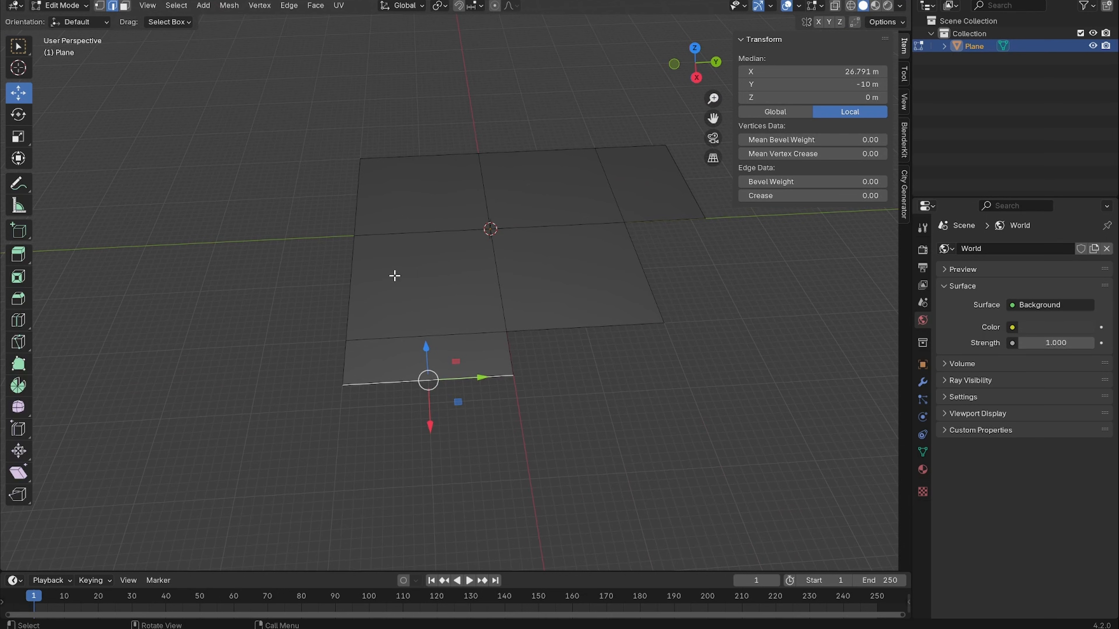
mouse_move(446, 226)
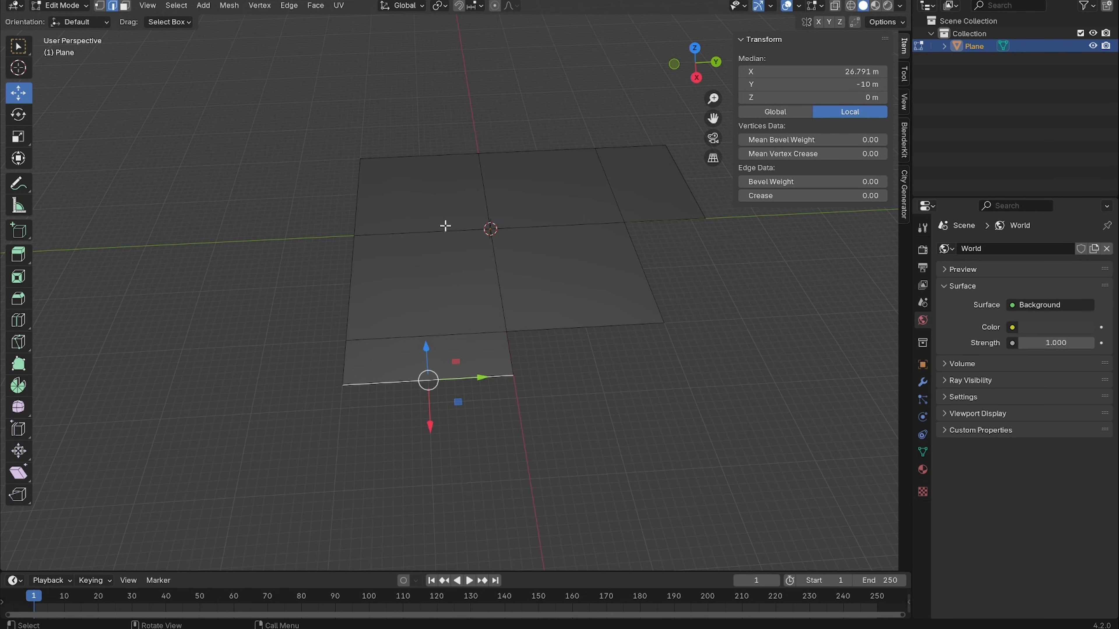
key("Tab")
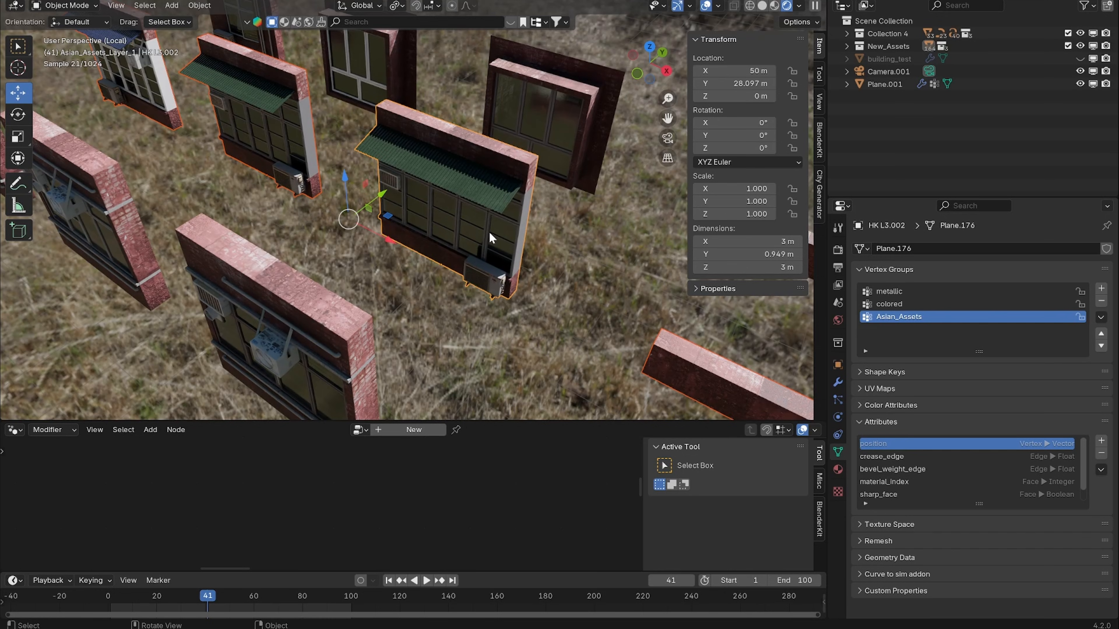
mouse_move(656, 228)
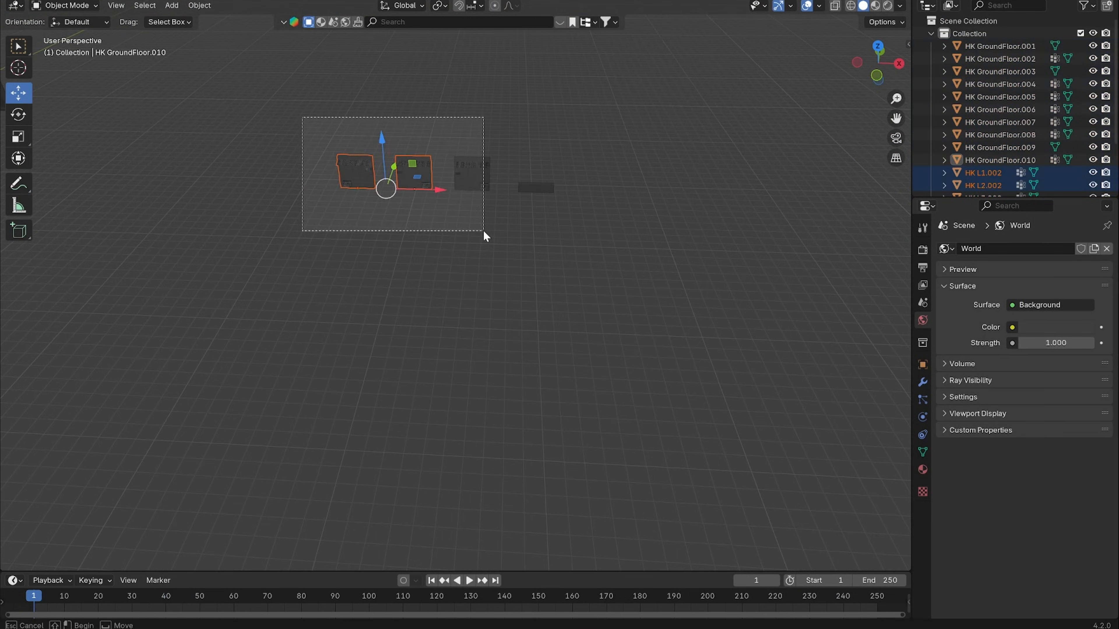
Step: Move the selected facade pieces into a new Facade_Assets collection
key("M")
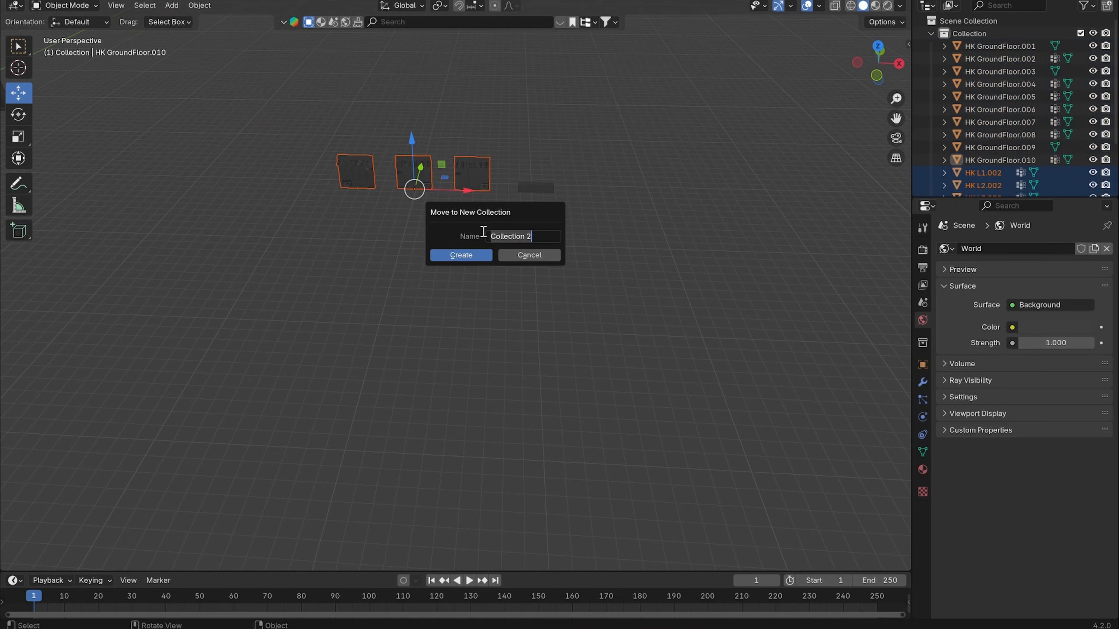
type("Facade_Asse")
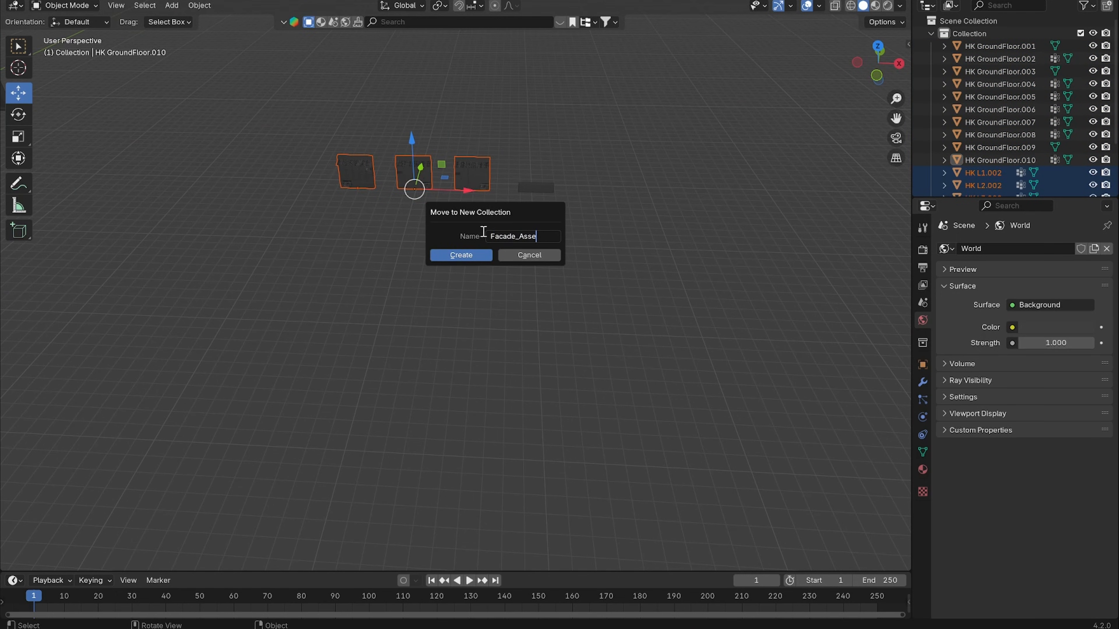
left_click(461, 255)
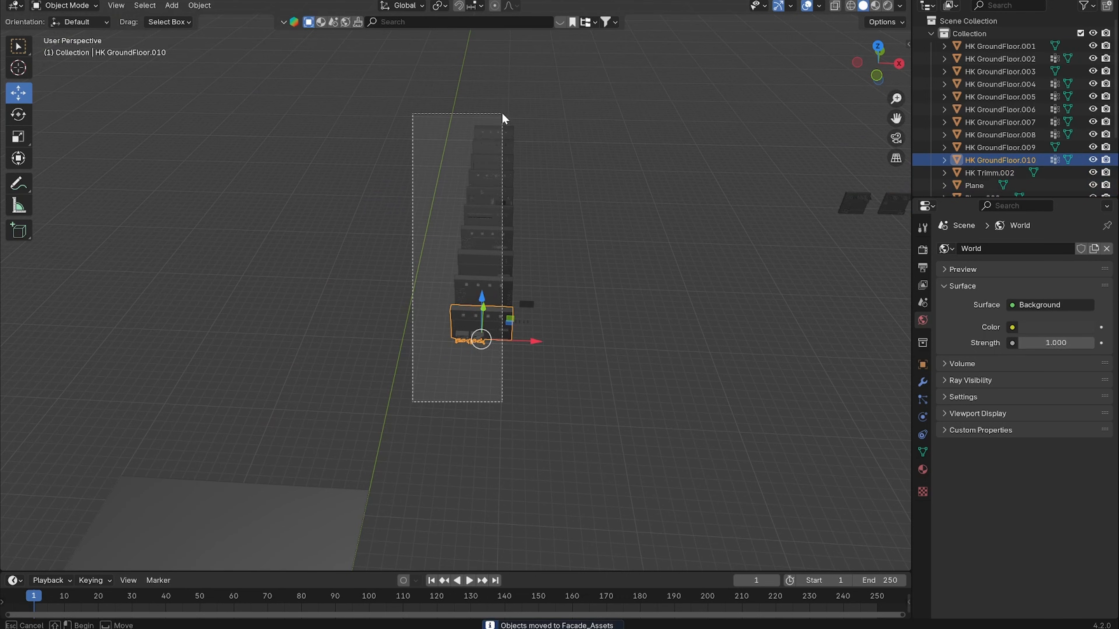
Step: Move the ground-floor pieces into a new Ground Floor Assets collection
key("M")
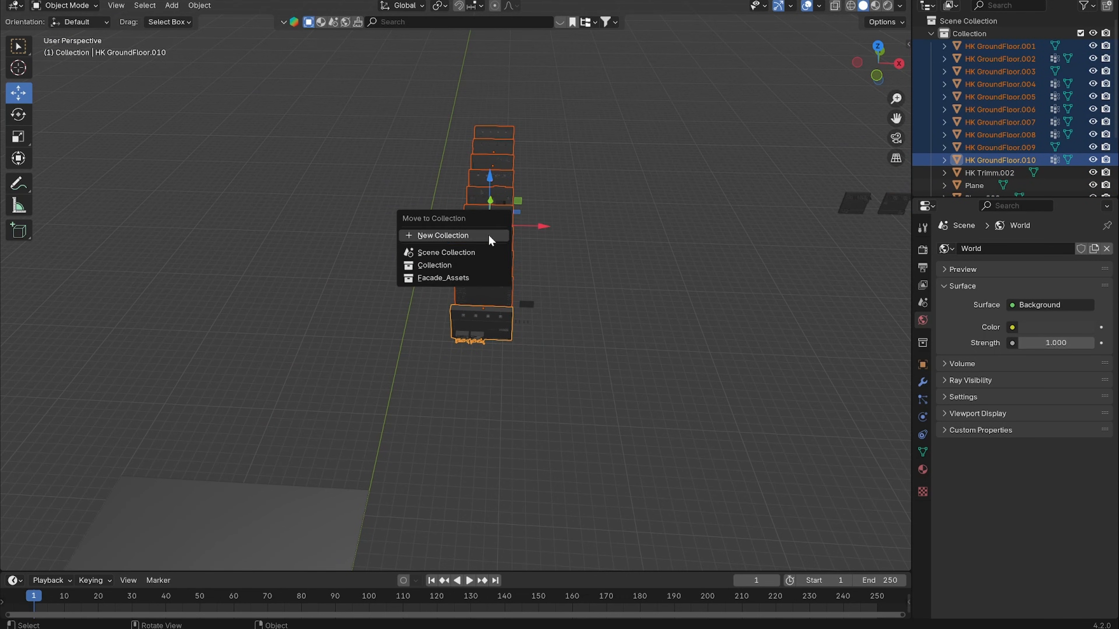
left_click(443, 235)
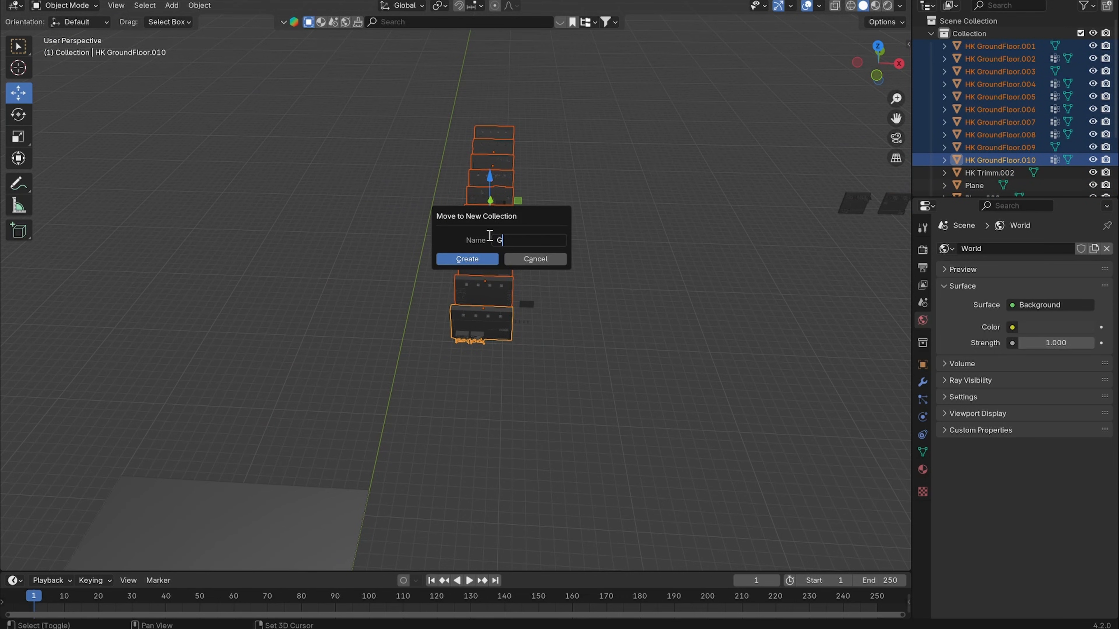
type("round Floor Ass")
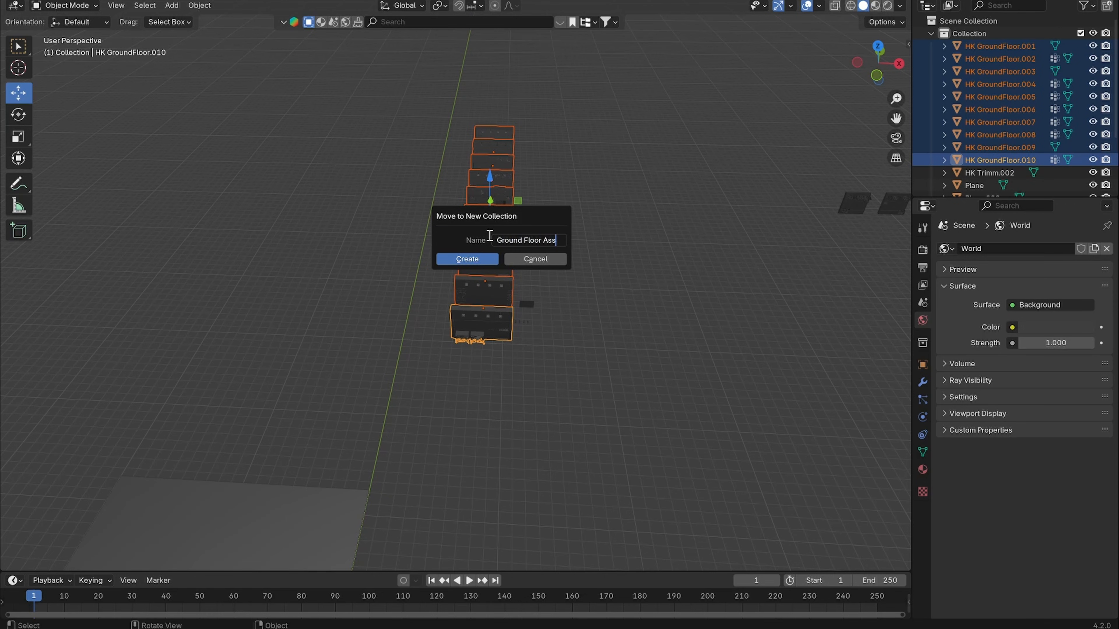
left_click(467, 259)
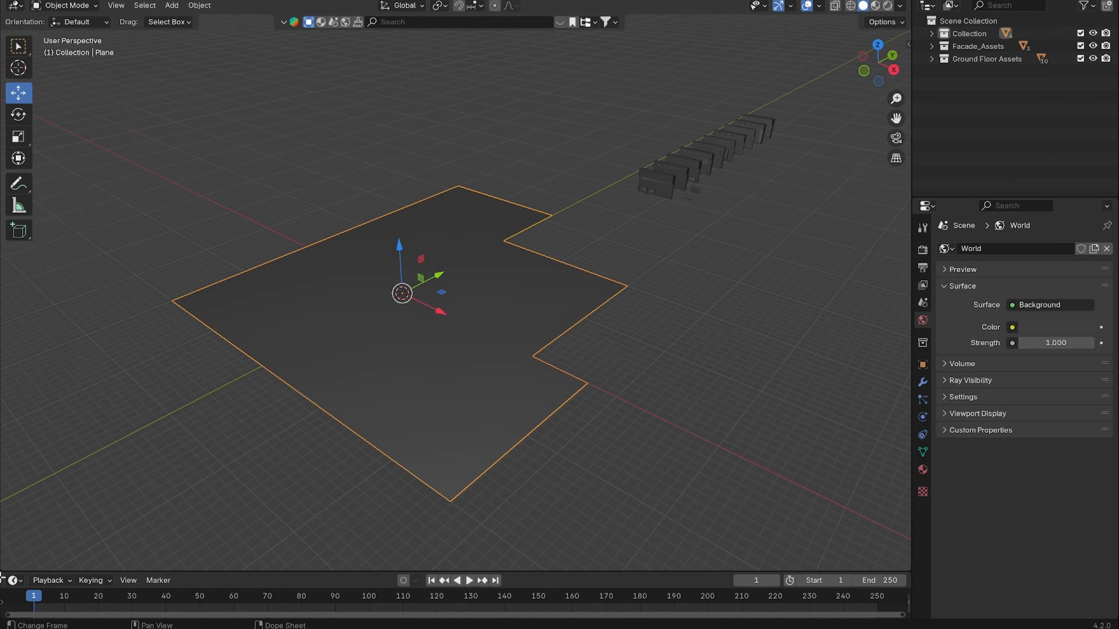
Step: Give the footprint plane a new geometry node tree with a Delete Geometry node
left_click(14, 348)
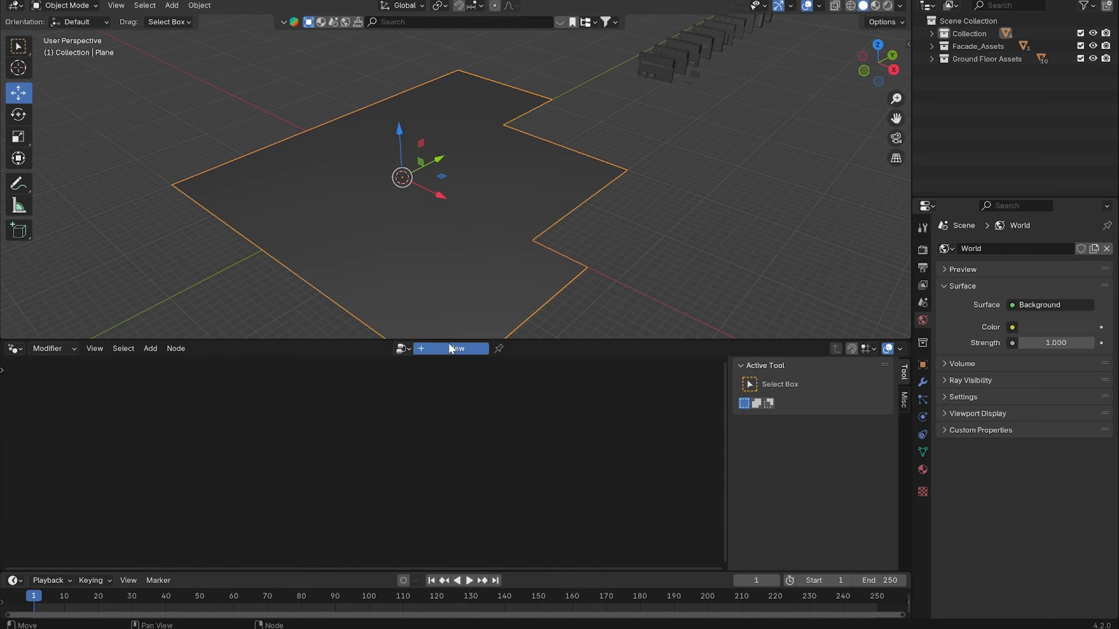
left_click(452, 348)
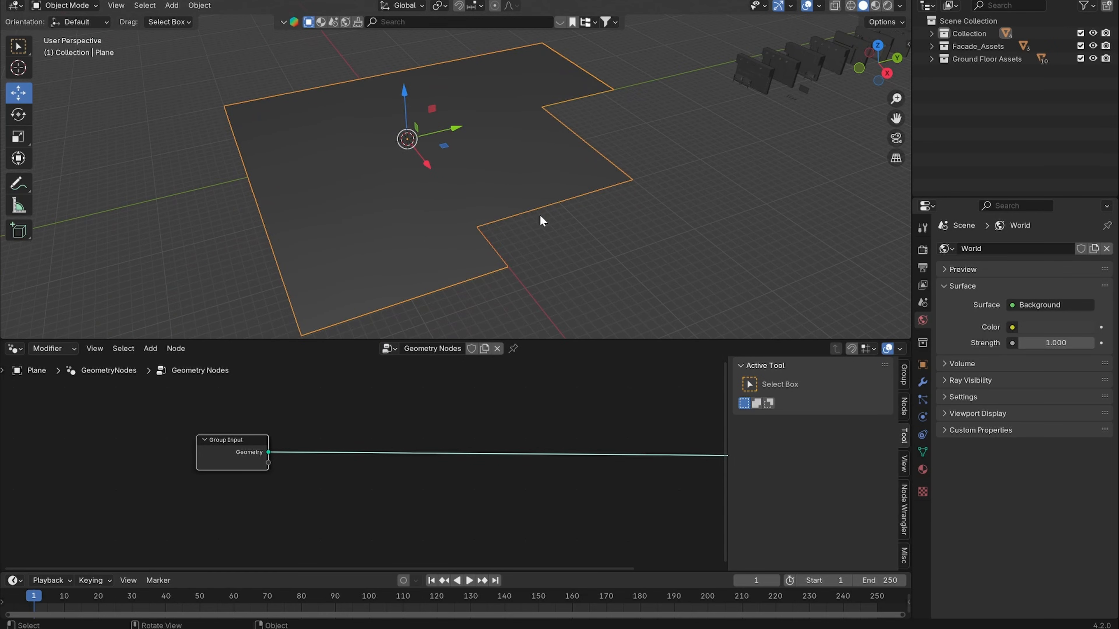
left_click(149, 349)
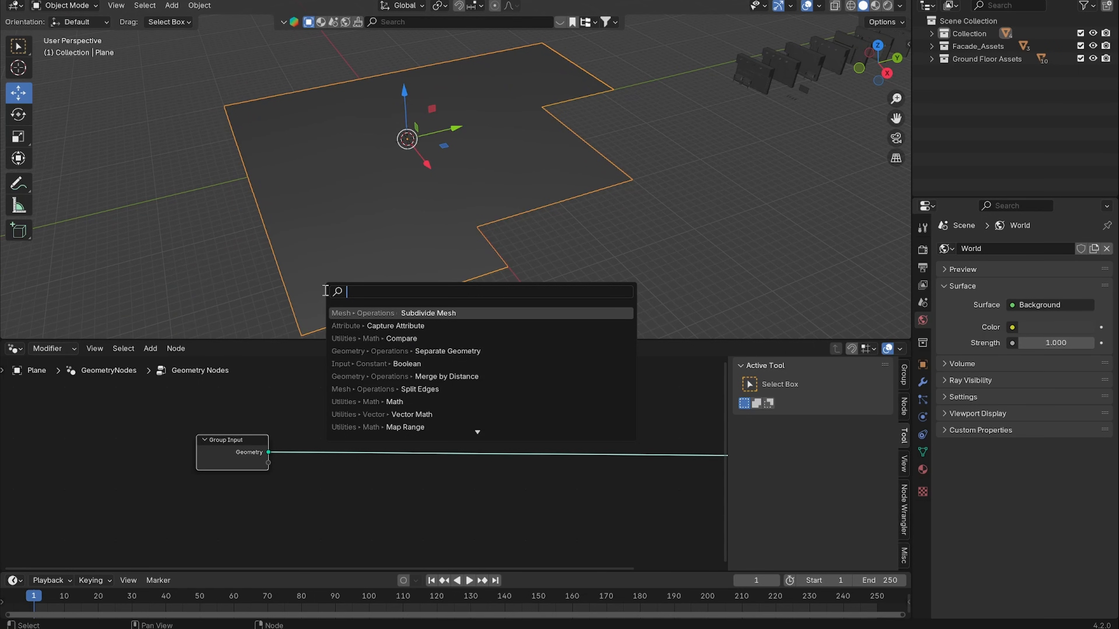
type("del")
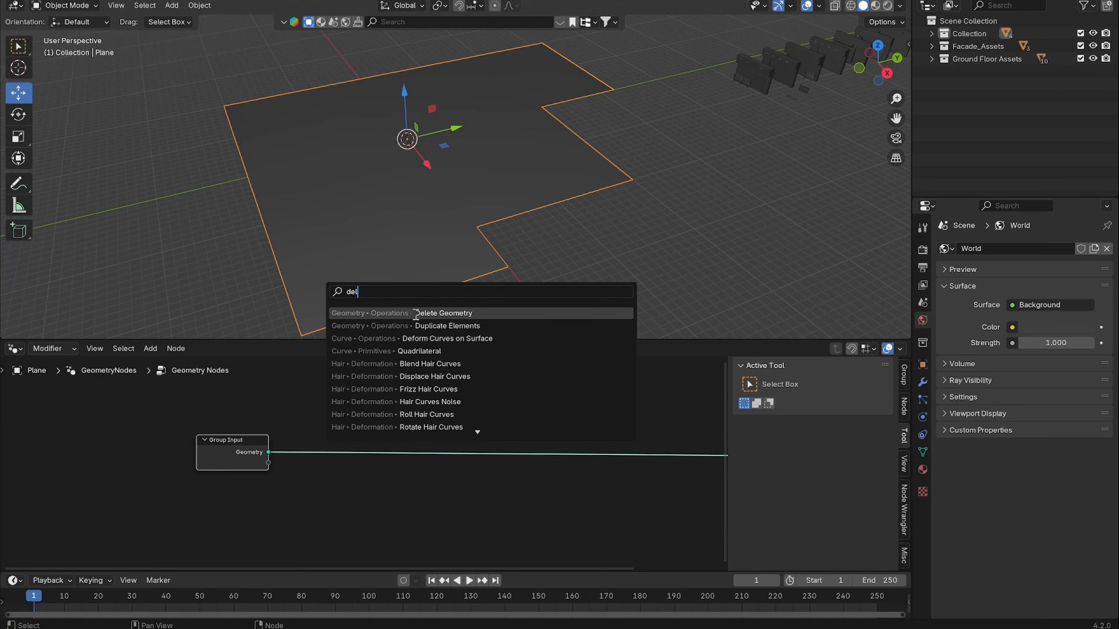
left_click(444, 313)
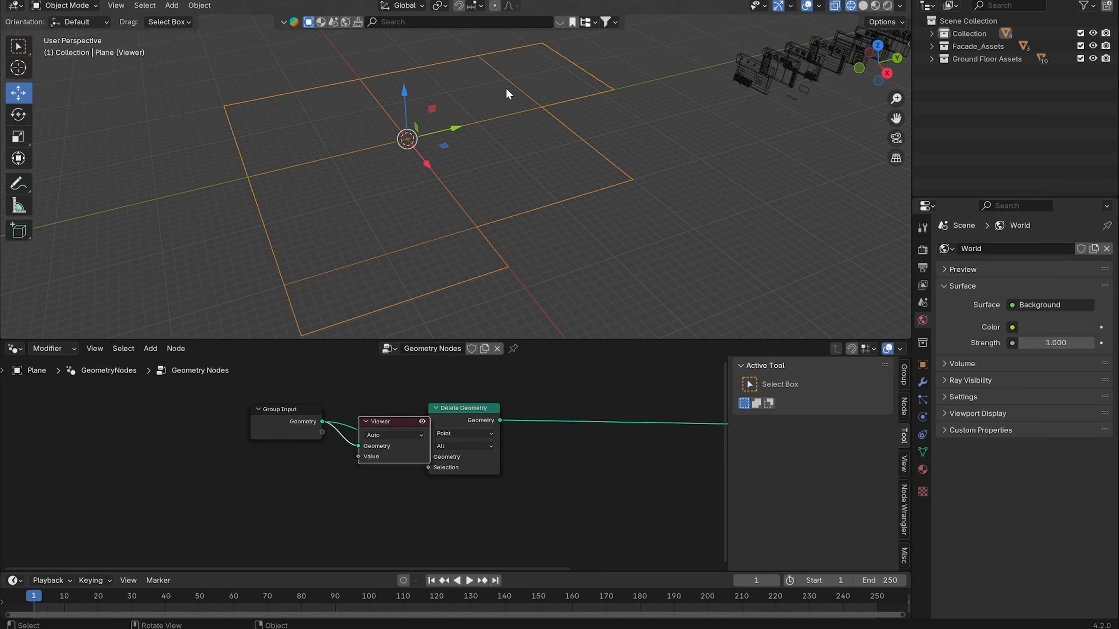
mouse_move(626, 208)
type("com")
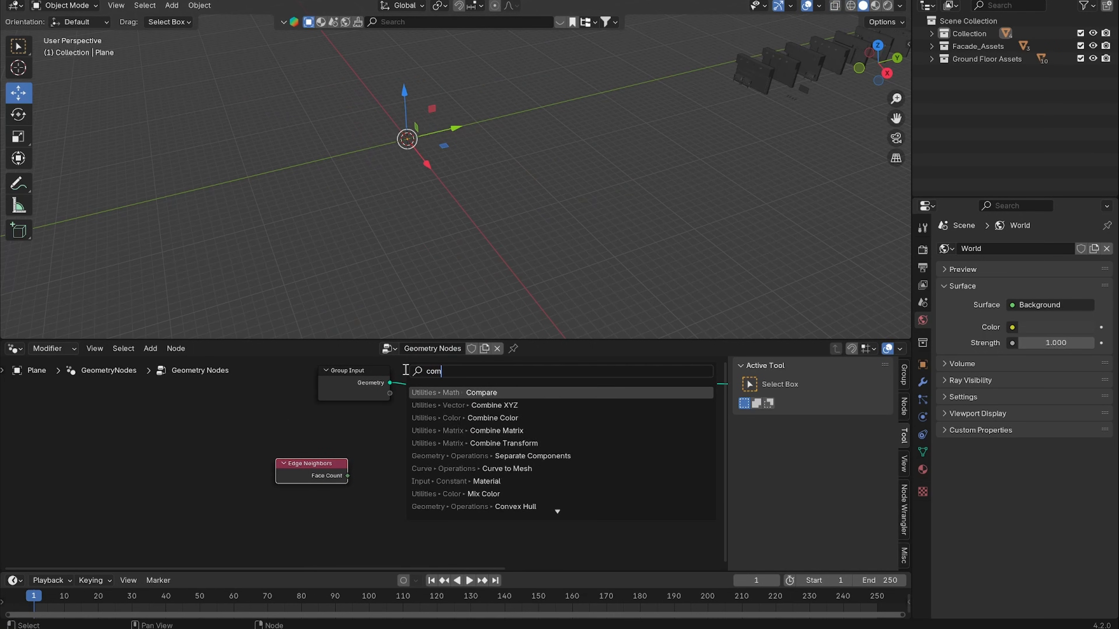
Step: Add an integer Compare node and set Delete Geometry to the Edge domain
left_click(481, 392)
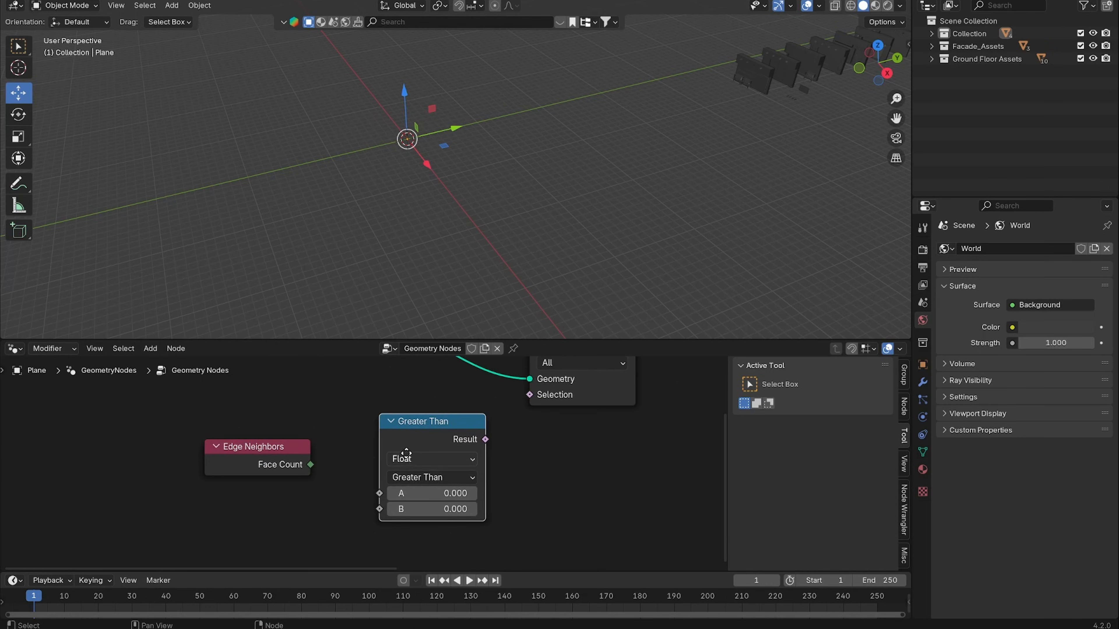
left_click(432, 459)
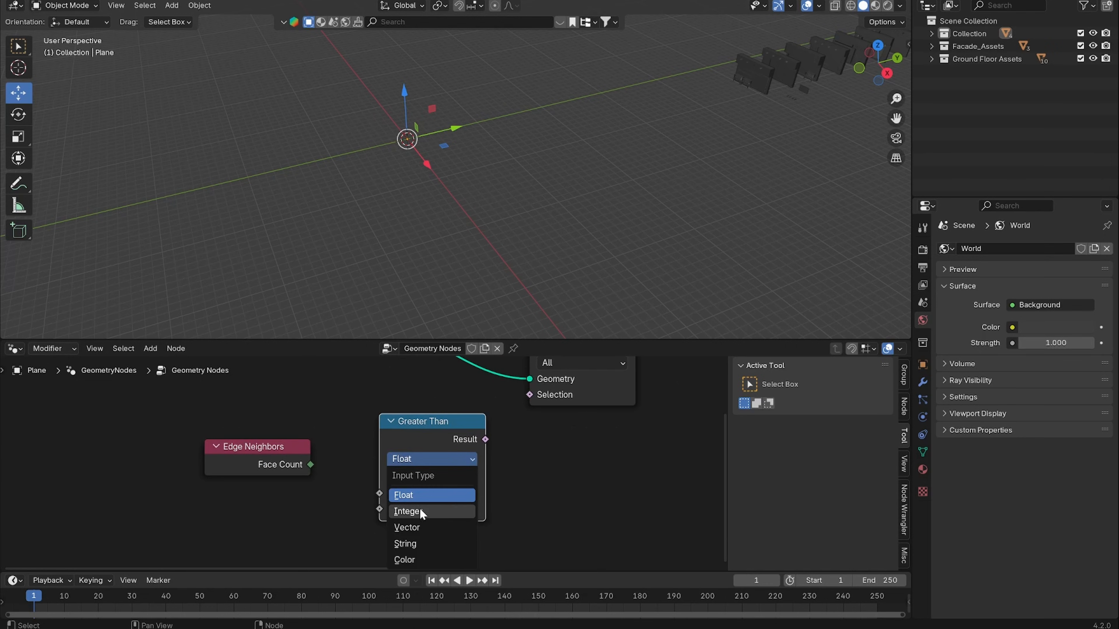
left_click(417, 511)
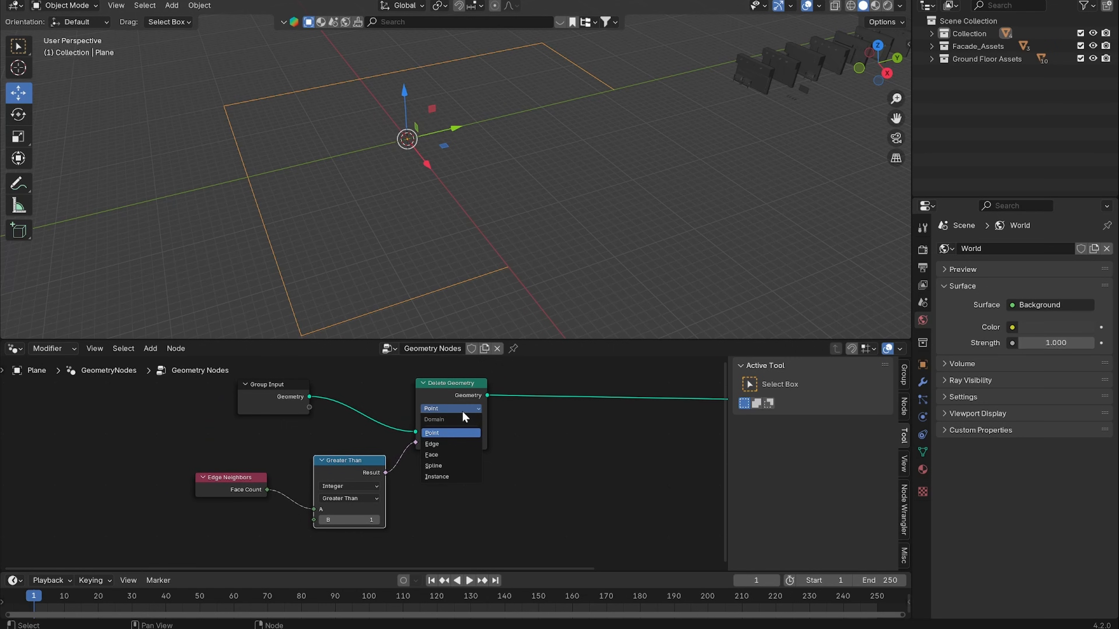
left_click(433, 444)
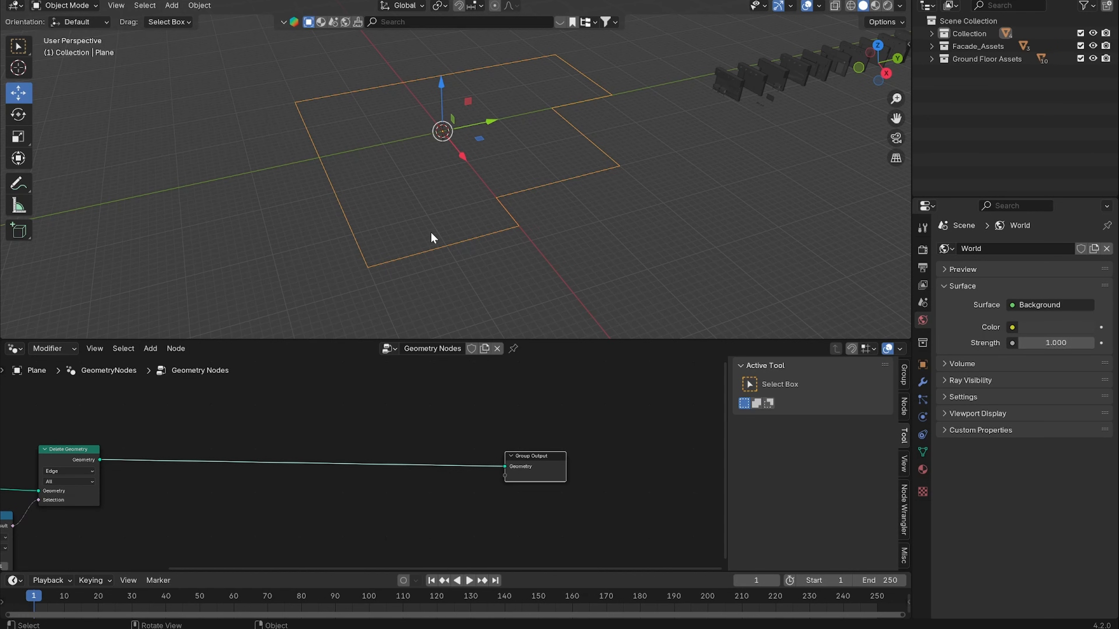
mouse_move(391, 199)
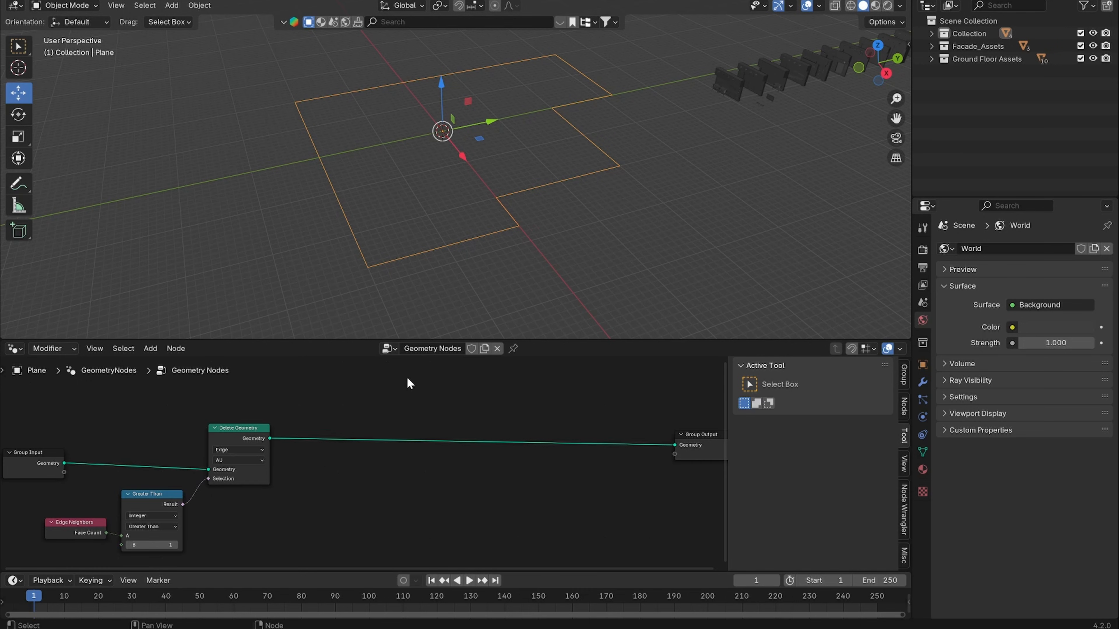
mouse_move(504, 417)
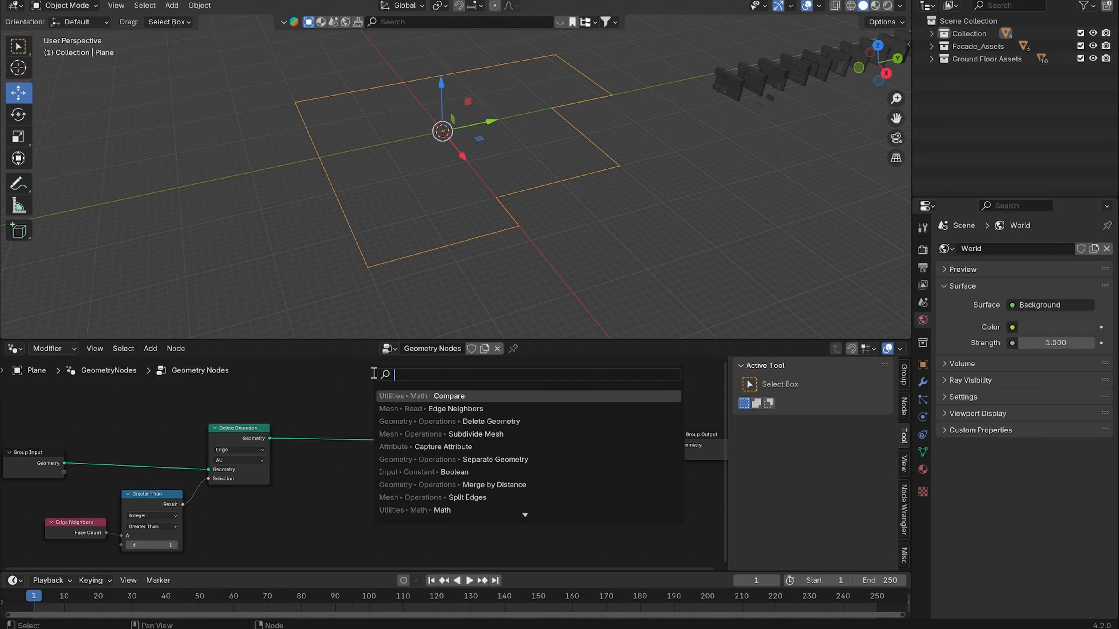
Step: Add Mesh to Curve, a length-based Resample Curve at 3 m, and Split Edges nodes
type("mesh to")
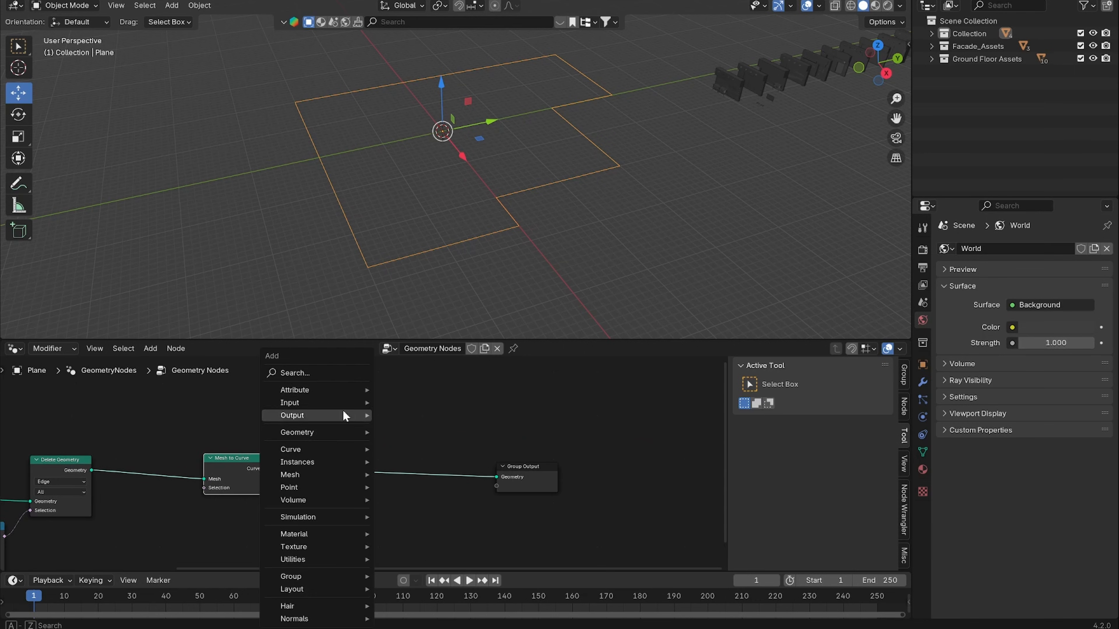
type("resamol")
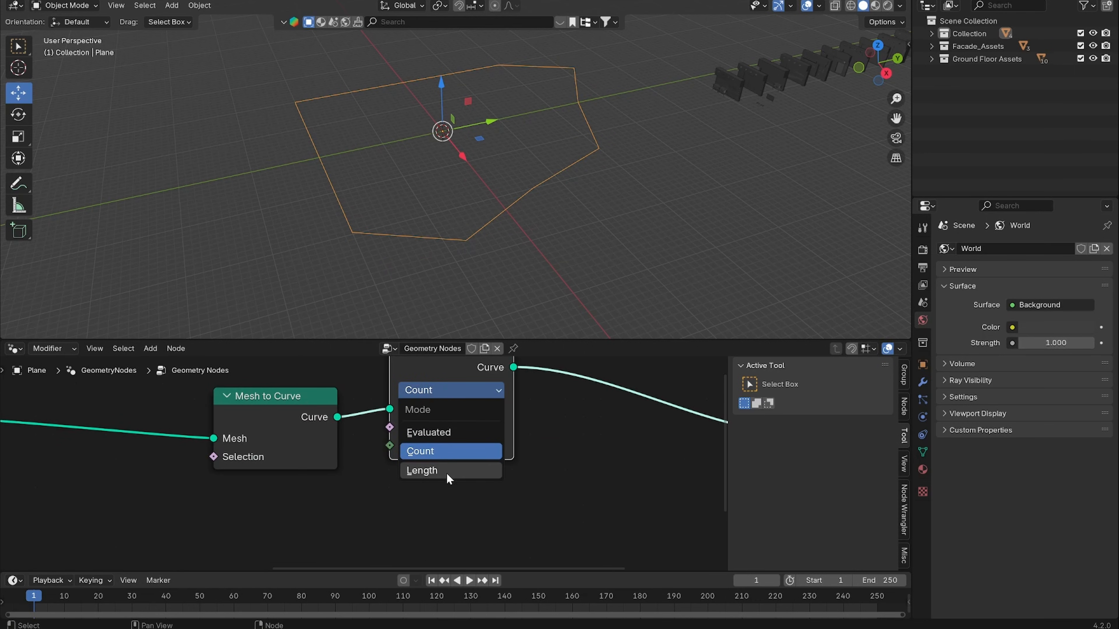
left_click(422, 470)
type("split")
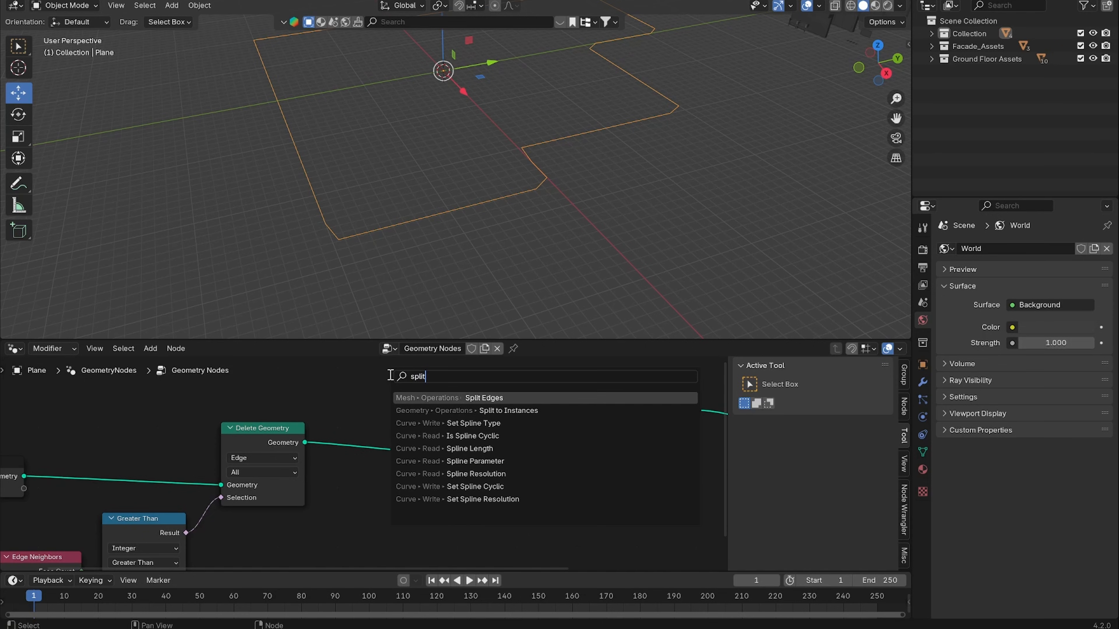
left_click(484, 398)
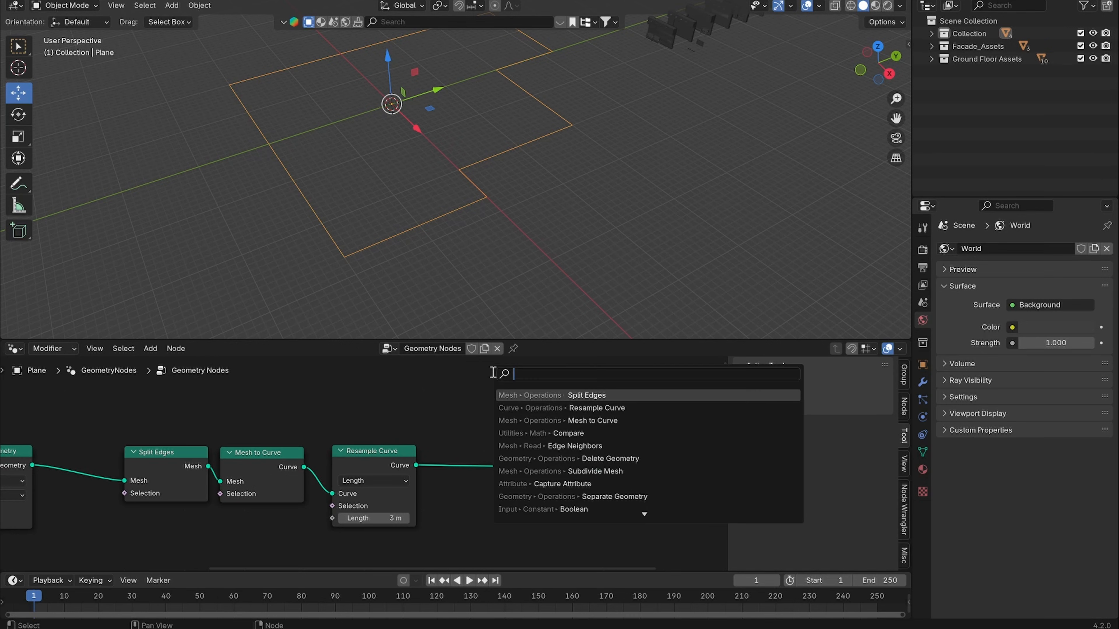
Step: Add Curve to Mesh and an edge-mode Mesh to Points node feeding the Group Output
type("curve to")
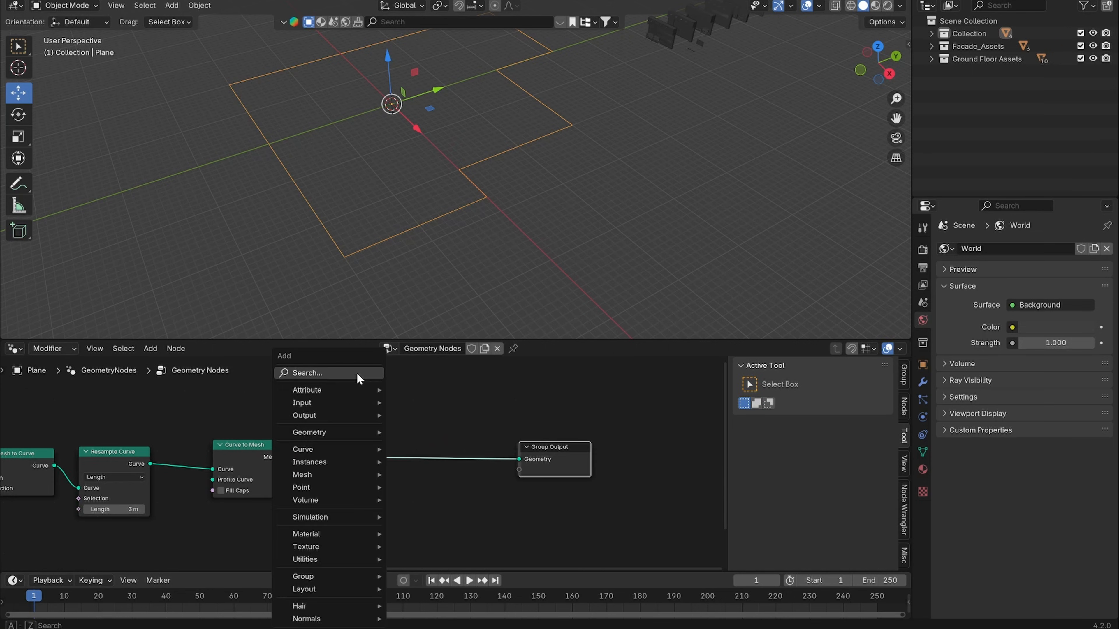
type("mesh to")
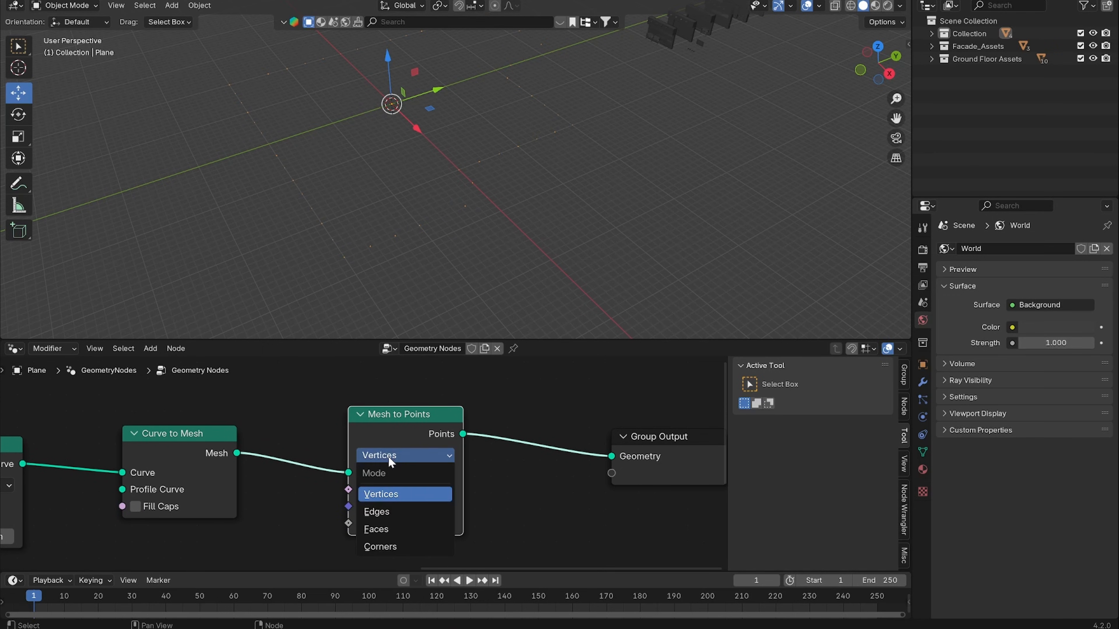
left_click(376, 512)
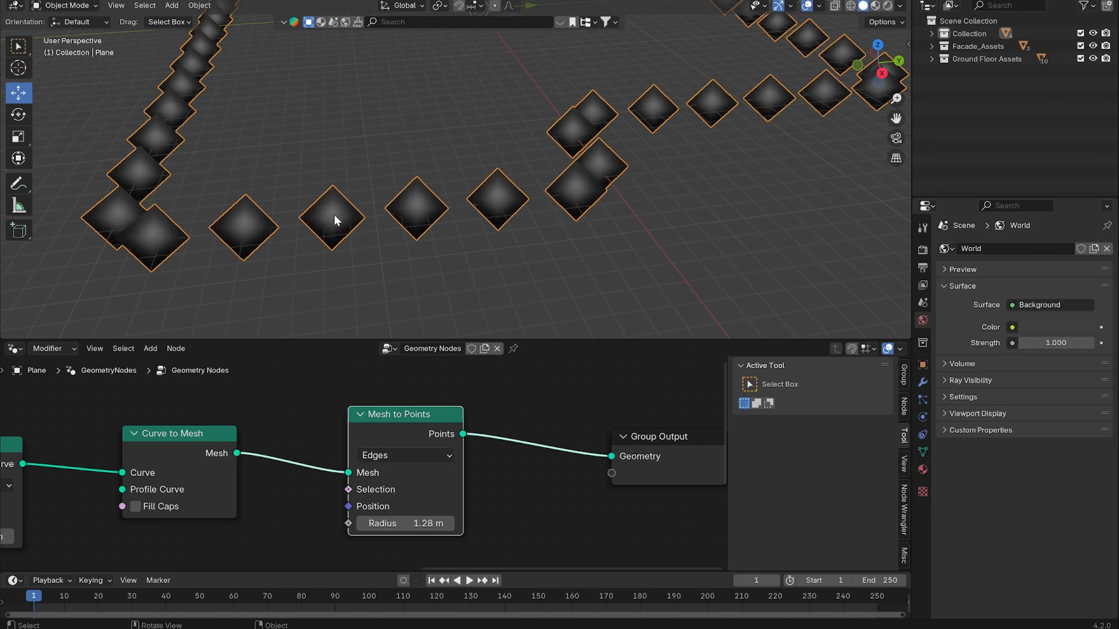
mouse_move(210, 487)
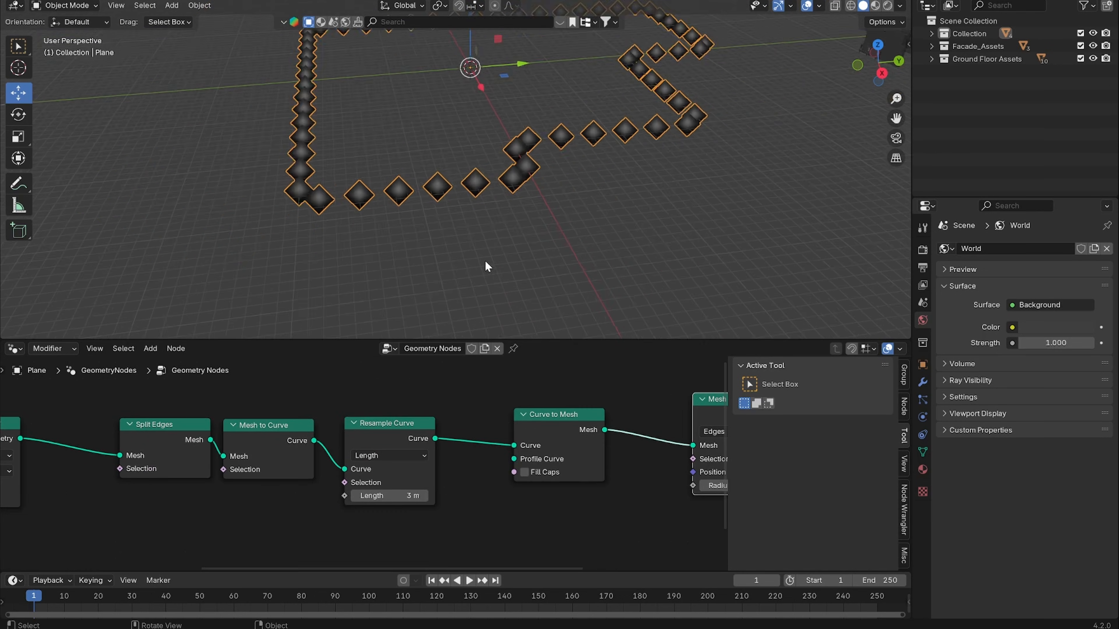
left_click_drag(485, 267, 746, 92)
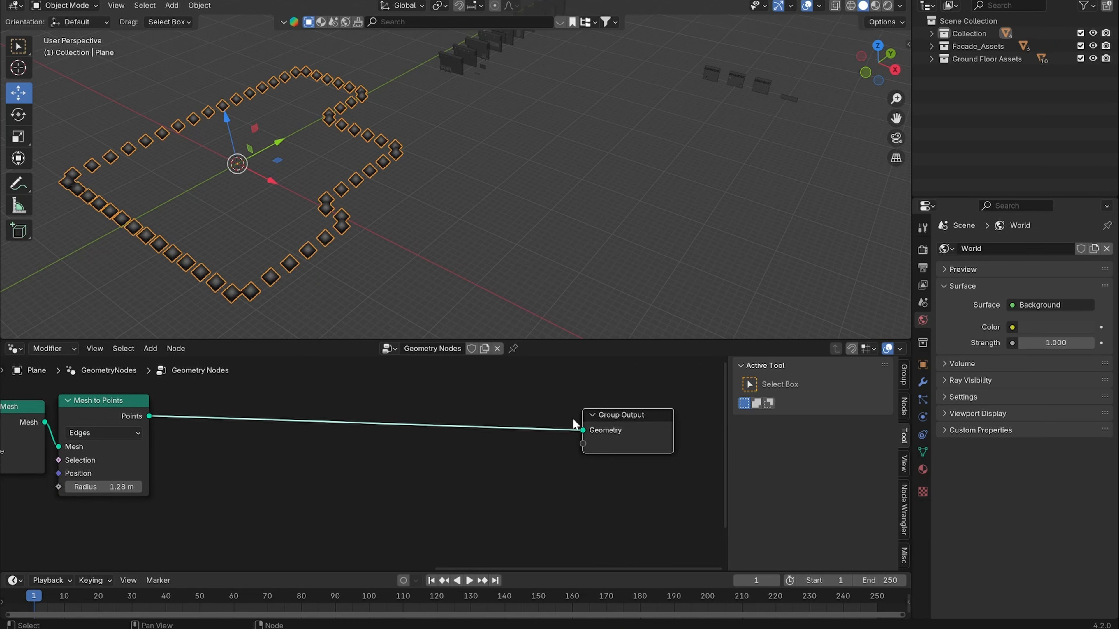
Step: Instance the Facade_Assets collection on the points with Separate and Reset Children
type("insatnce on")
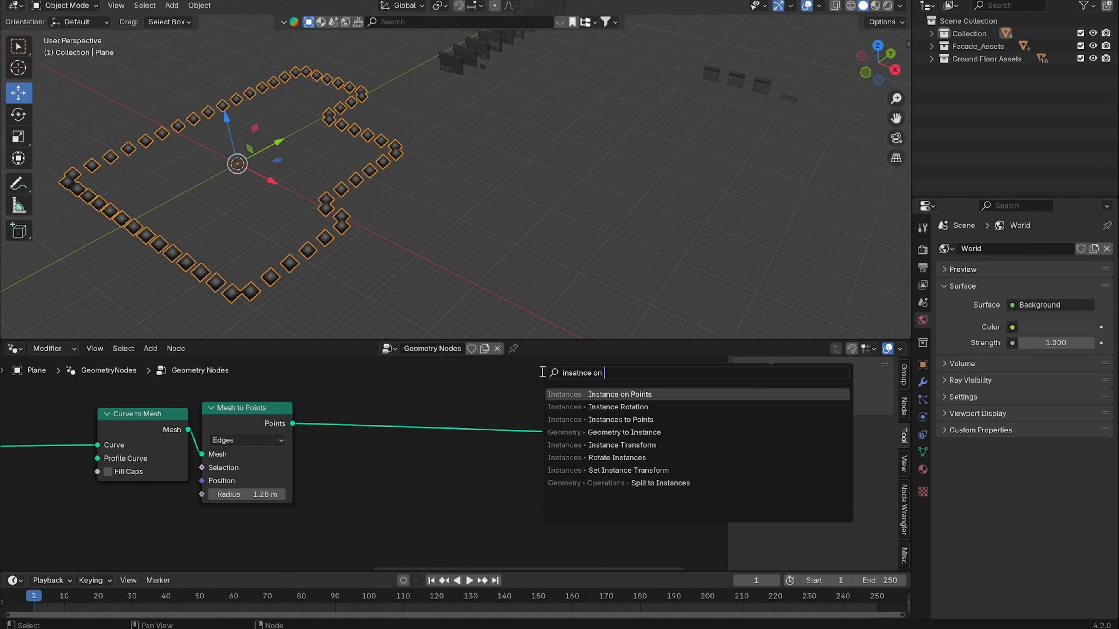
left_click(620, 395)
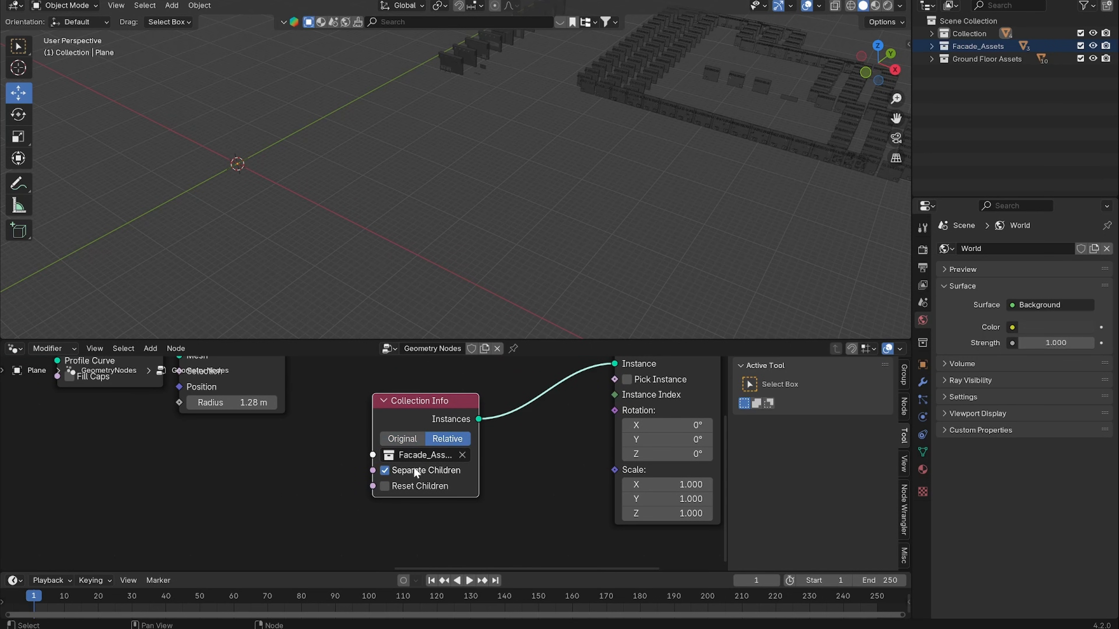
left_click(385, 486)
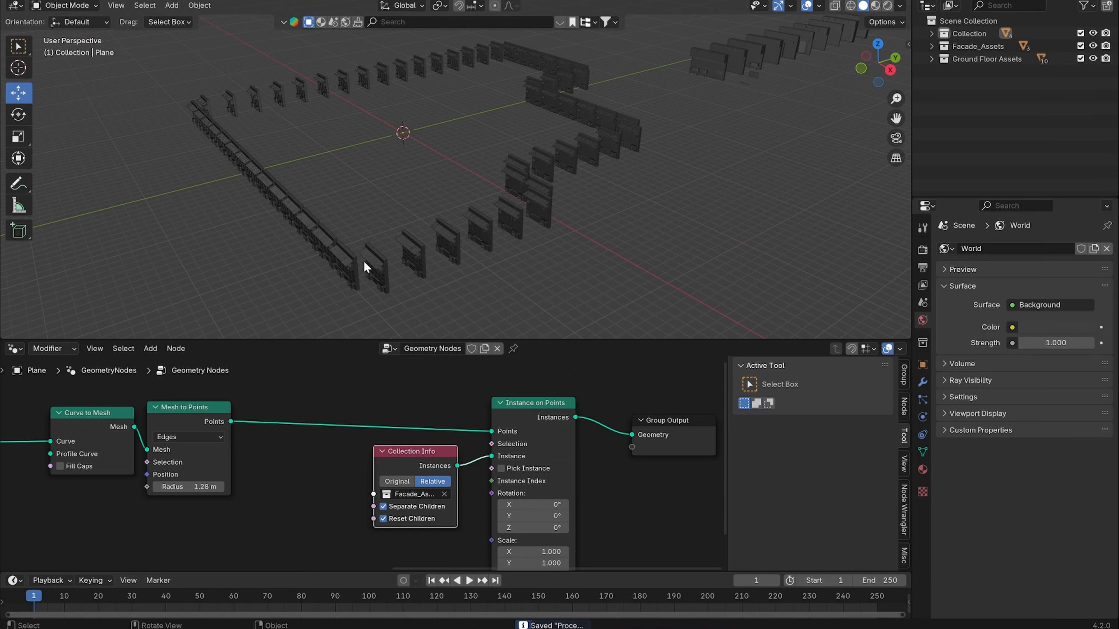
mouse_move(516, 503)
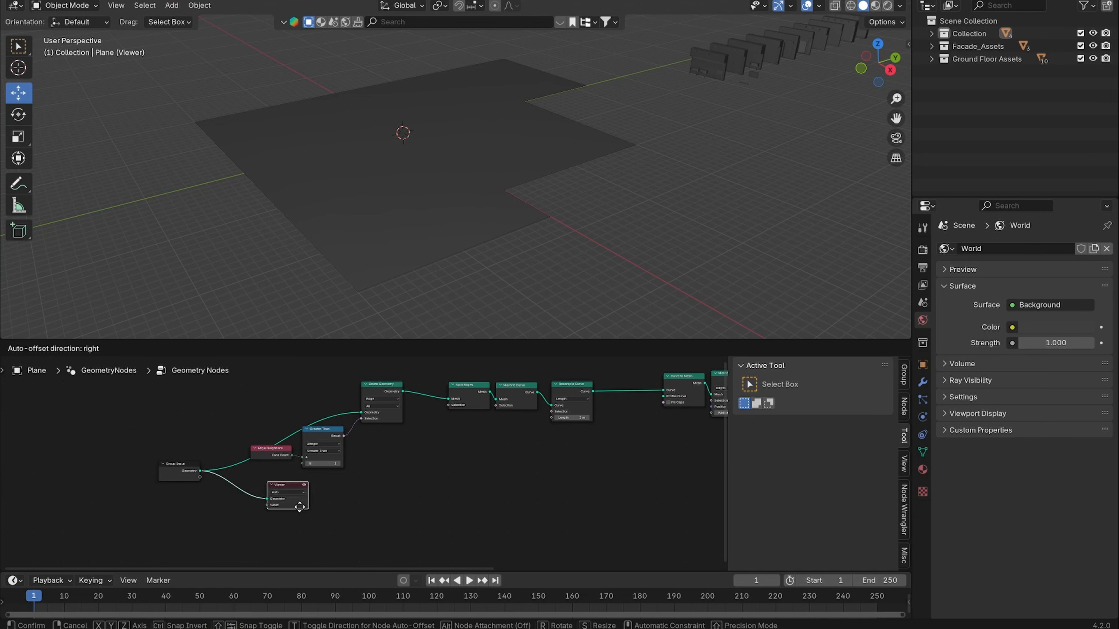
Step: Add an Extrude Mesh node extruding the footprint faces together, not individually
type("extr")
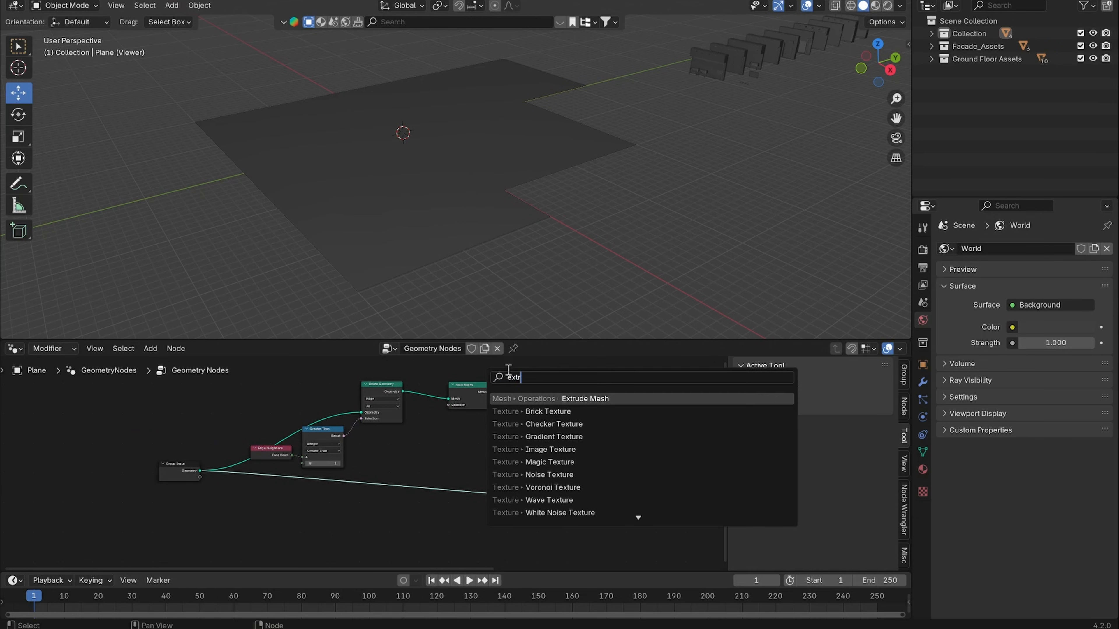
left_click(585, 399)
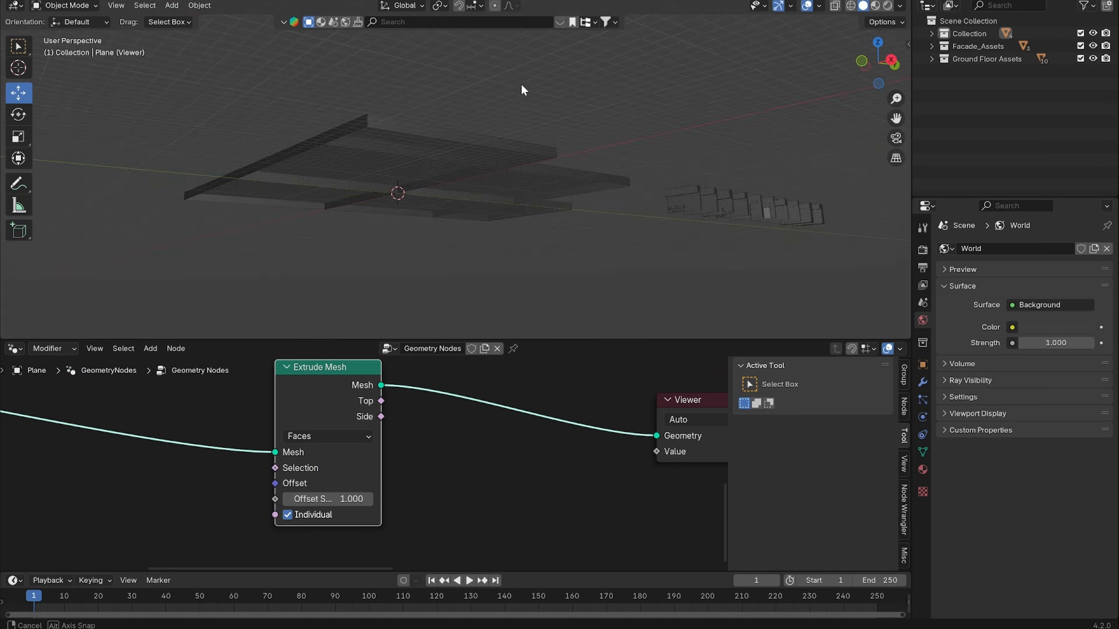
left_click(288, 516)
type("sep")
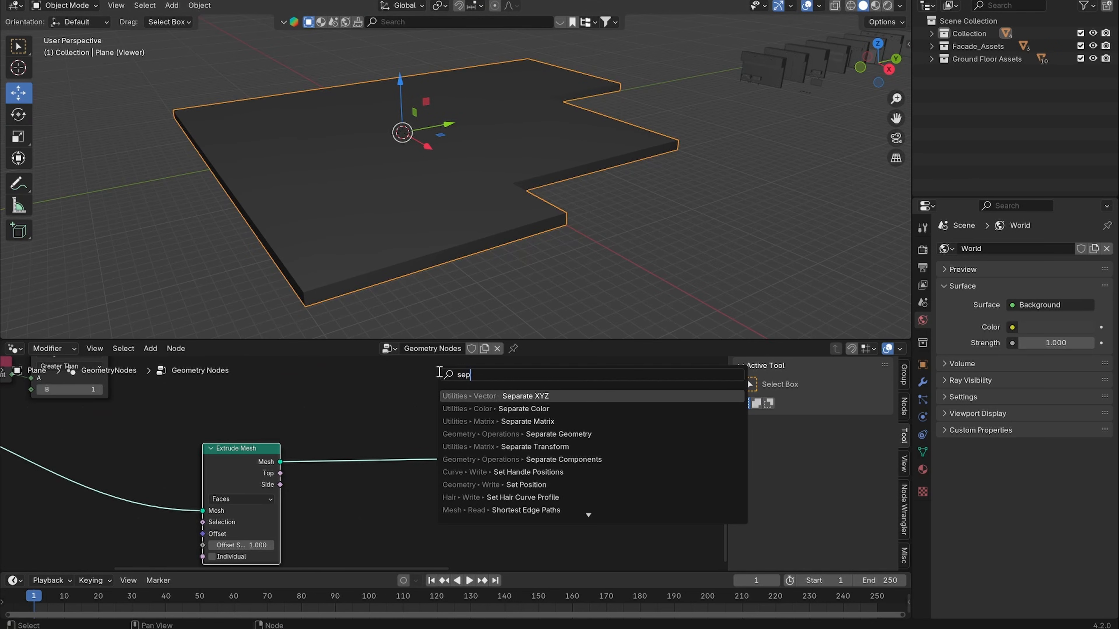
mouse_move(539, 434)
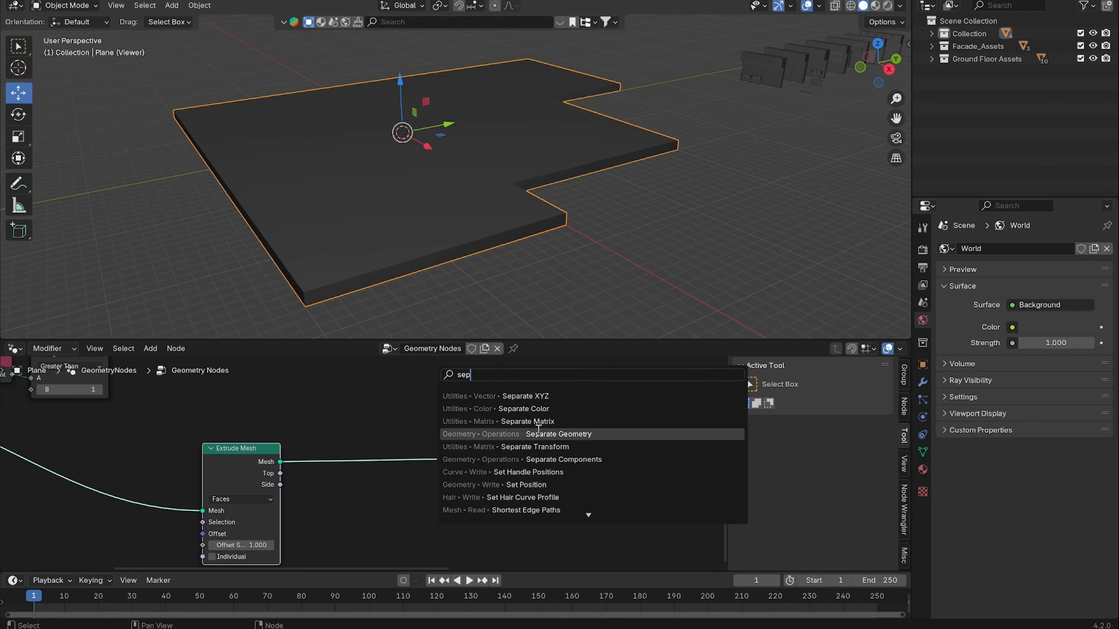
Step: Add a Separate Geometry node keeping only the side faces as a wall band
left_click(558, 434)
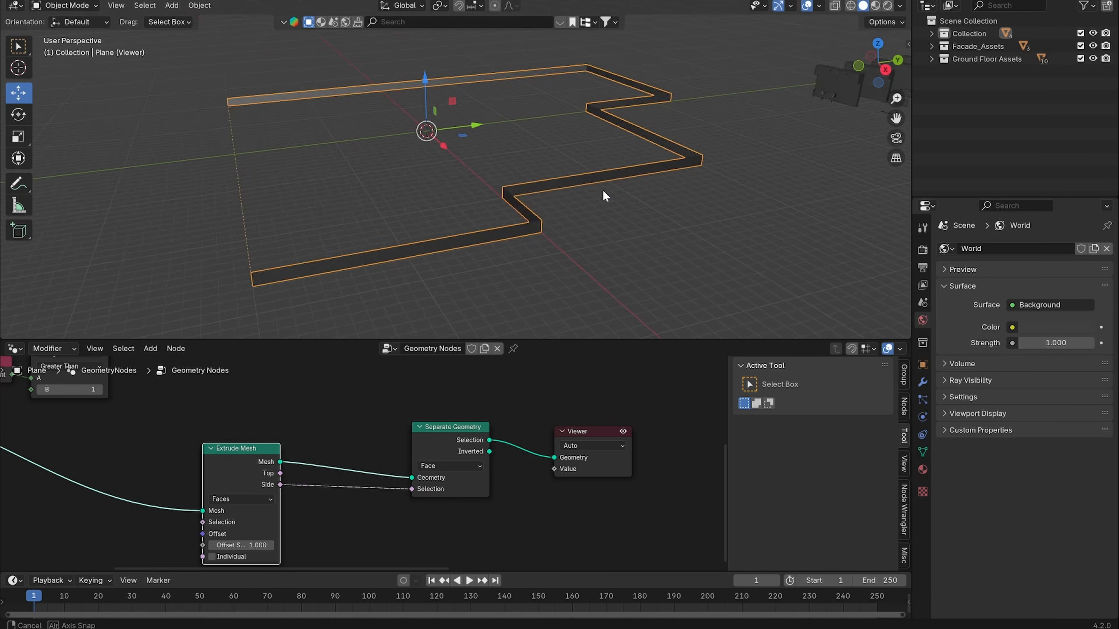
left_click_drag(603, 197, 749, 108)
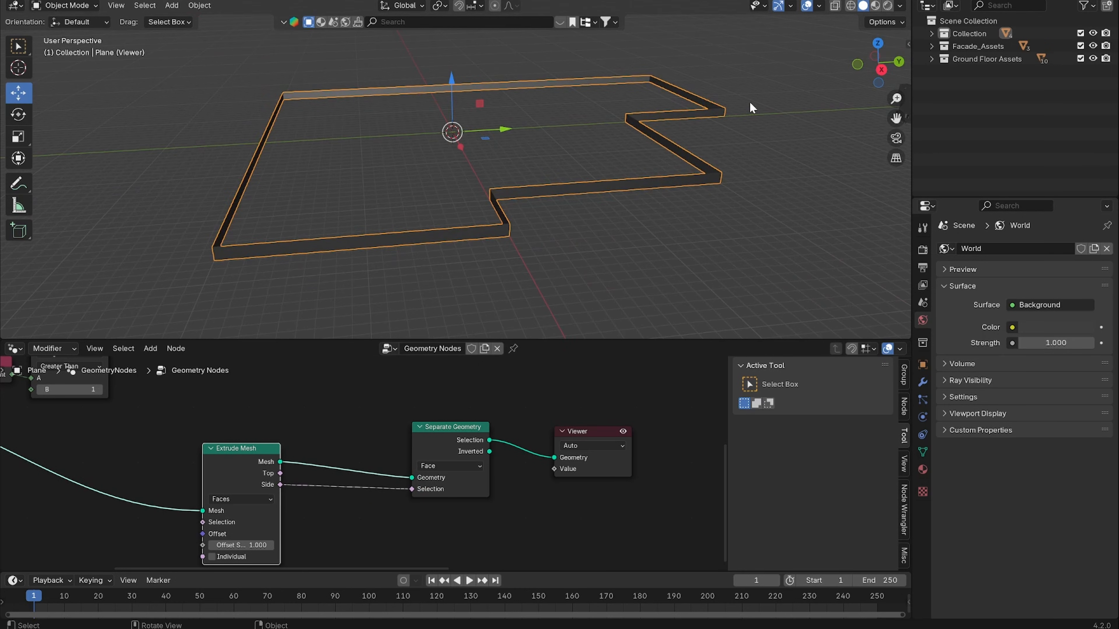
left_click(150, 349)
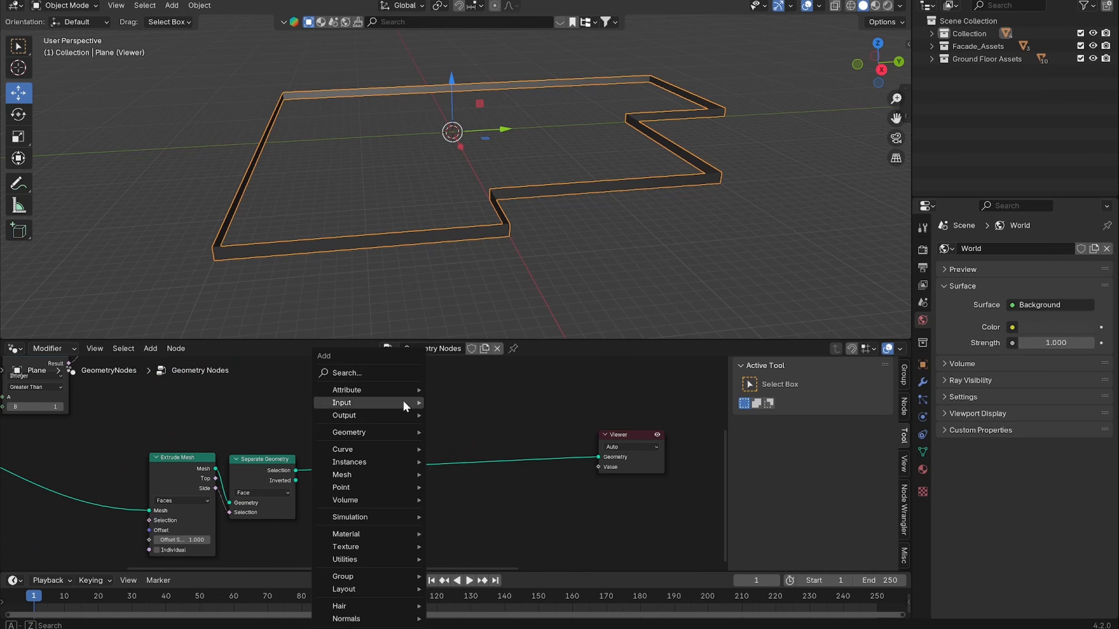
Step: Add a Sample Nearest Surface node with a Normal input, sampling vector data
left_click(392, 243)
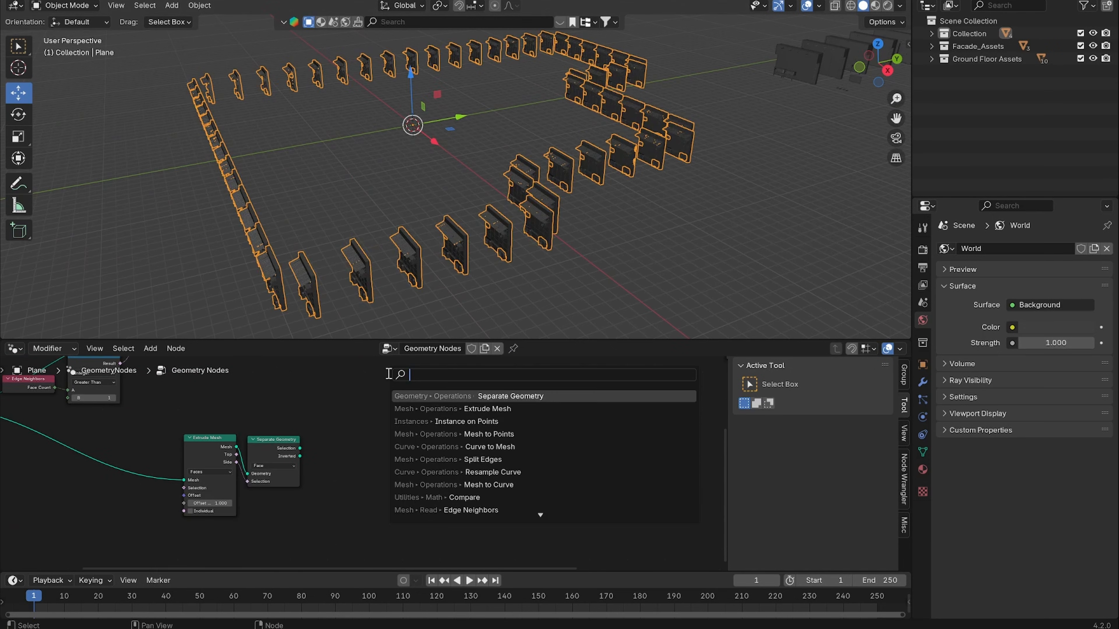
type("sample")
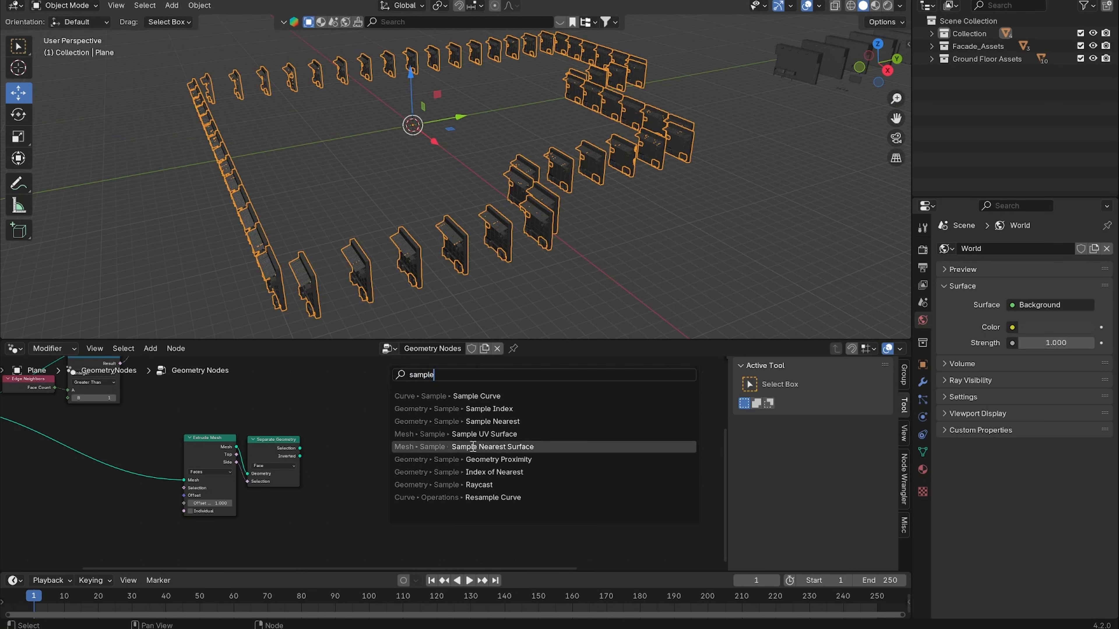
left_click(492, 446)
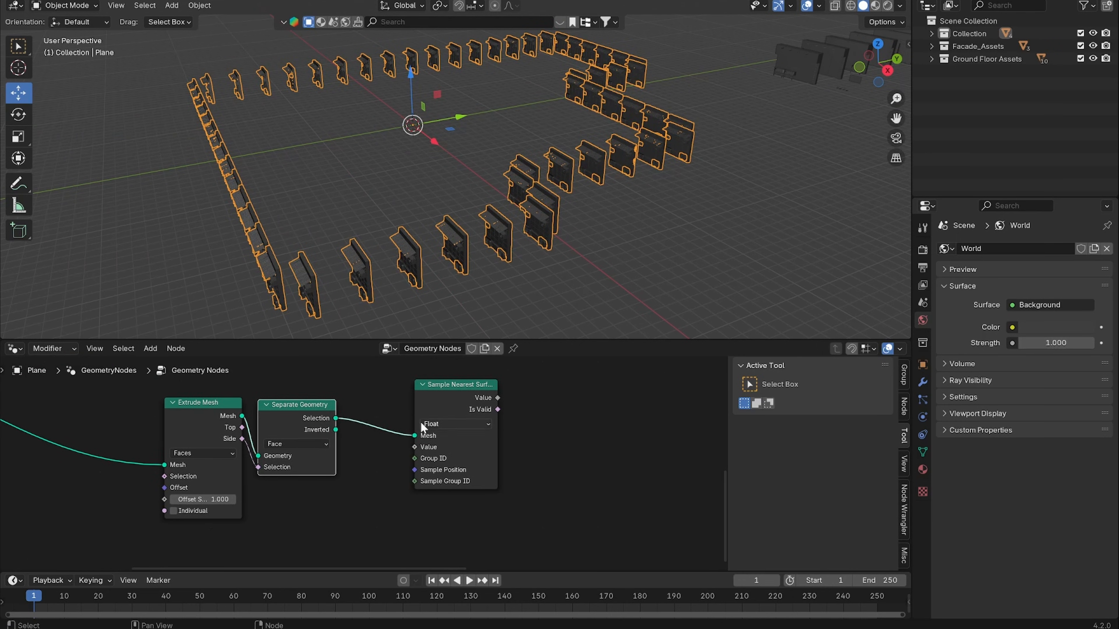
type("no")
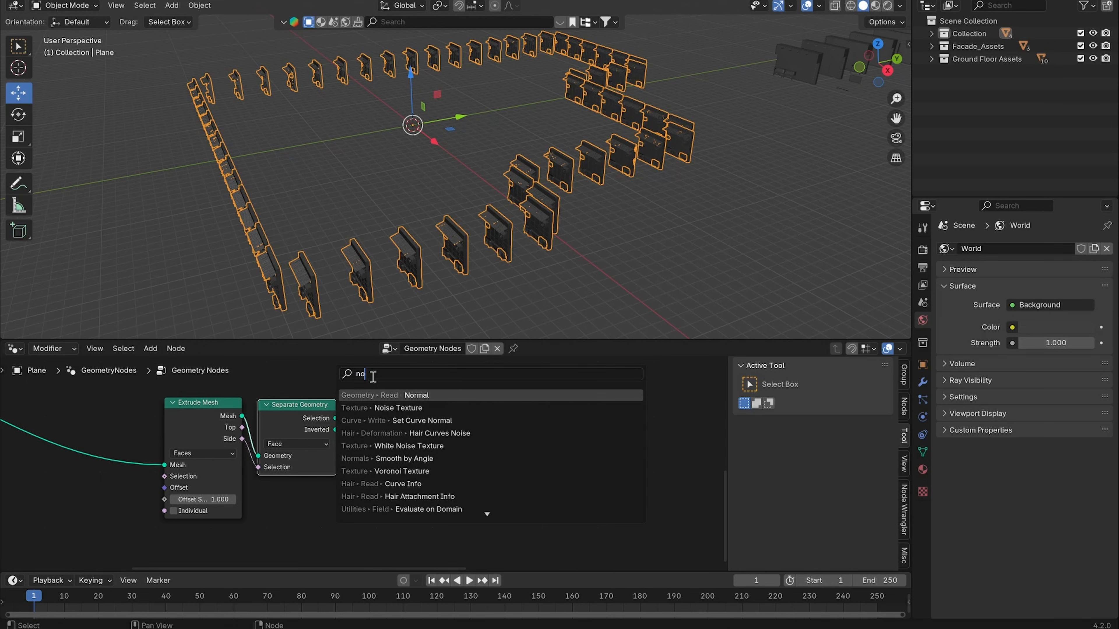
left_click(416, 395)
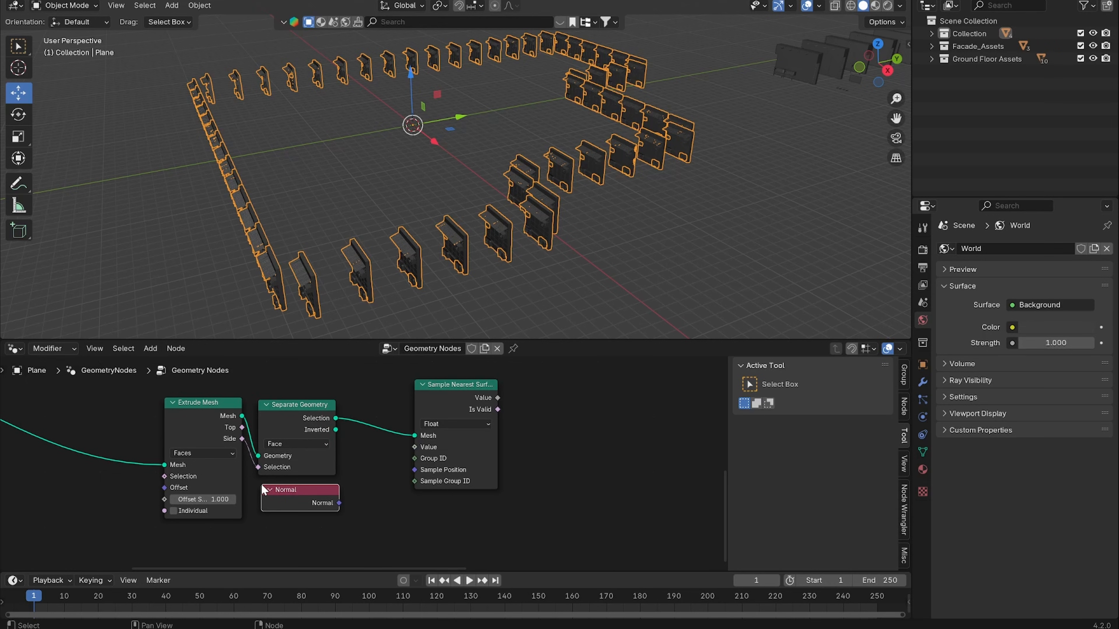
left_click(455, 424)
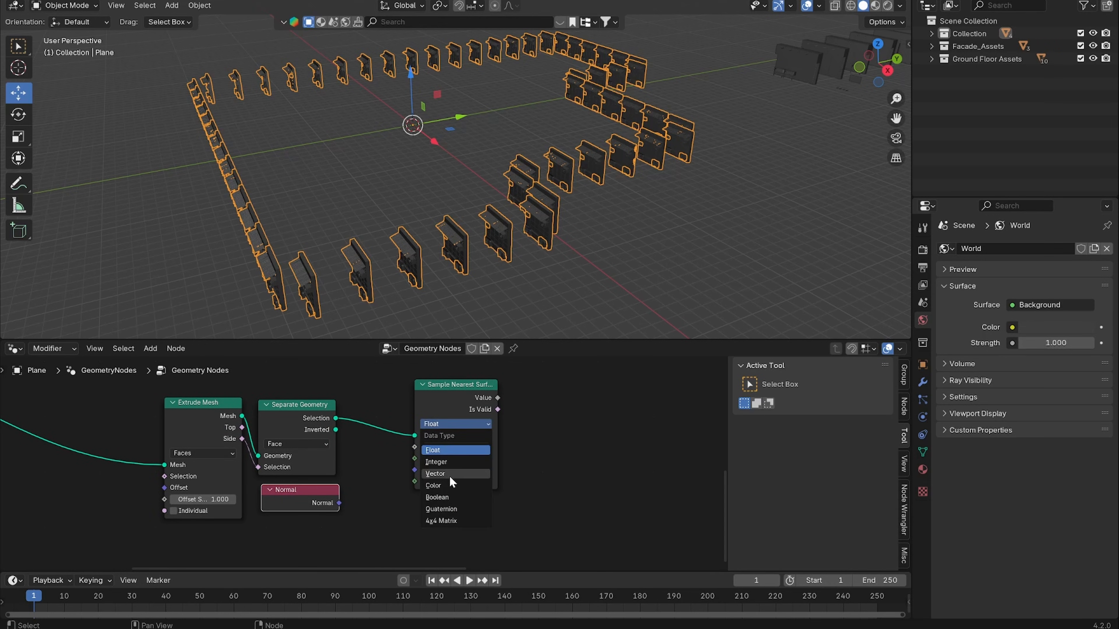
left_click(436, 474)
type("al")
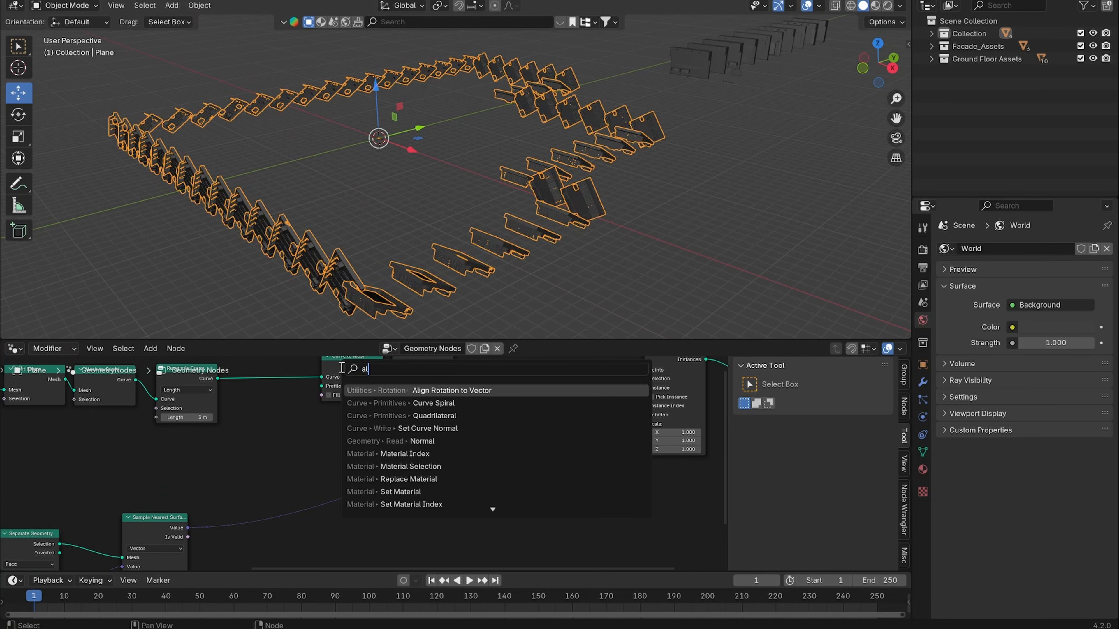
Step: Add a Y-axis Align Euler to Vector node driving the instances' rotation
left_click(452, 390)
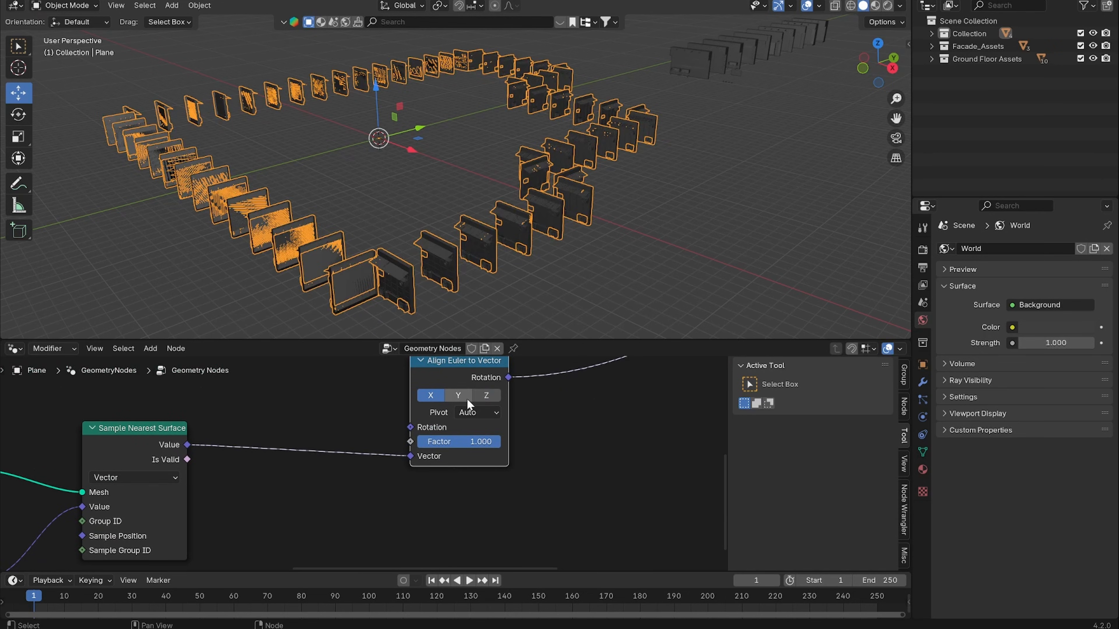
left_click(458, 395)
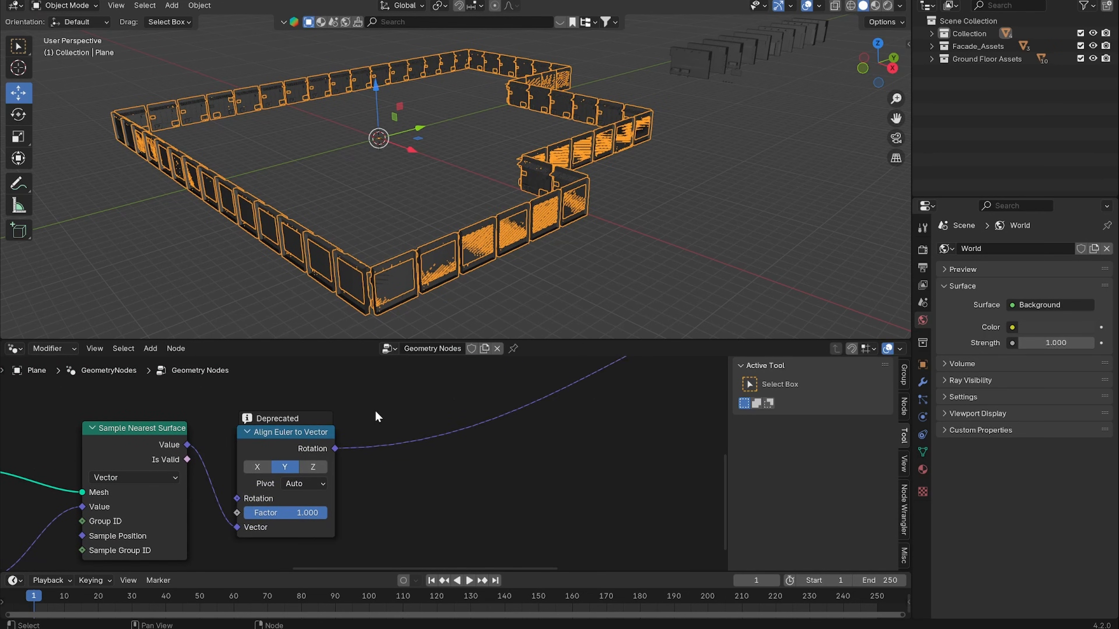
type("rota")
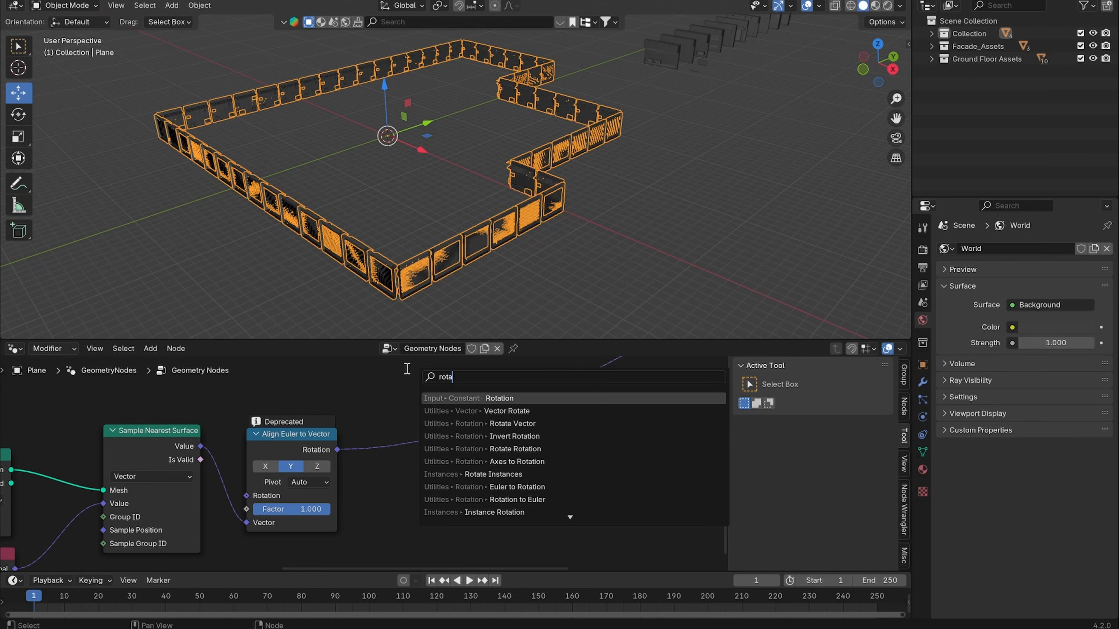
left_click(515, 449)
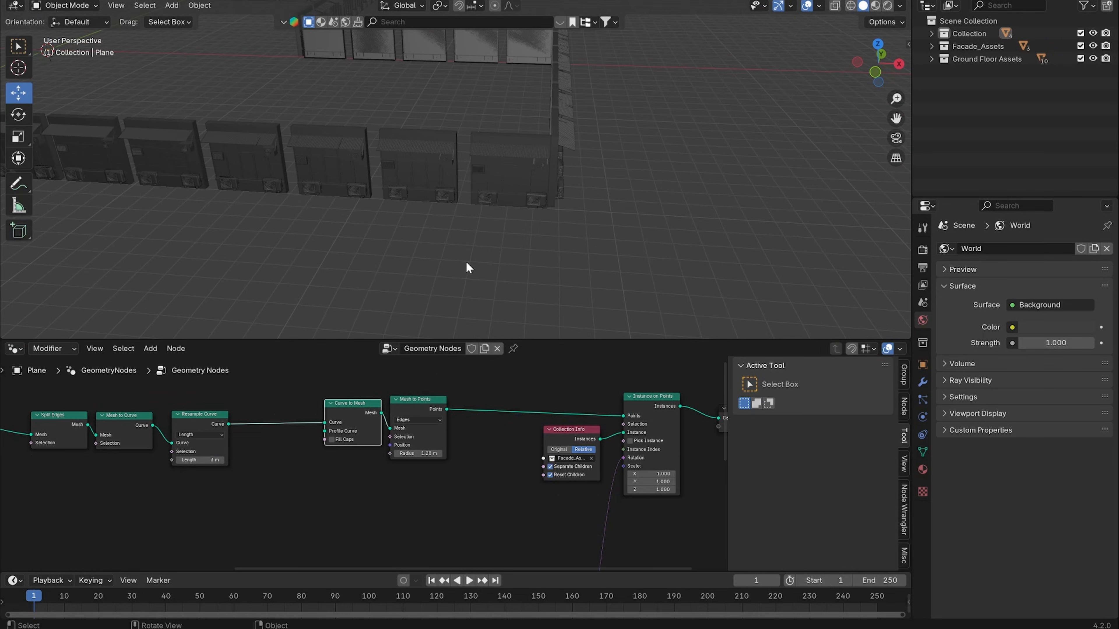
mouse_move(360, 507)
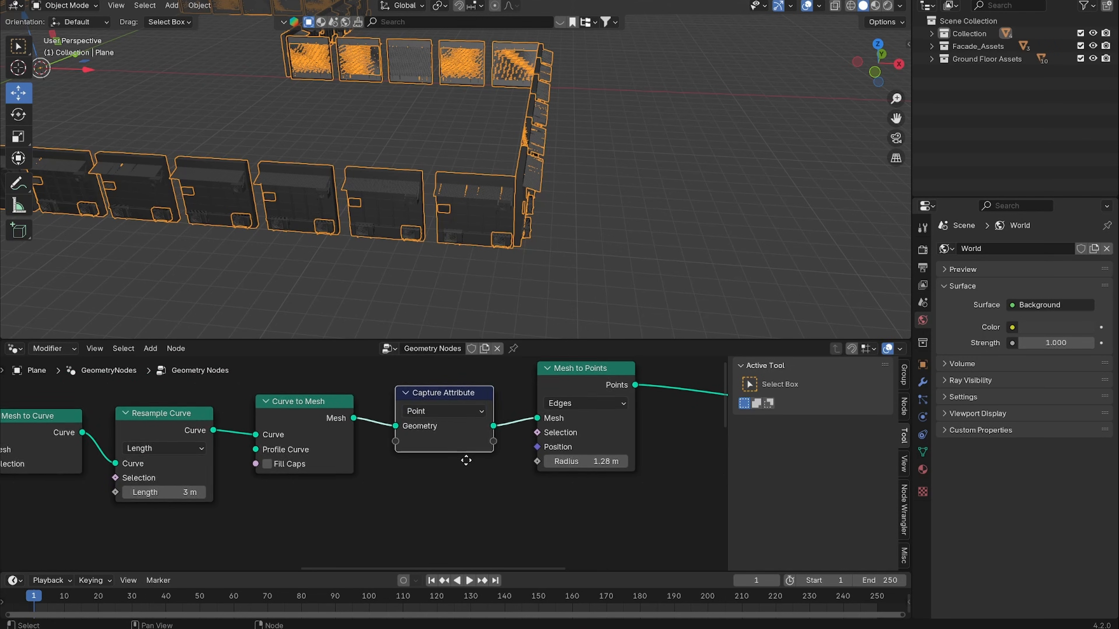
Step: Add Edge Vertices and a Vector Math Distance node measuring each edge's length
left_click(443, 411)
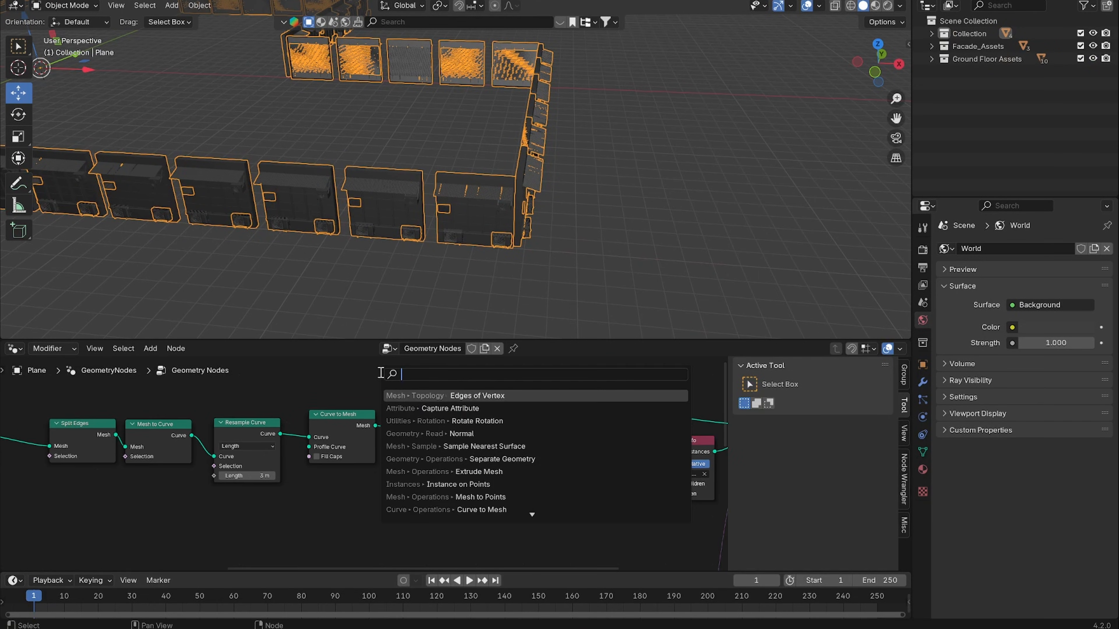
type("edge v")
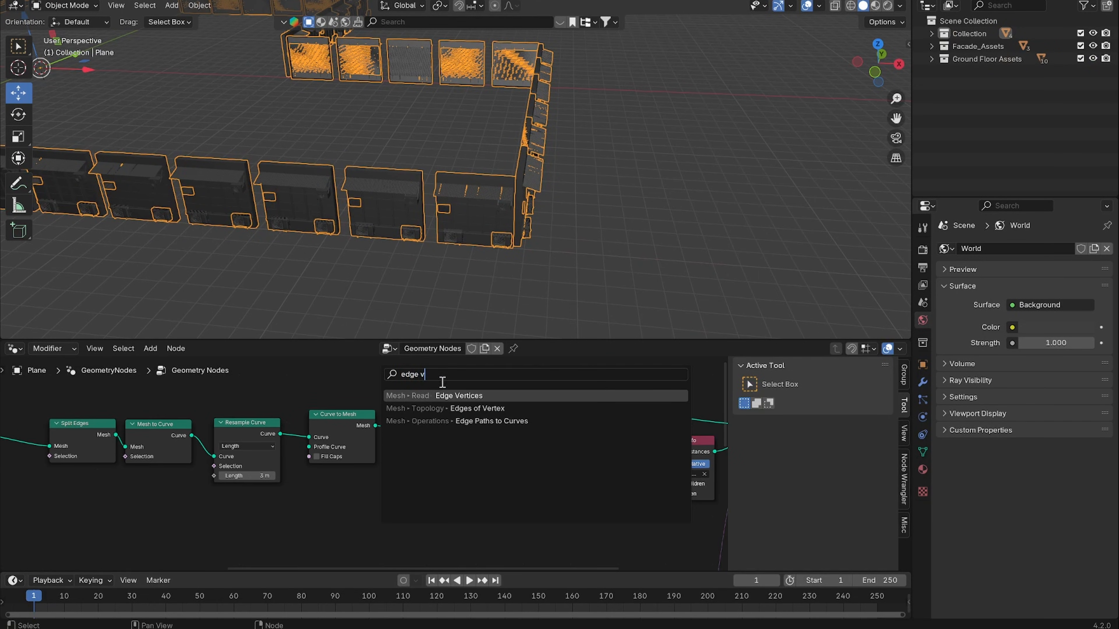
left_click(459, 395)
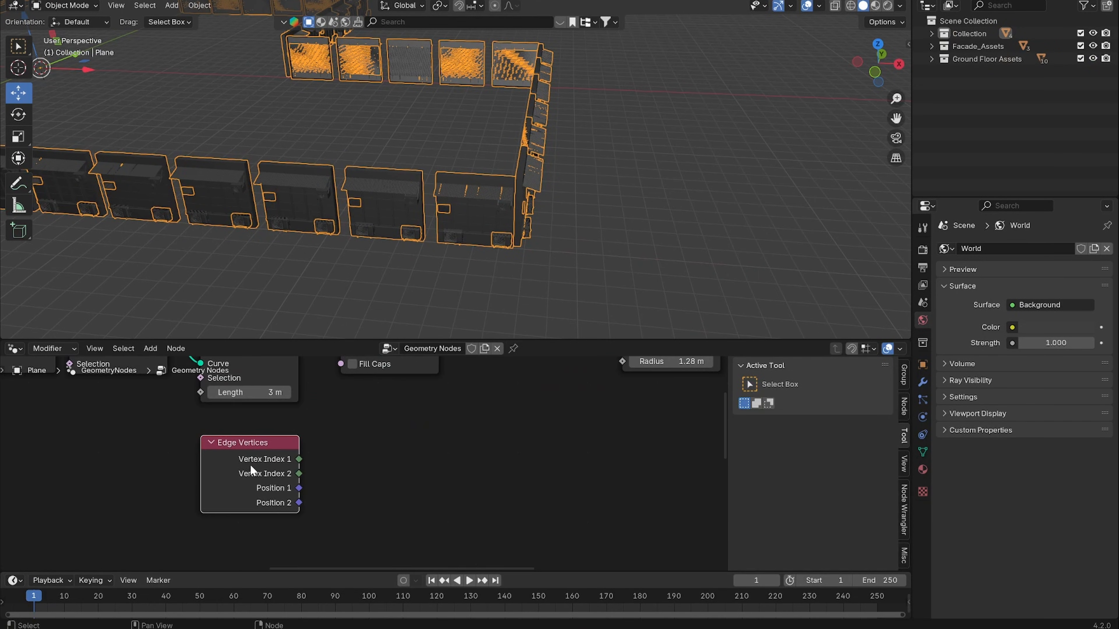
mouse_move(373, 292)
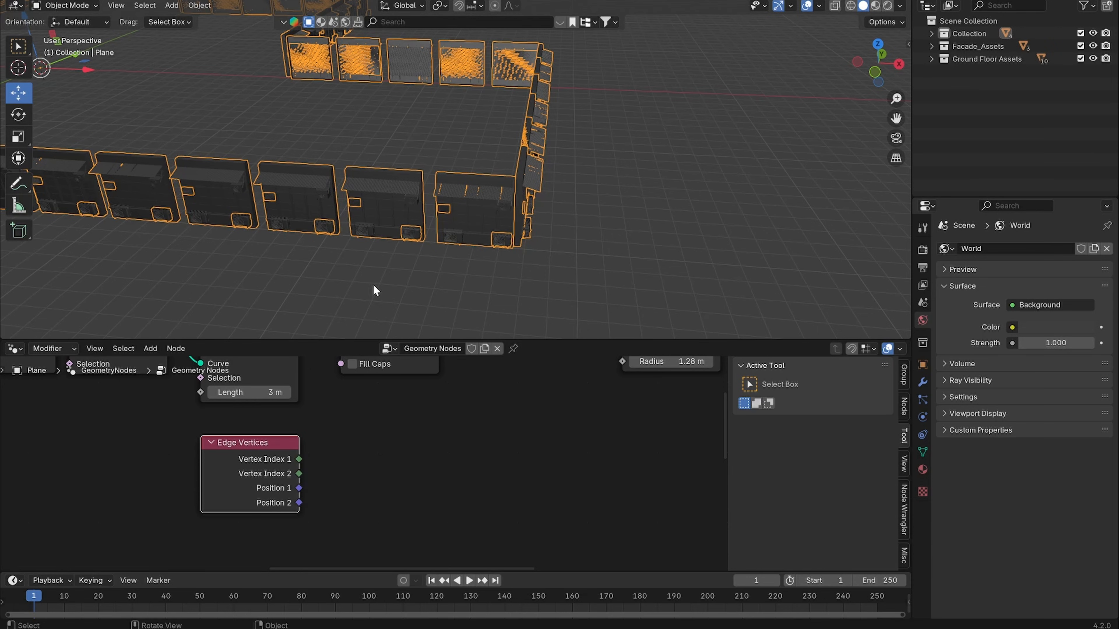
mouse_move(321, 511)
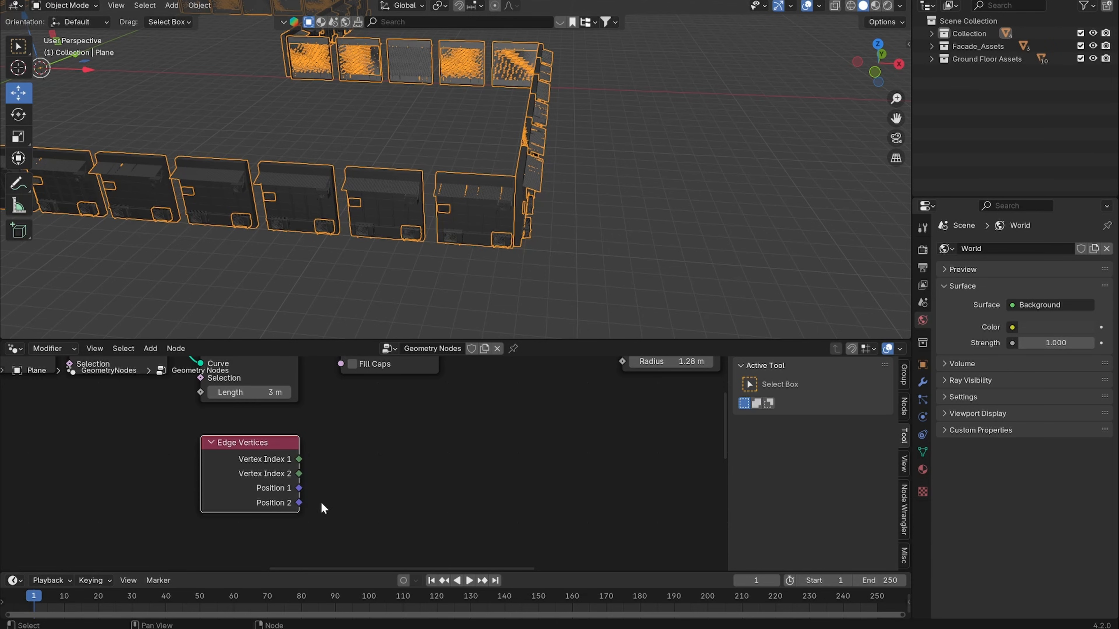
type("math")
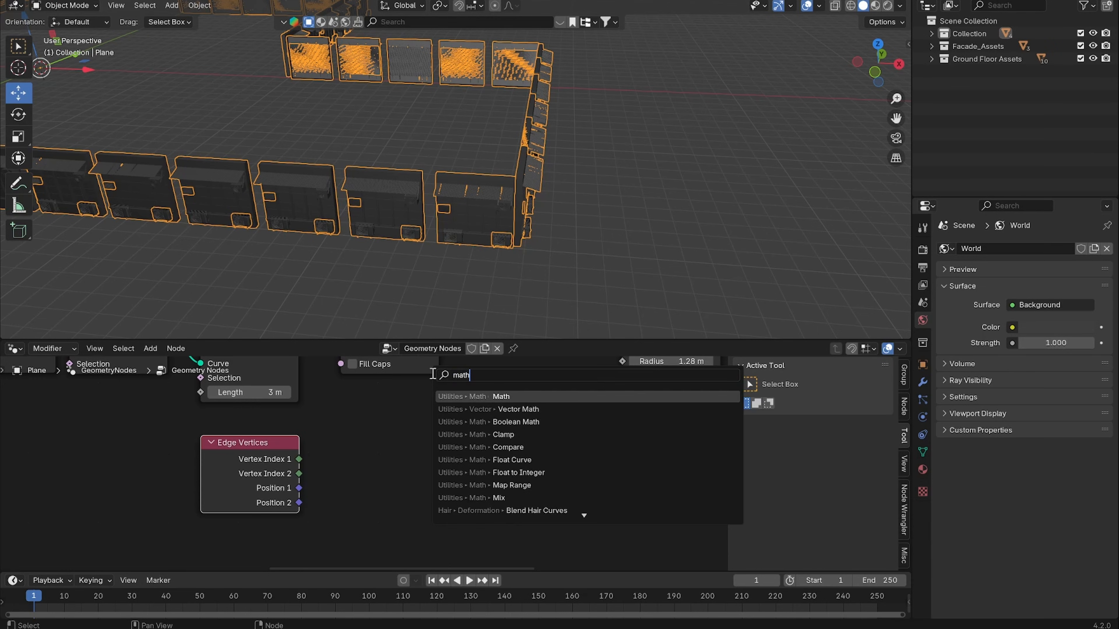
left_click(518, 410)
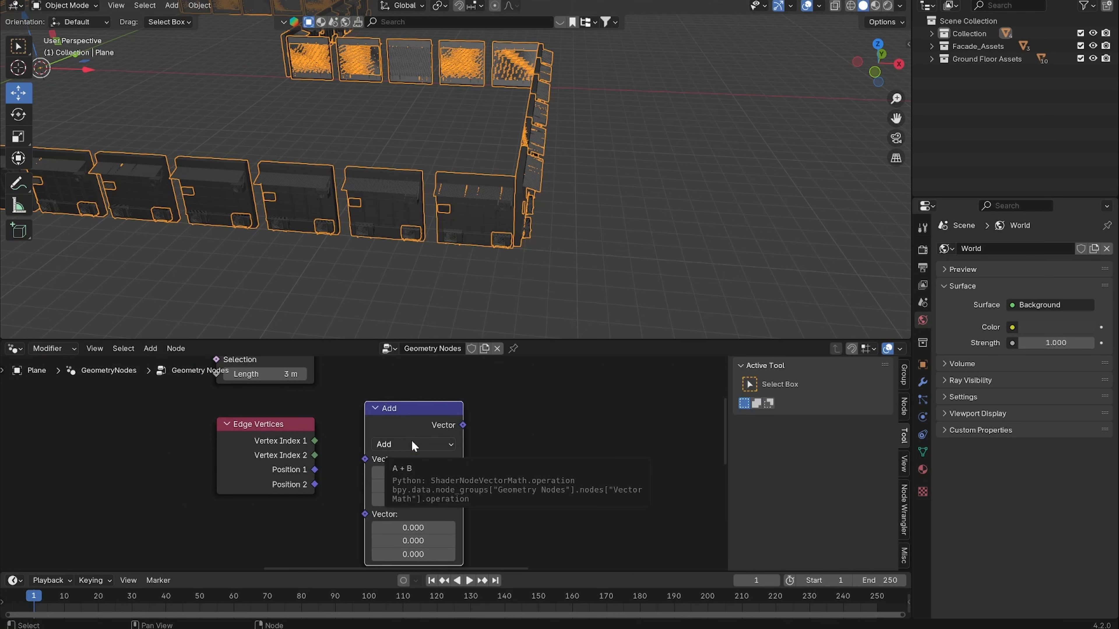
left_click(414, 444)
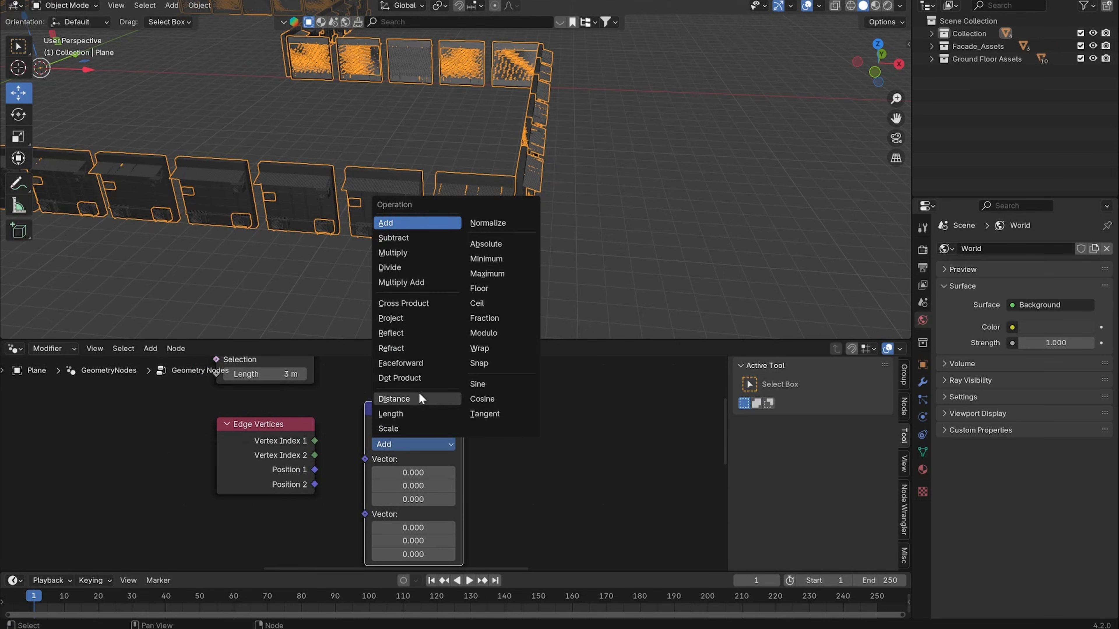
left_click(394, 398)
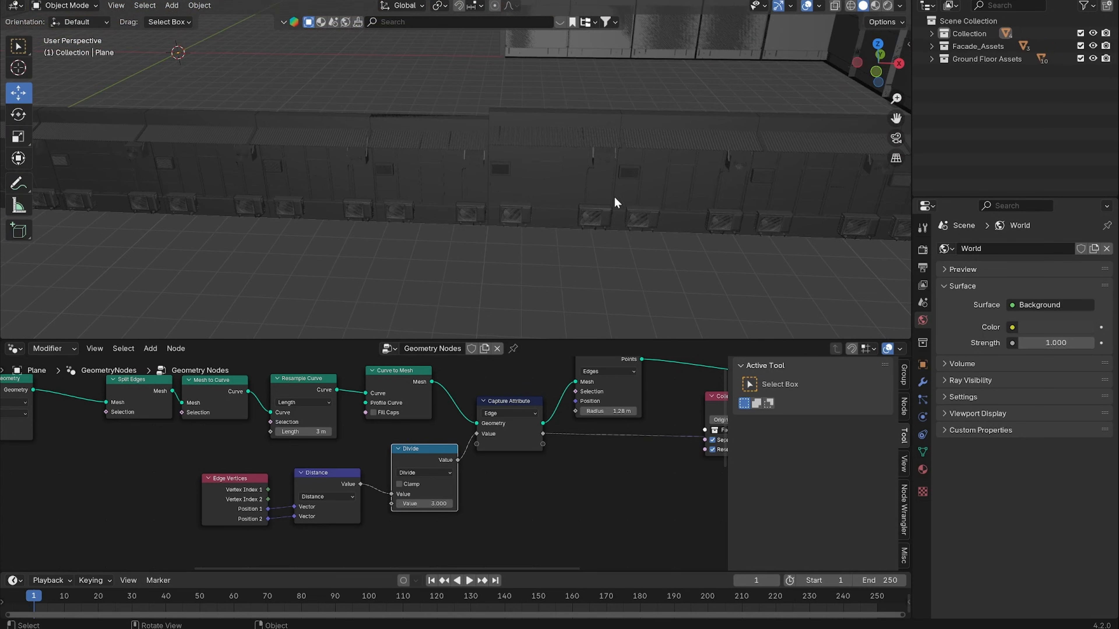
Step: Divide the edge length by 3 and wire it into the facade X scale
key("Tab")
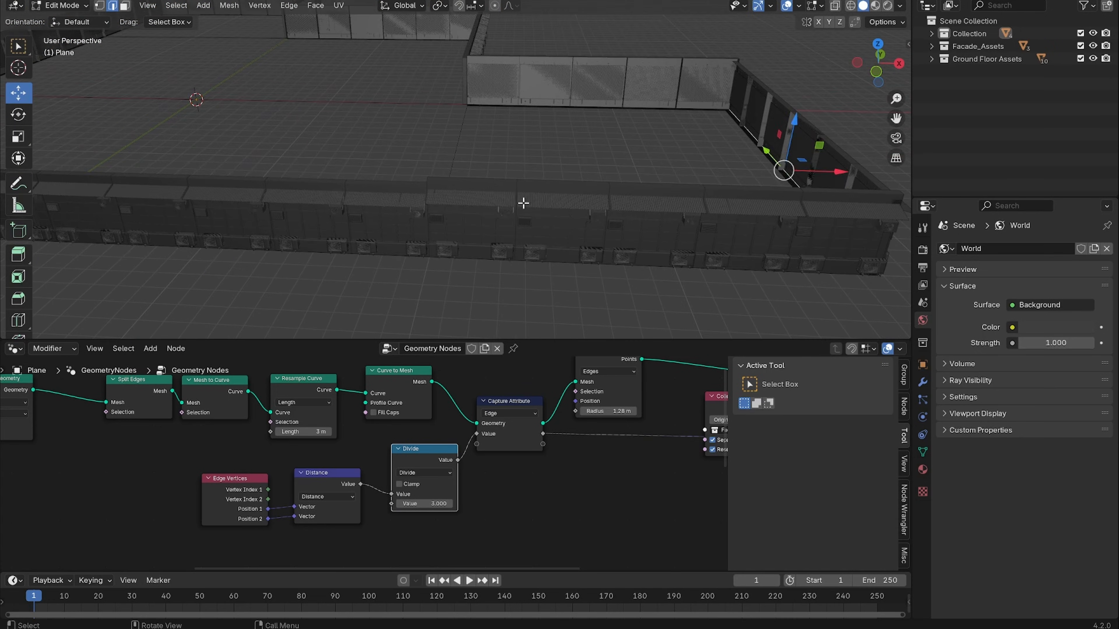
key("Tab")
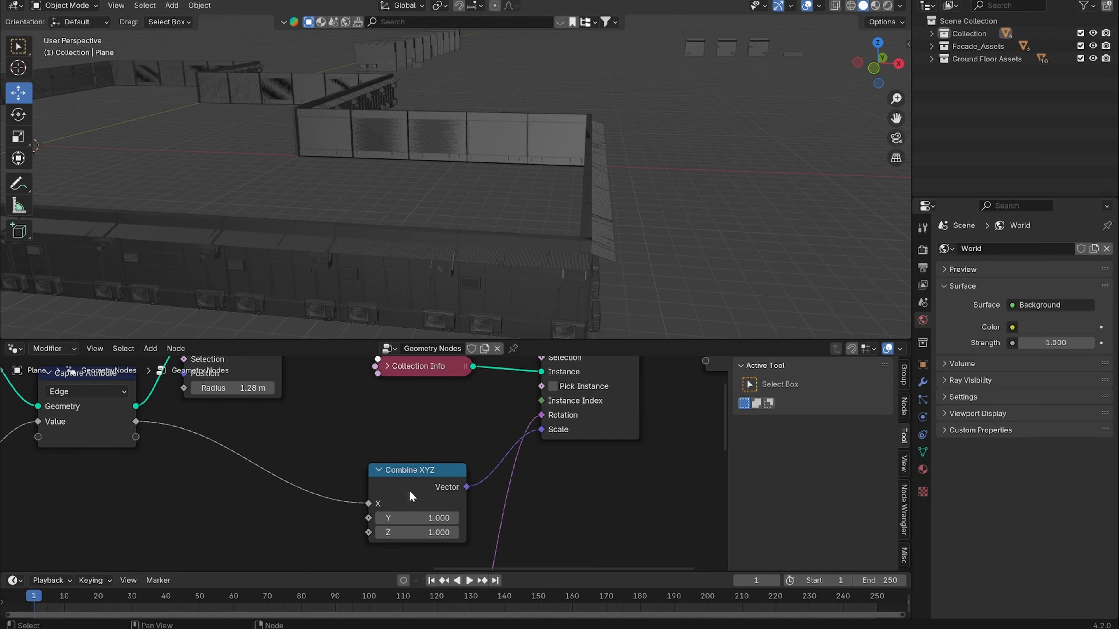
left_click_drag(411, 469, 424, 420)
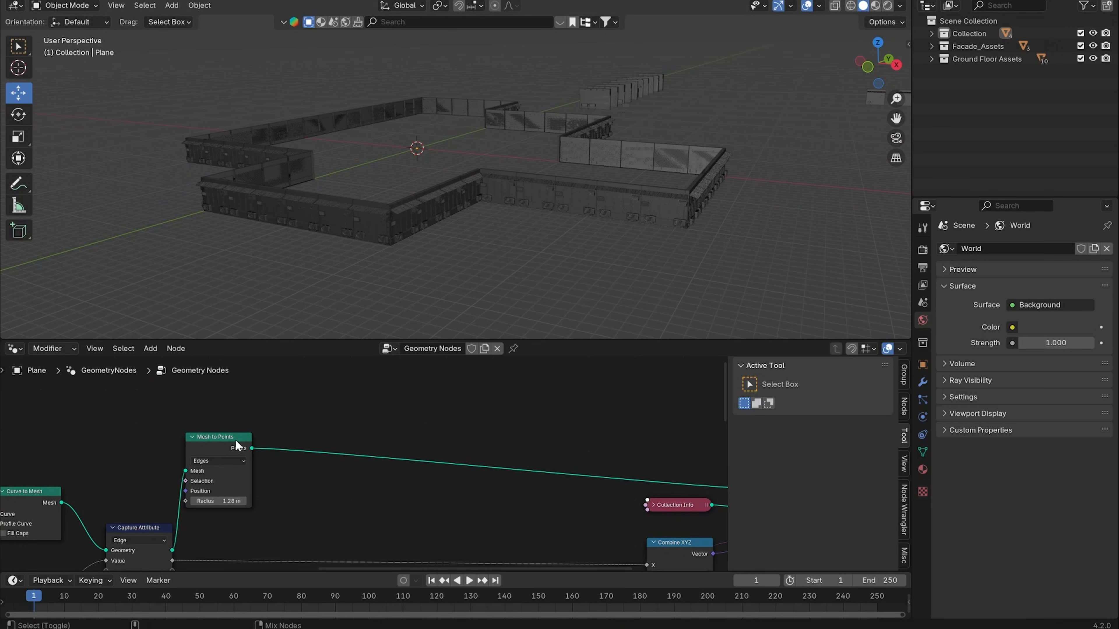
Step: Add Duplicate Elements, Set Position and Vector Math nodes for offsetting the duplicated facade points
type("dubl")
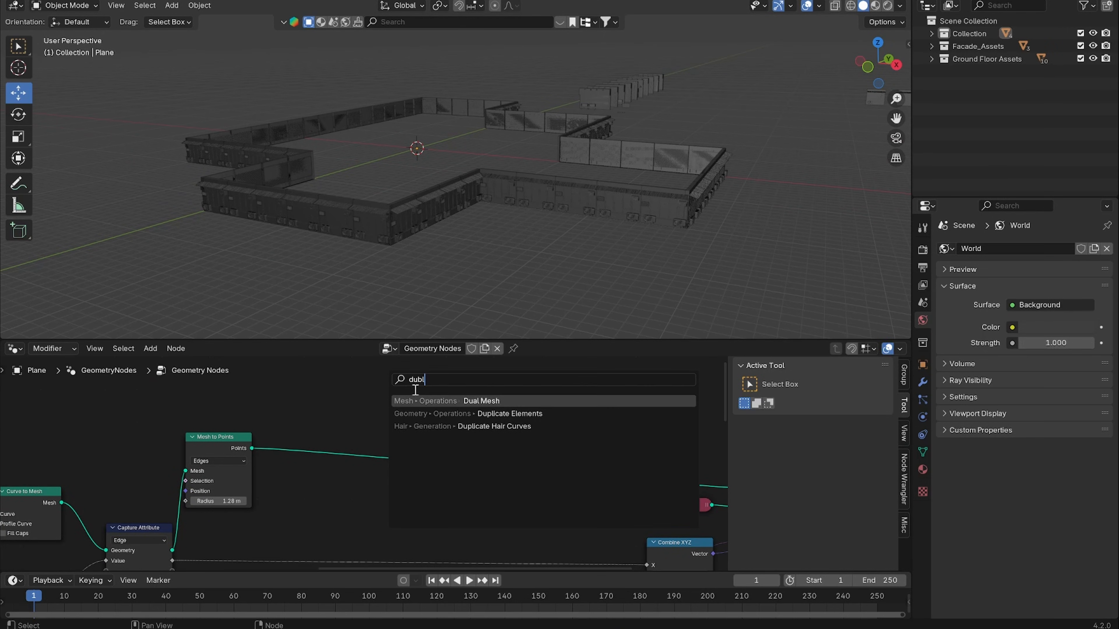
left_click(509, 414)
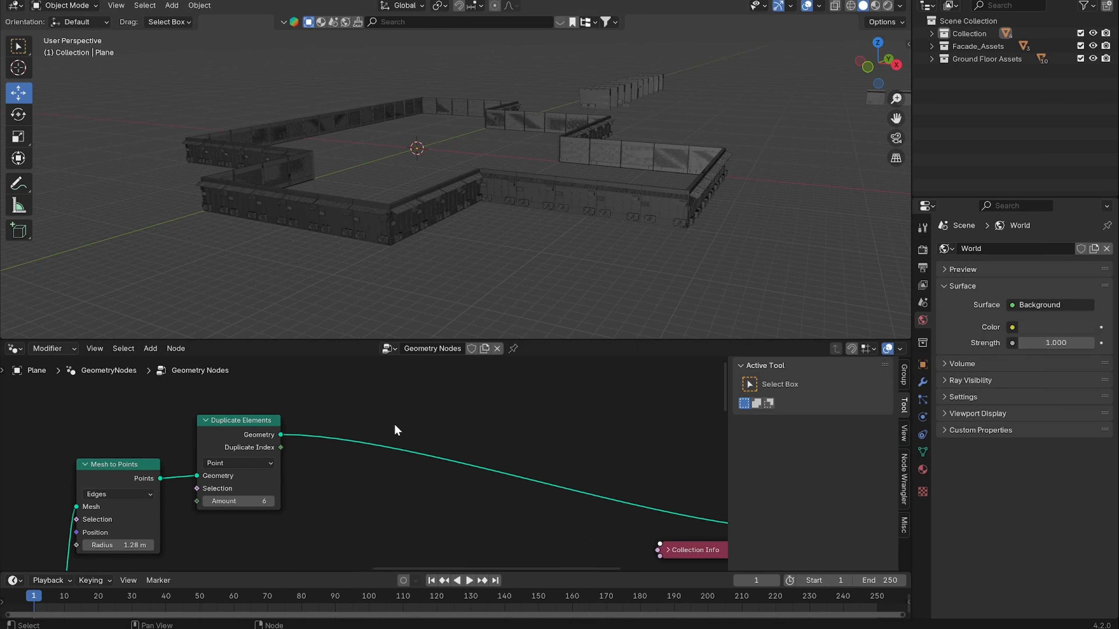
mouse_move(270, 488)
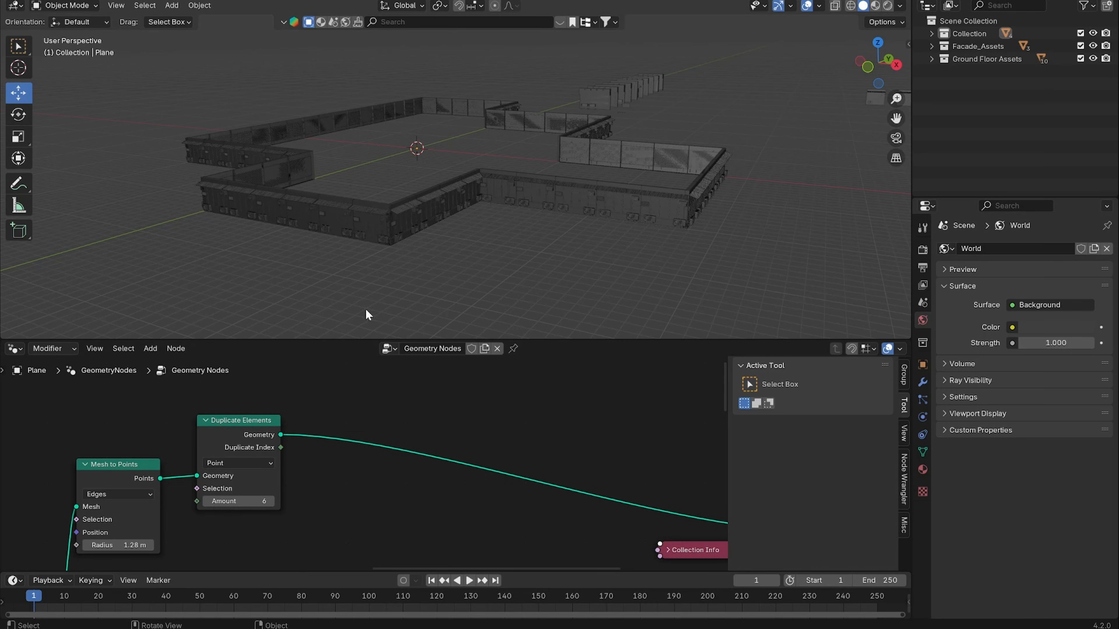
type("set")
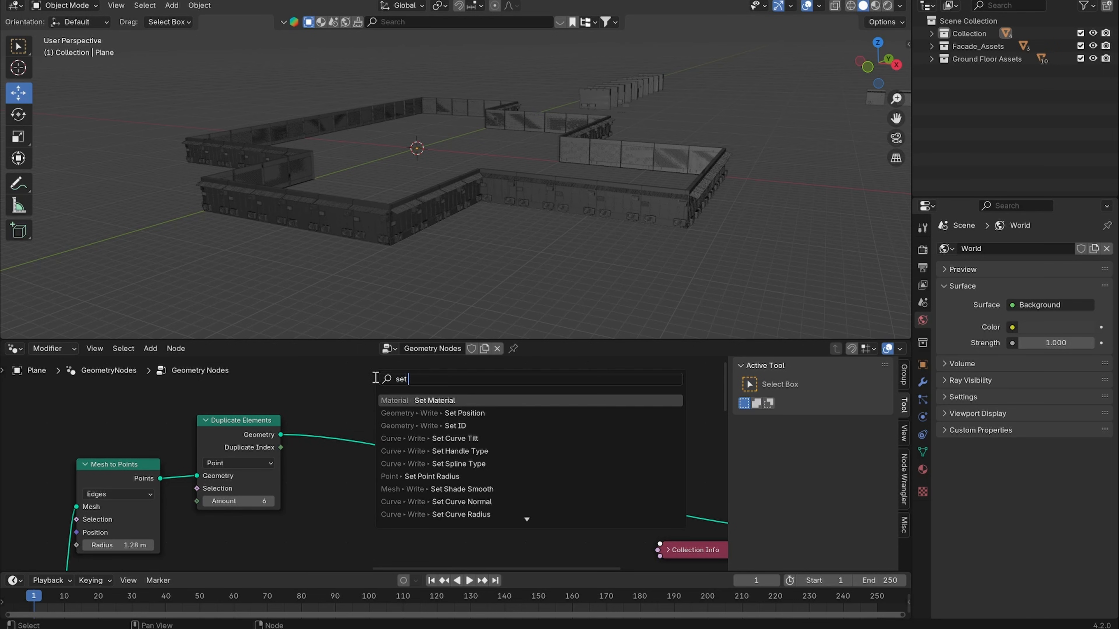
key("ctrl+a")
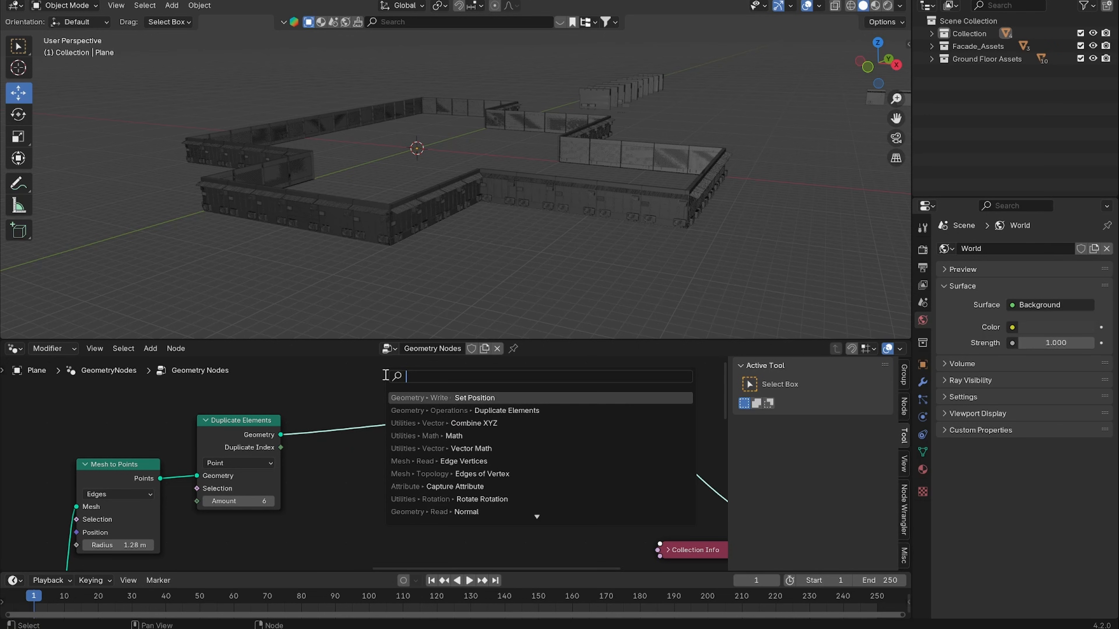
type("math")
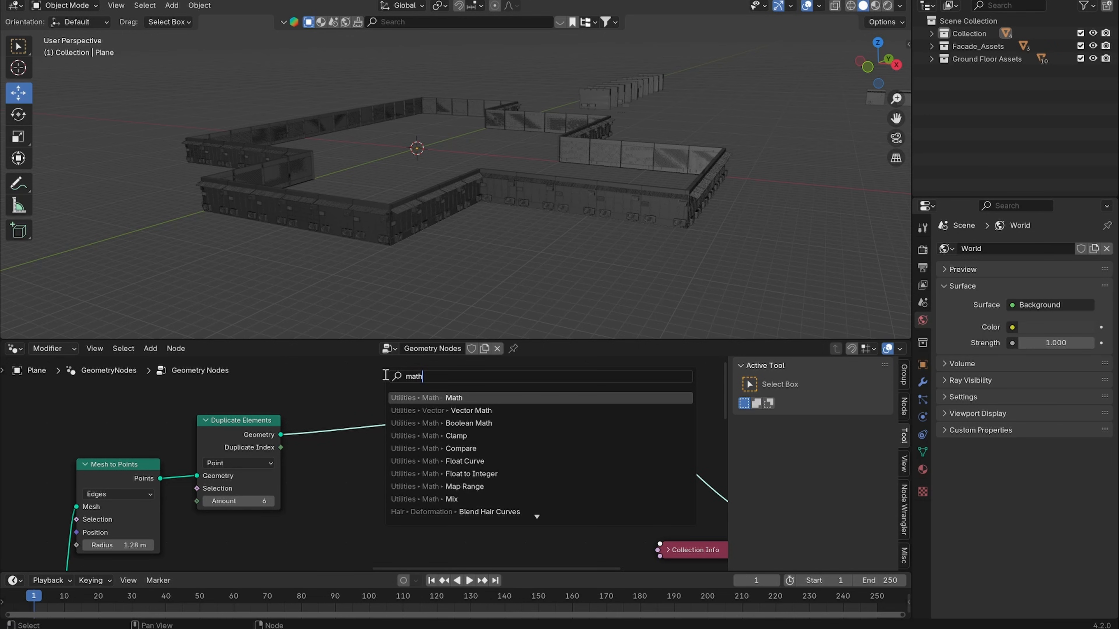
left_click(453, 397)
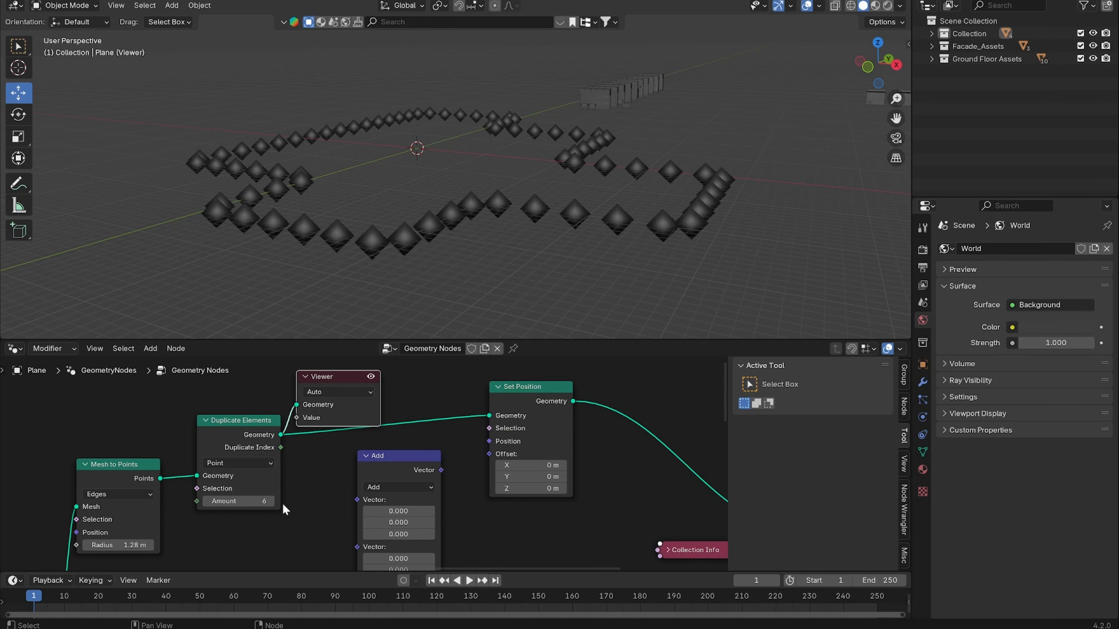
mouse_move(338, 427)
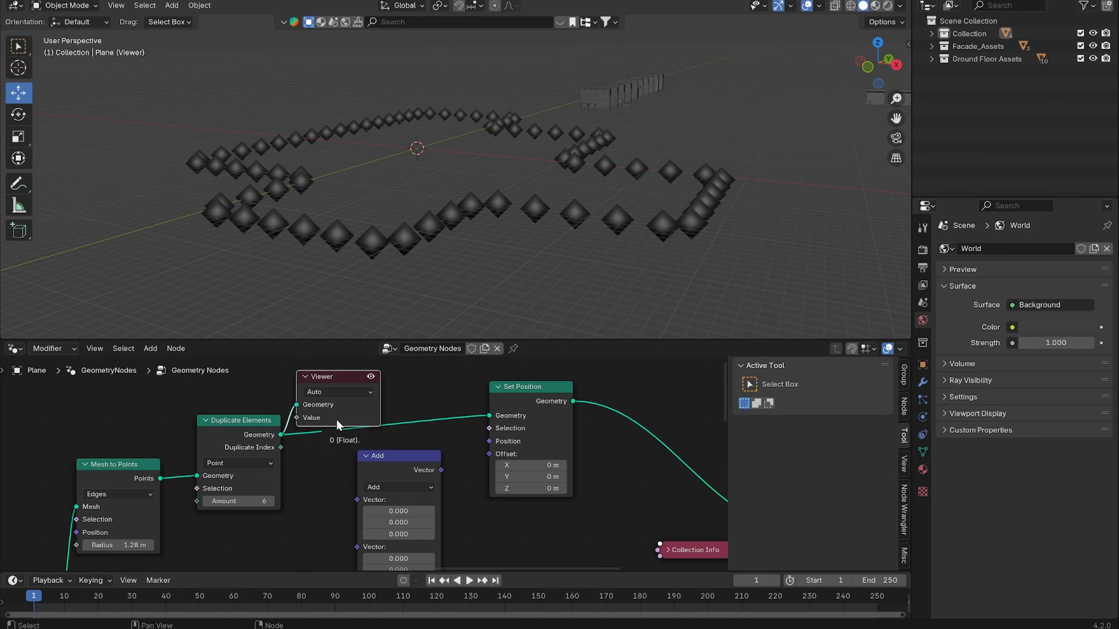
mouse_move(338, 474)
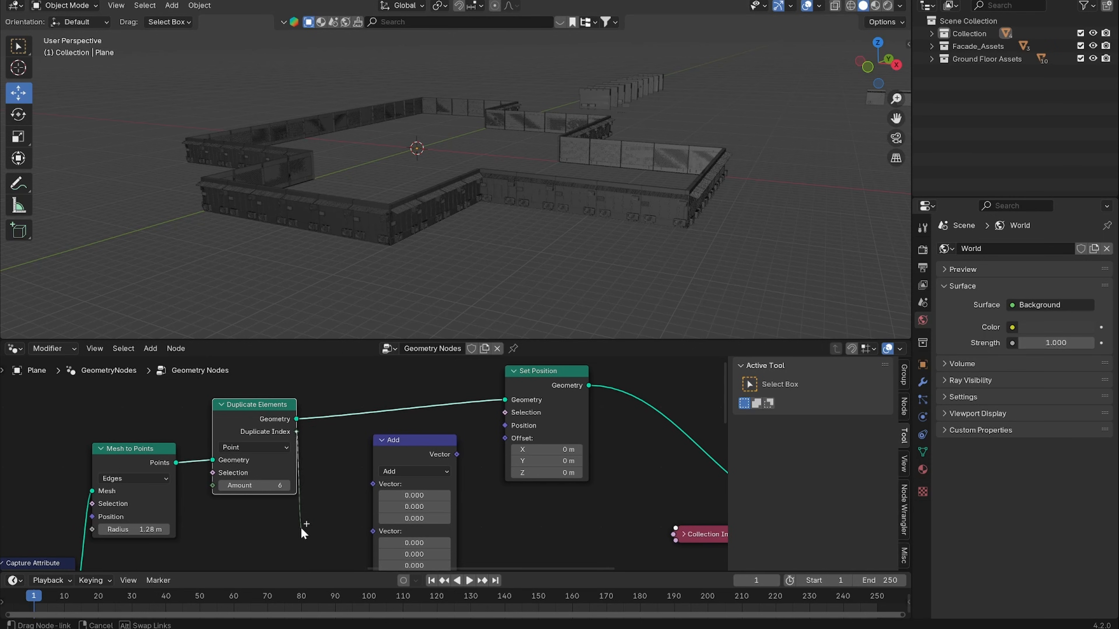
Step: Multiply the duplicate index by a vector and feed the result into Set Position's Offset
left_click_drag(296, 431, 371, 484)
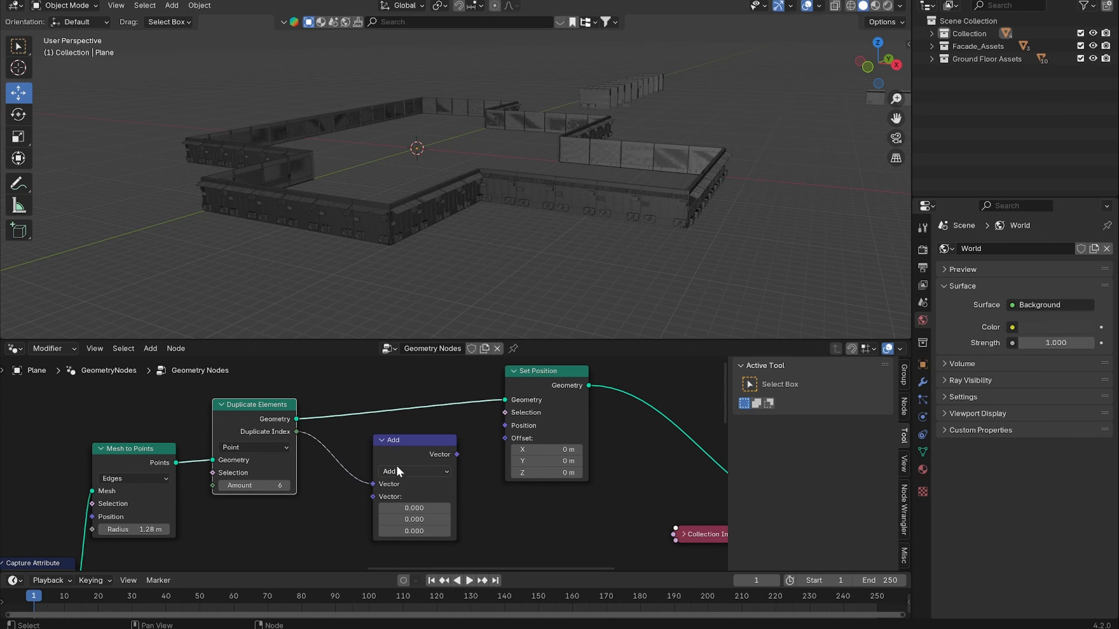
left_click(415, 471)
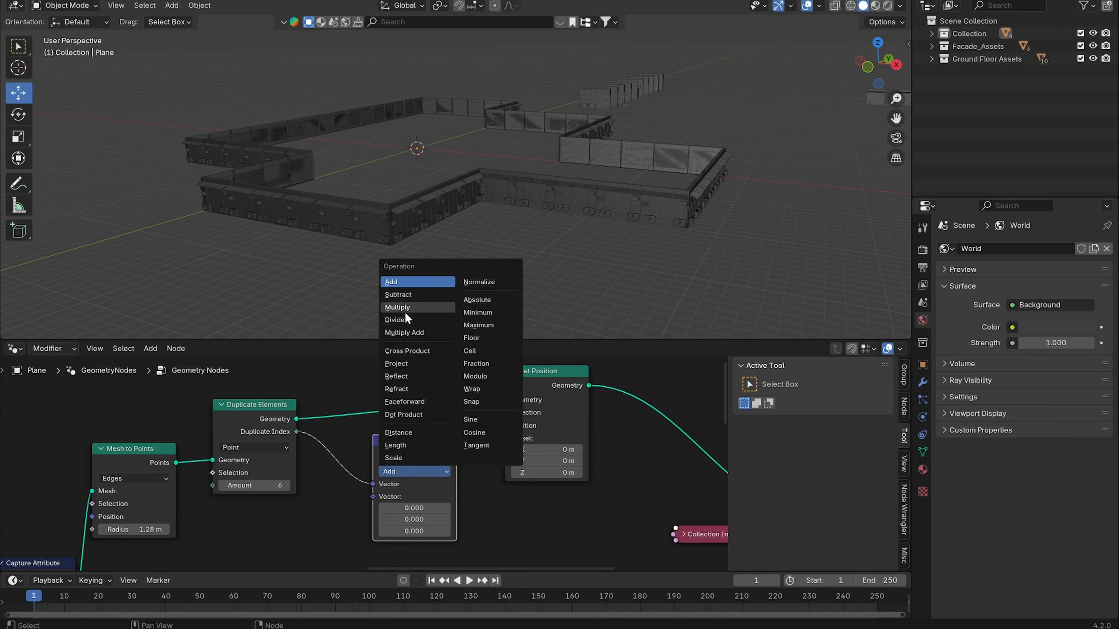
left_click(418, 307)
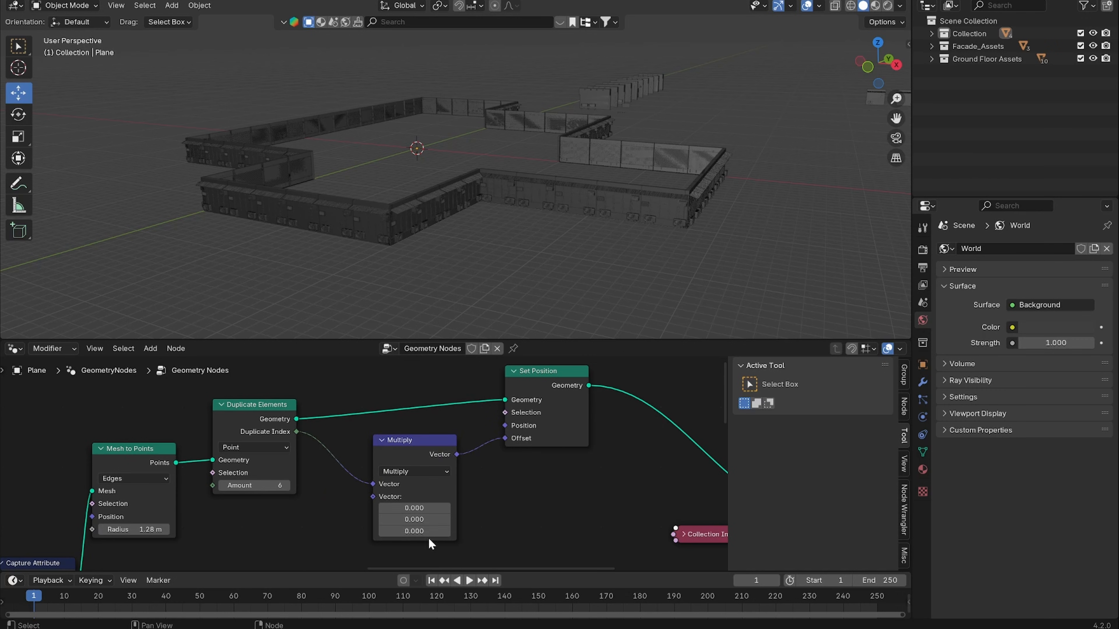
left_click_drag(414, 531, 417, 531)
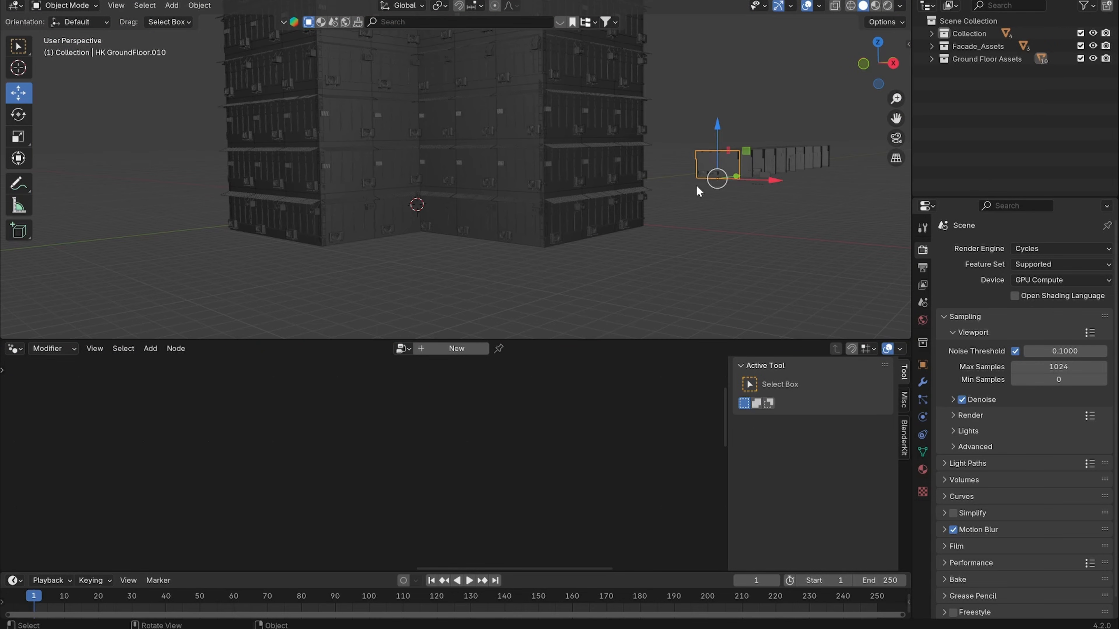
mouse_move(457, 232)
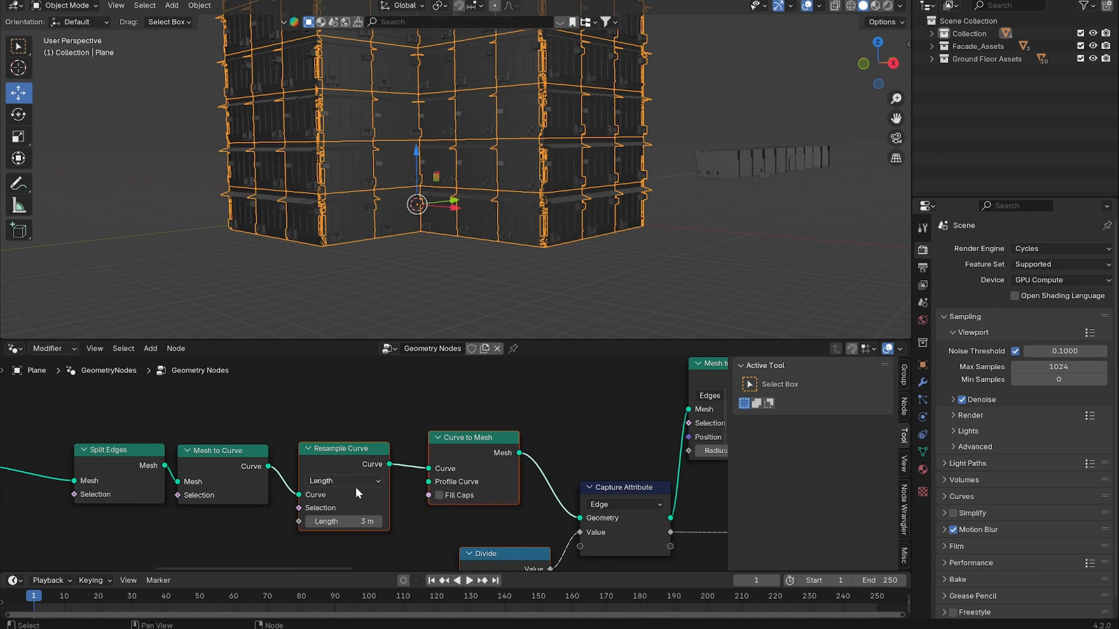
Step: Use the Ground Floor Assets collection, adjust the Resample Curve length and set the edge-length divisor to 6
scroll("down", 3)
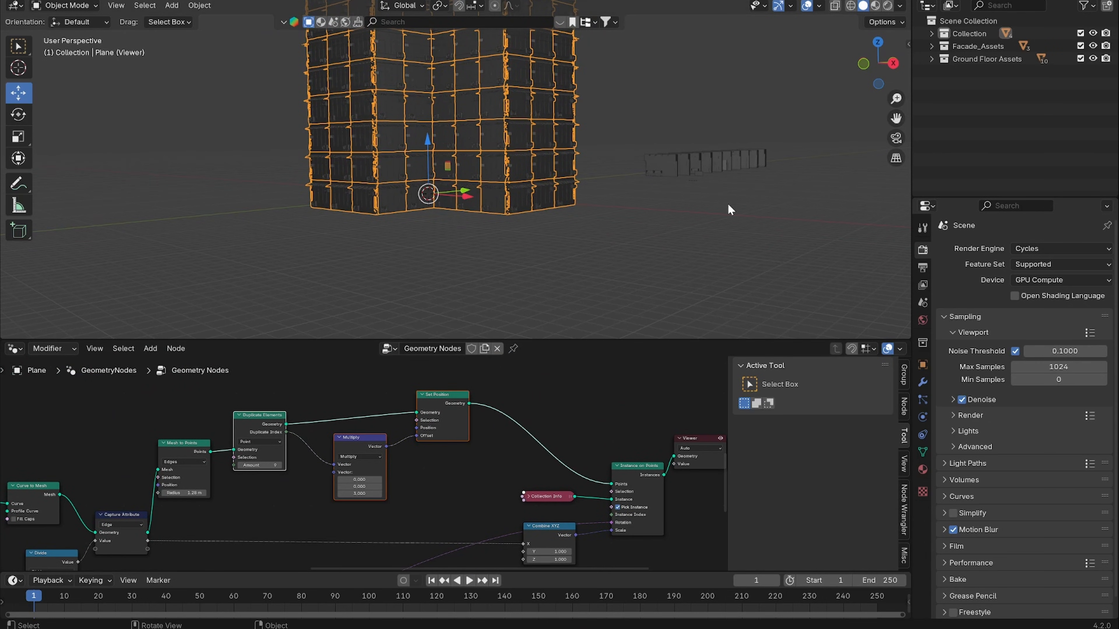
mouse_move(417, 494)
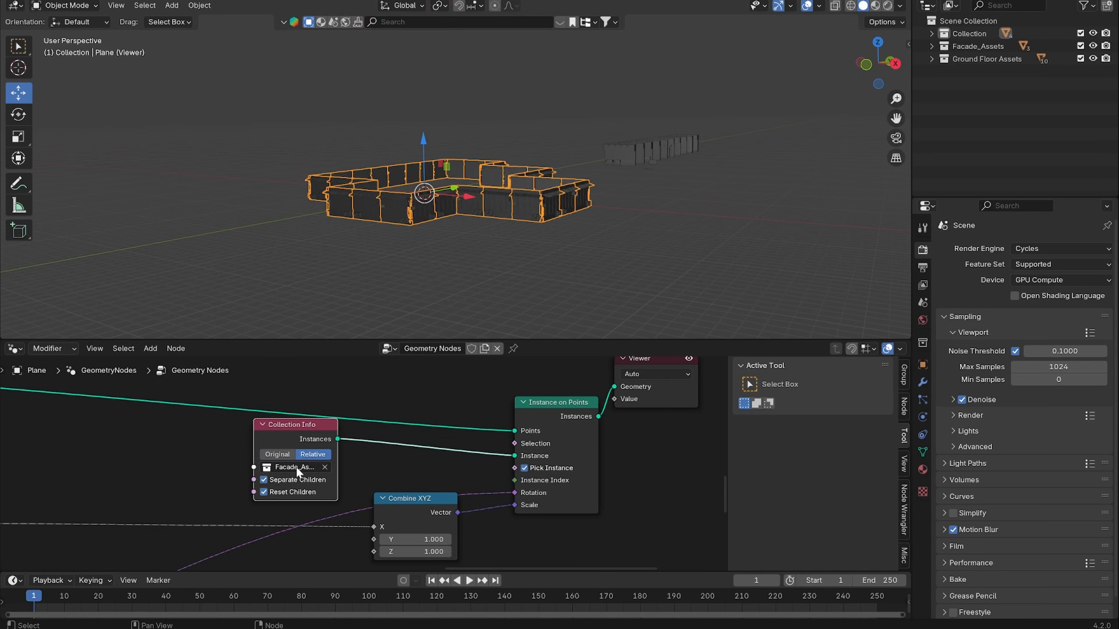
left_click(295, 467)
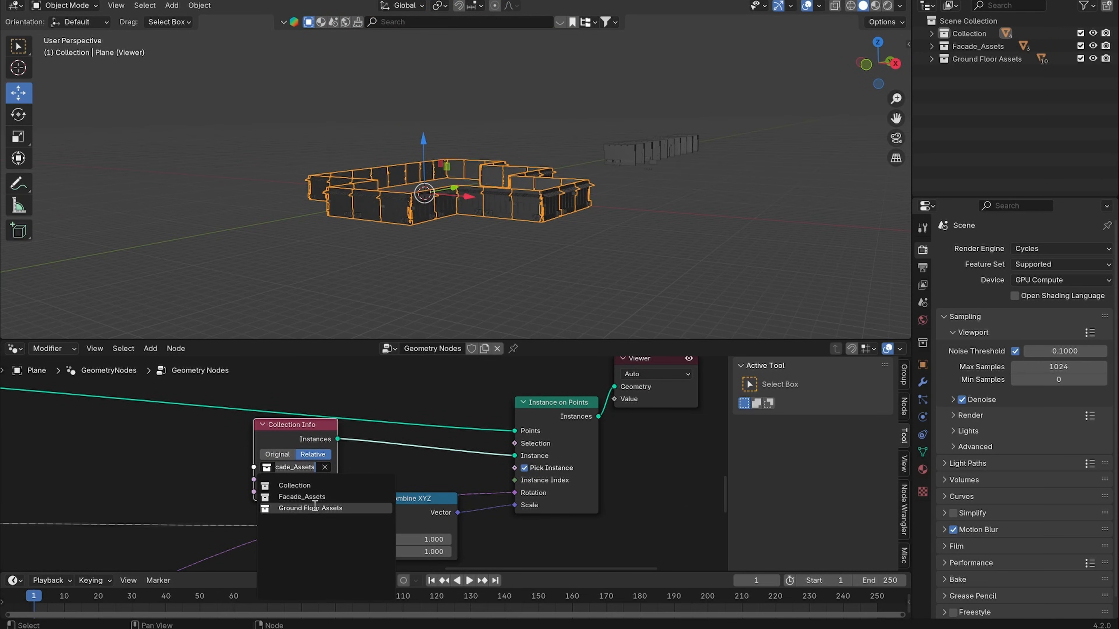
left_click(311, 508)
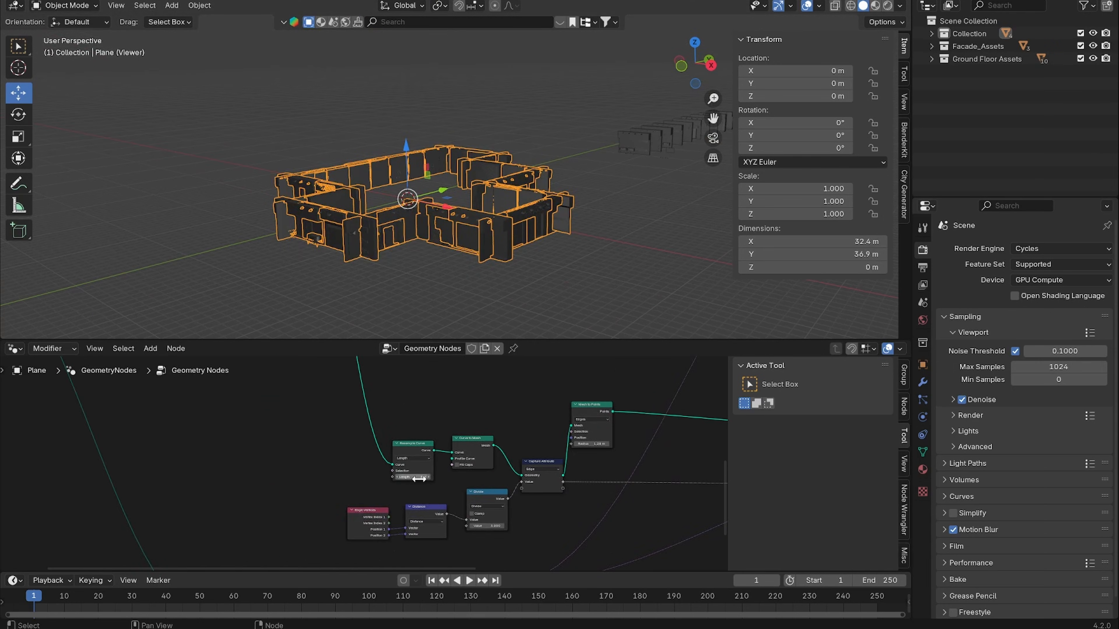
scroll("up", 3)
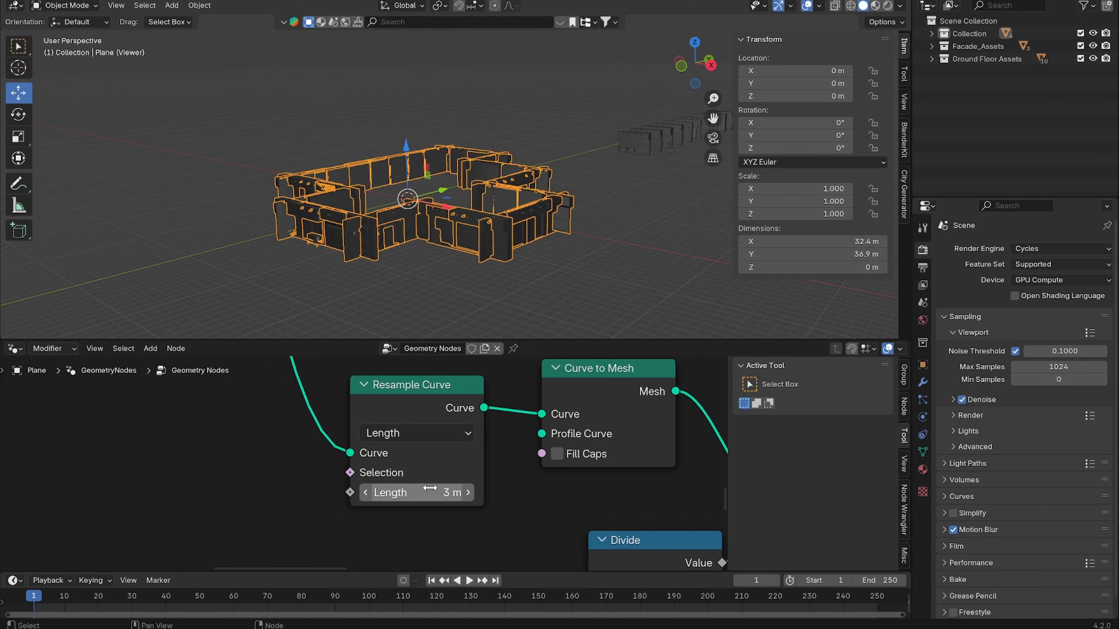
left_click_drag(391, 492, 443, 492)
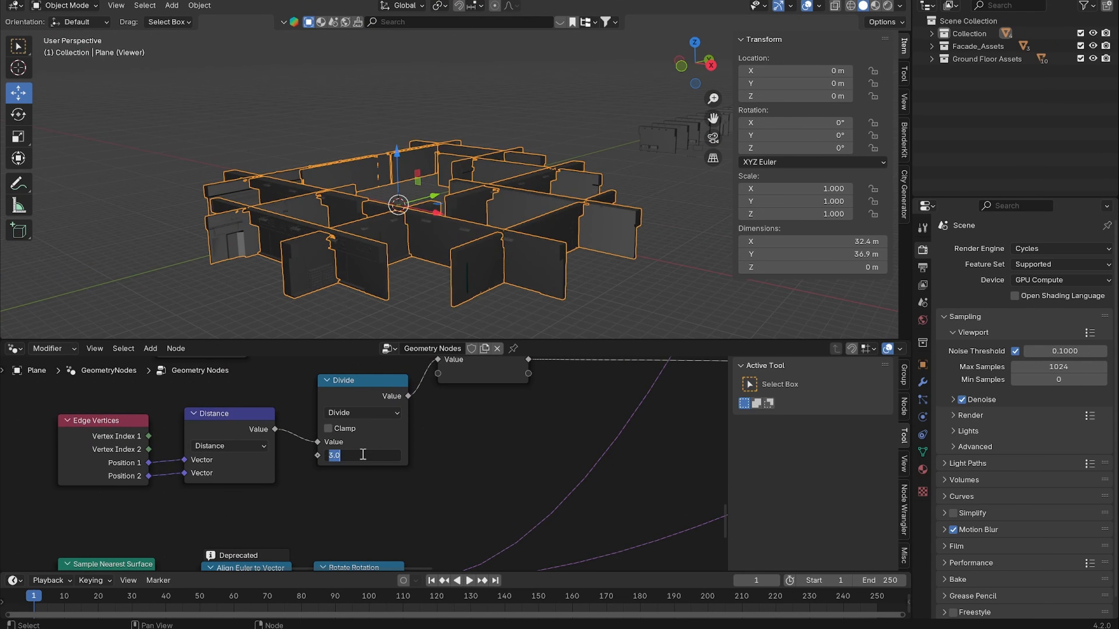
type("6.000")
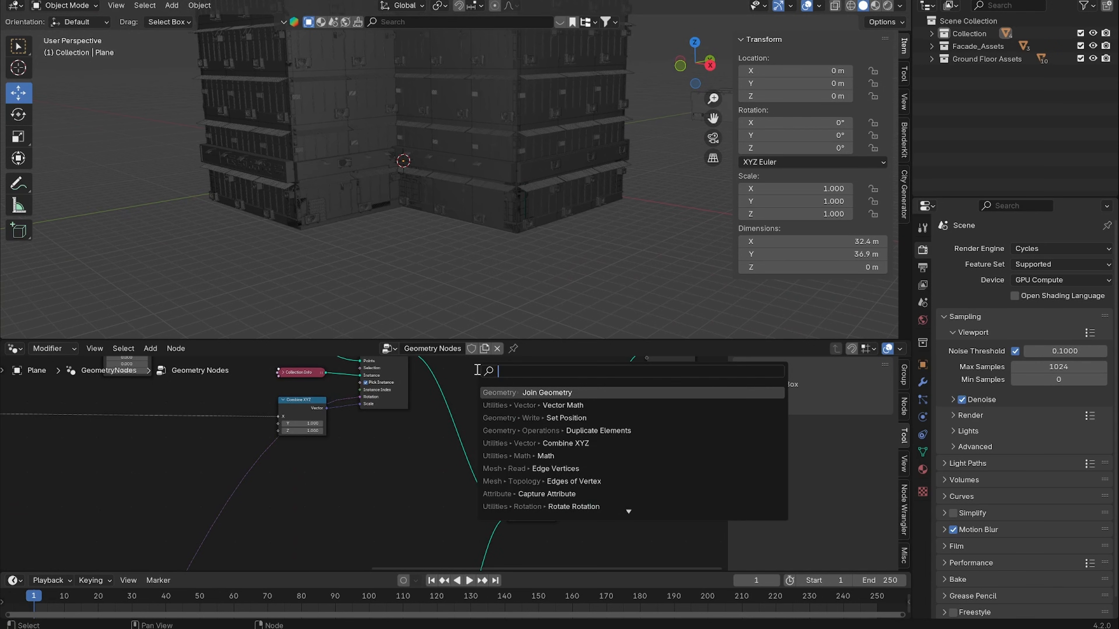
Step: Add a Set Position node lifting the facade floors along Z and join them with the ground-floor row
type("set")
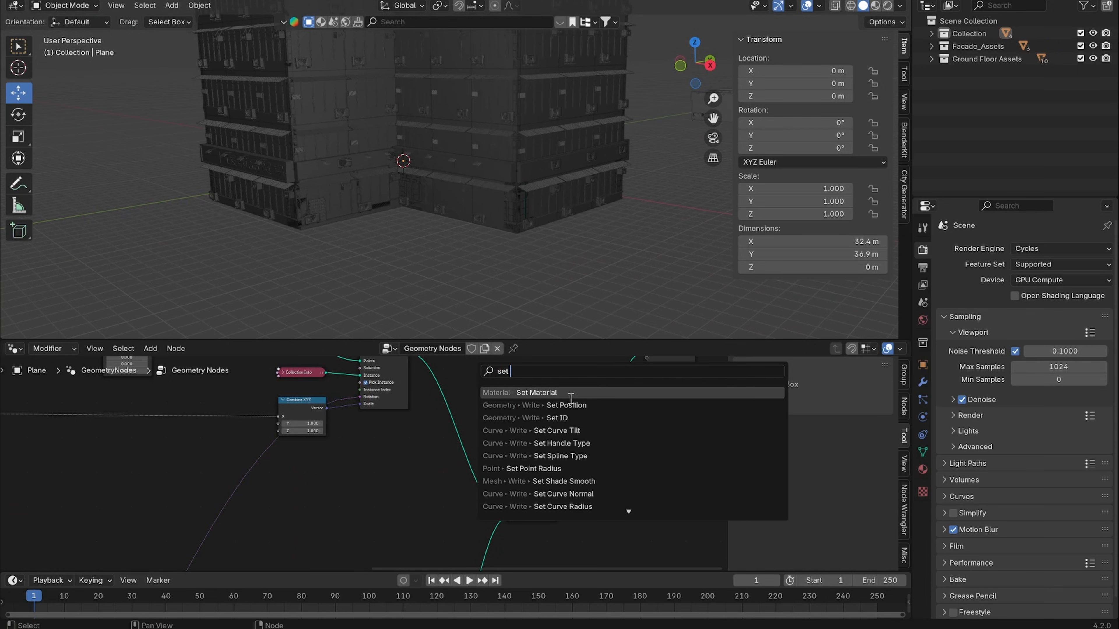
left_click(567, 406)
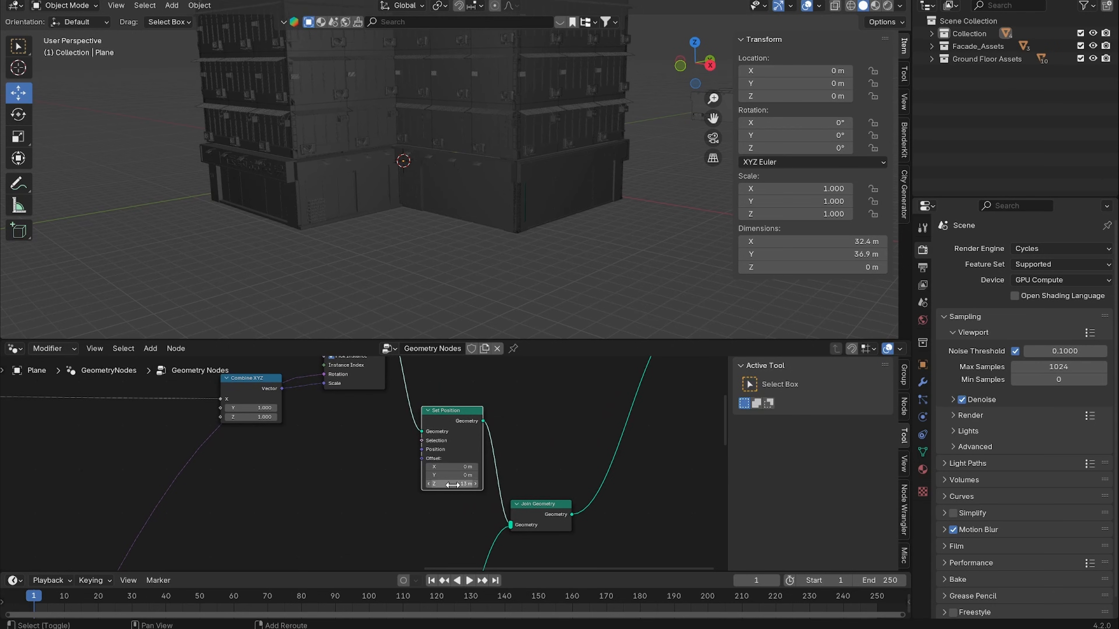
left_click_drag(451, 484, 471, 485)
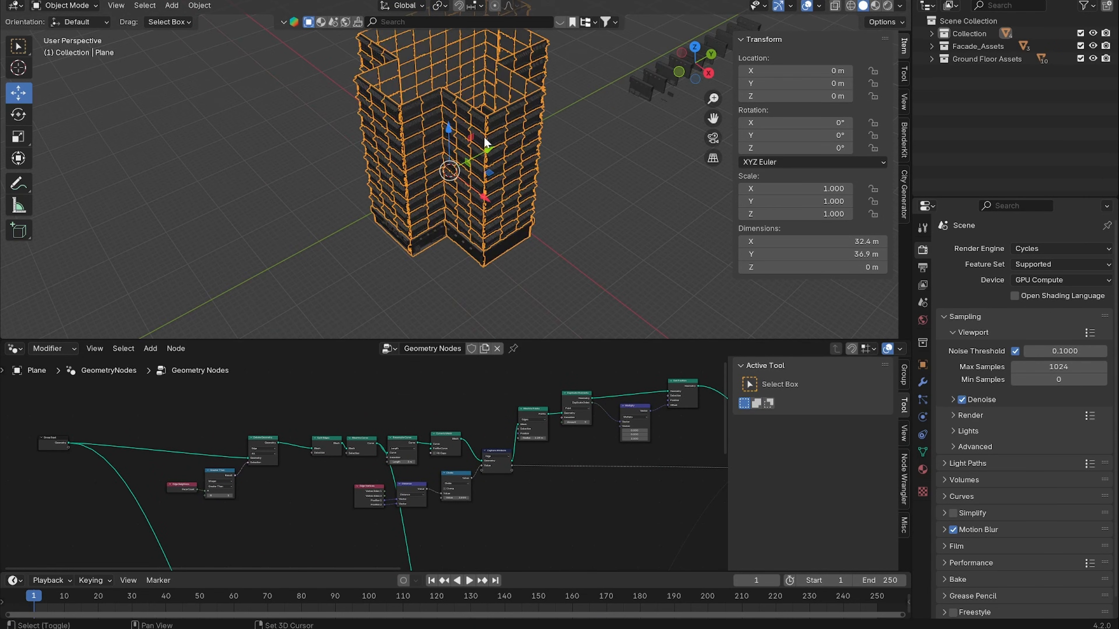
left_click(150, 348)
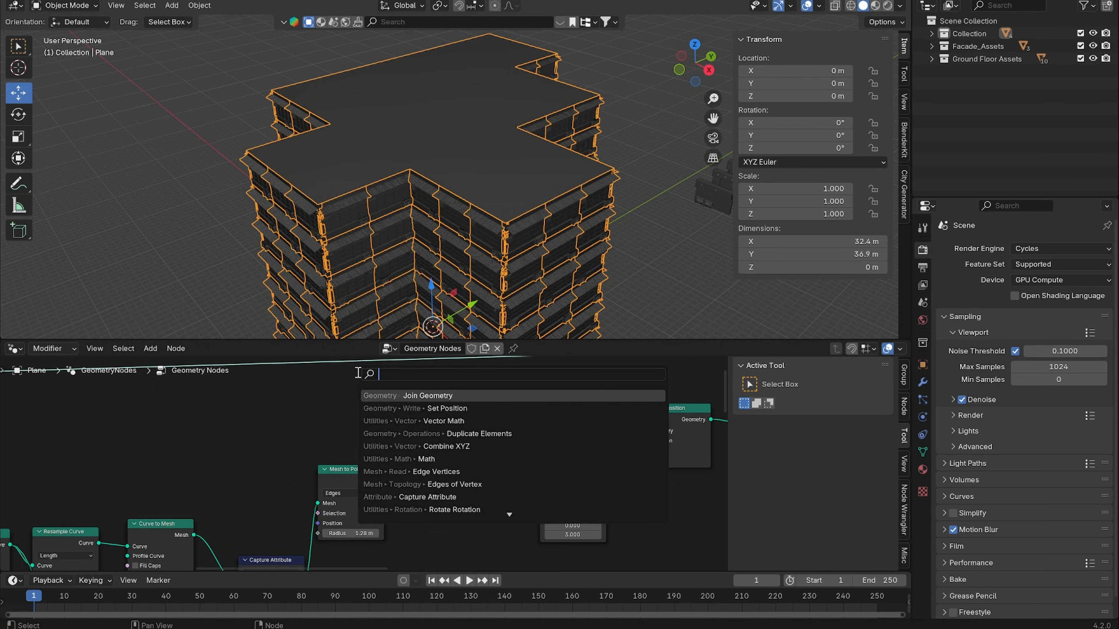
Step: Add an Integer input for the floor count on Duplicate Elements, plus a Vector Math node to reuse it
type("Int")
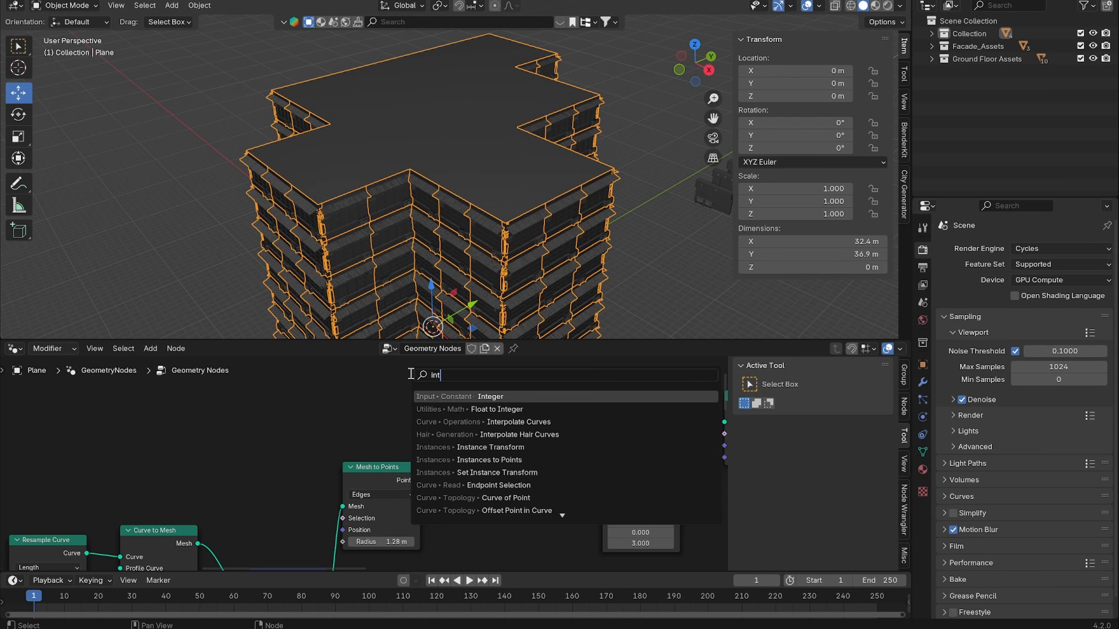
left_click(490, 396)
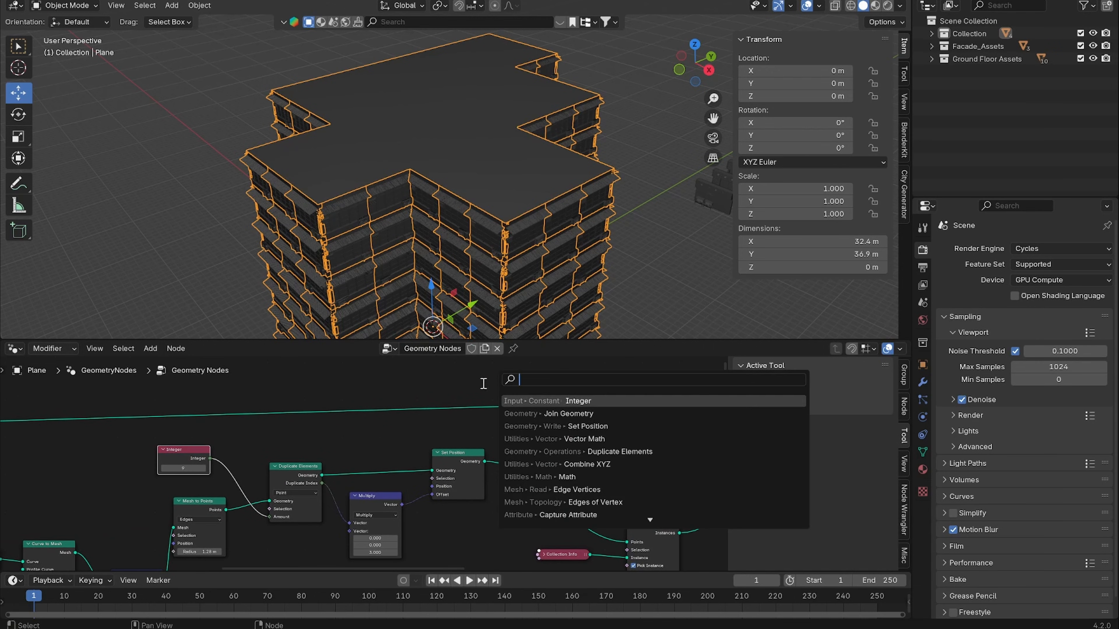
type("math")
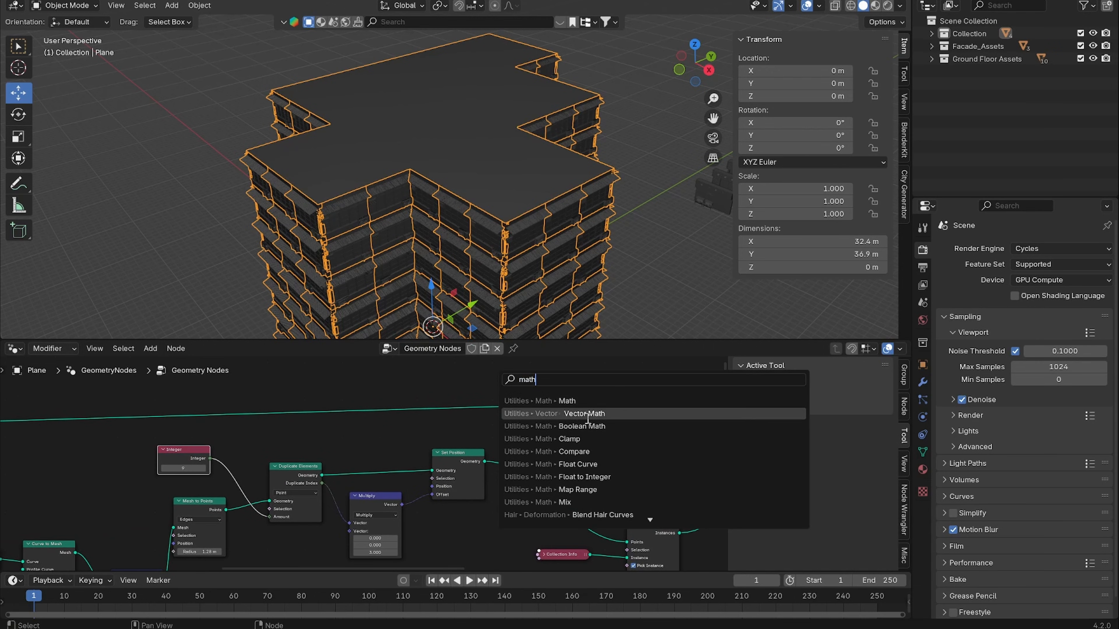
left_click(585, 414)
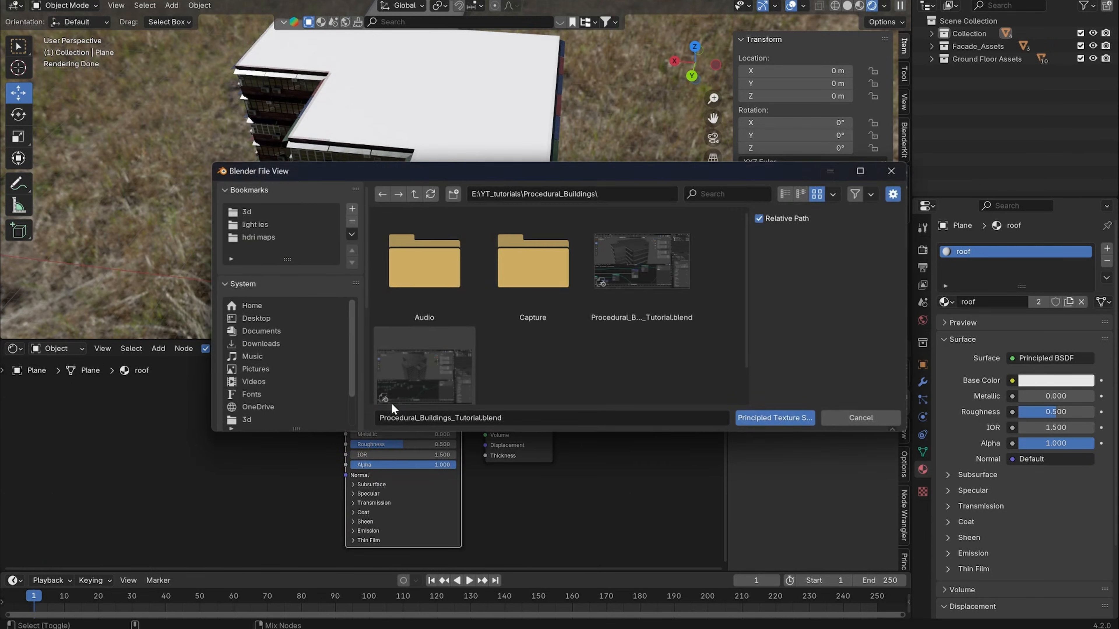
mouse_move(253, 384)
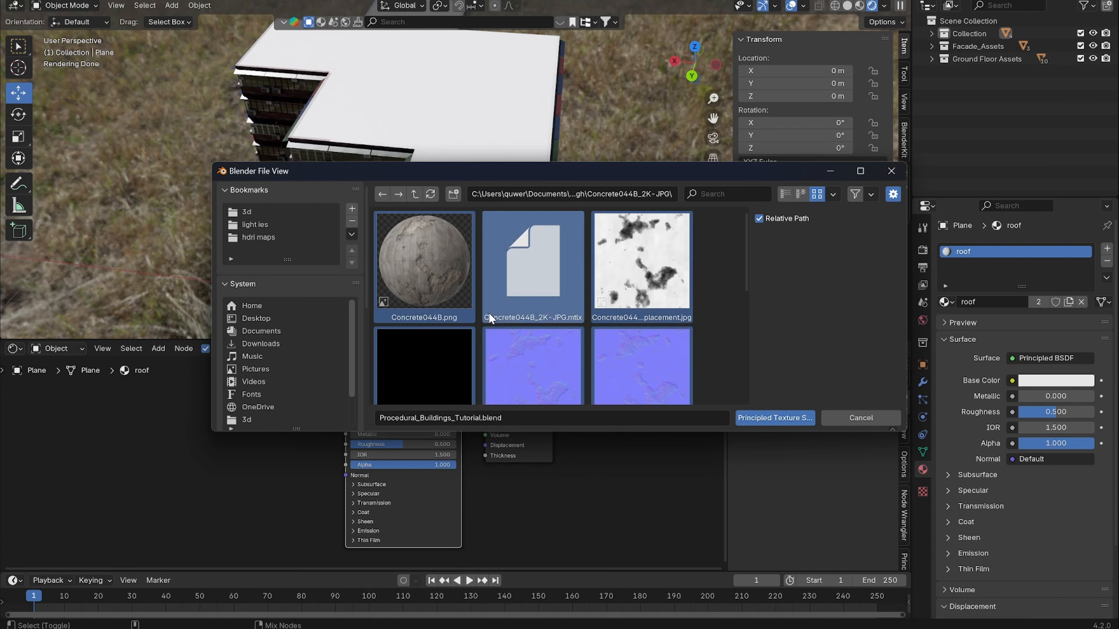
Step: Select the Concrete044B texture images for the roof material's Principled setup
left_click(775, 417)
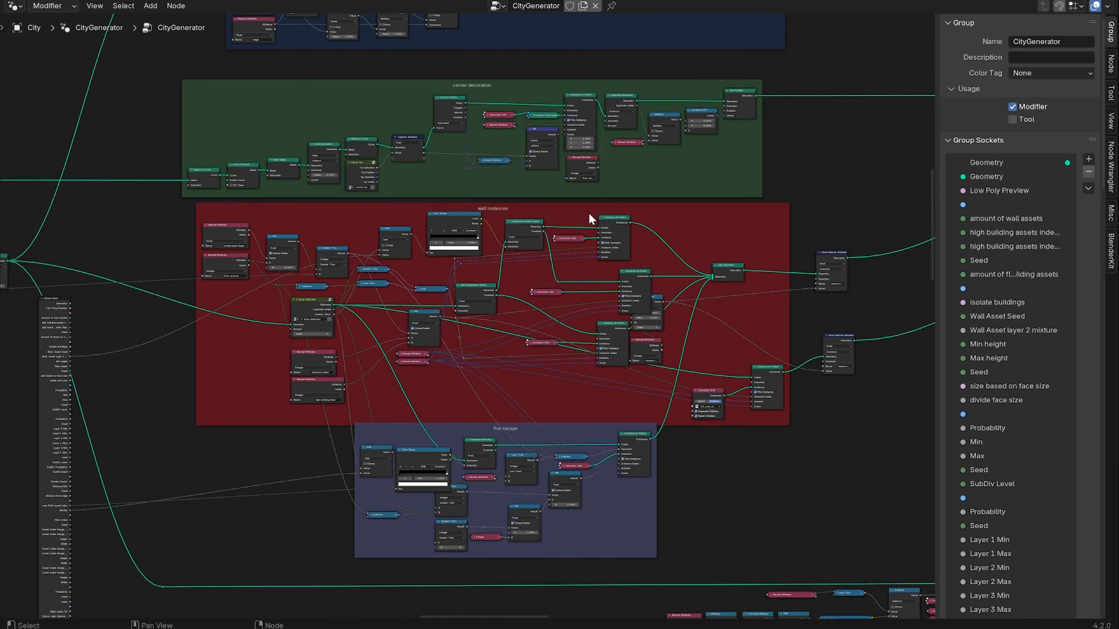
Step: Zoom out over the whole CityGenerator node tree to see its framed sections
scroll("down", 3)
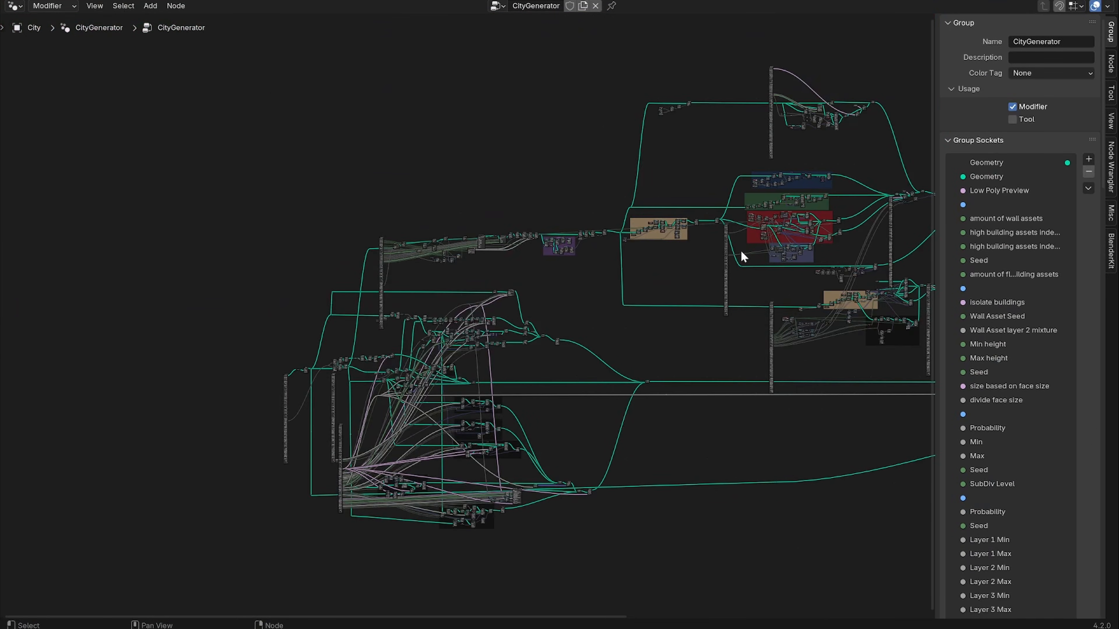